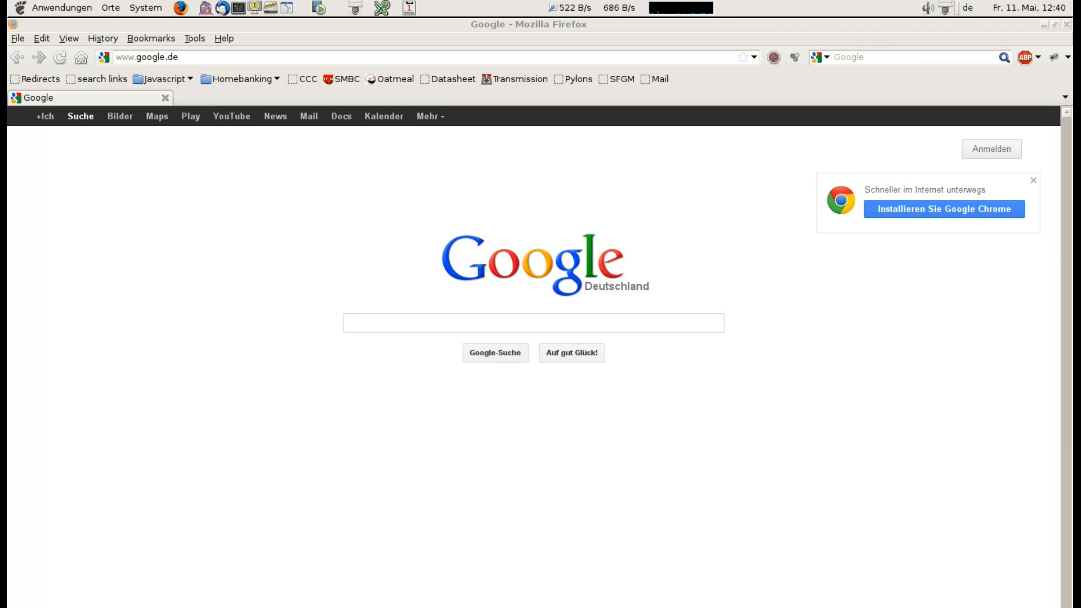
type("w")
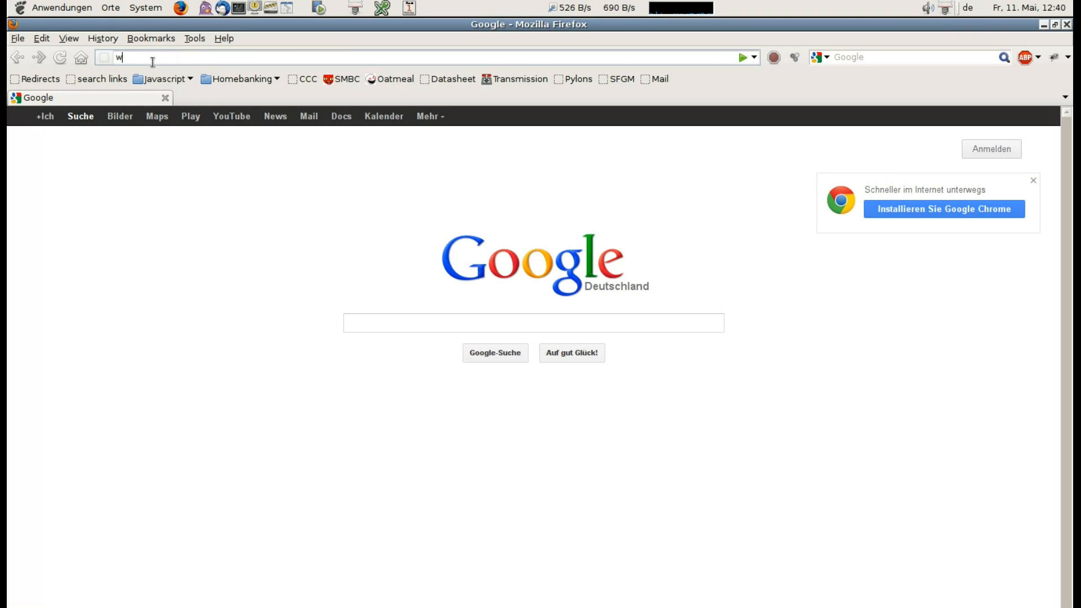
type("ww.latticesemi")
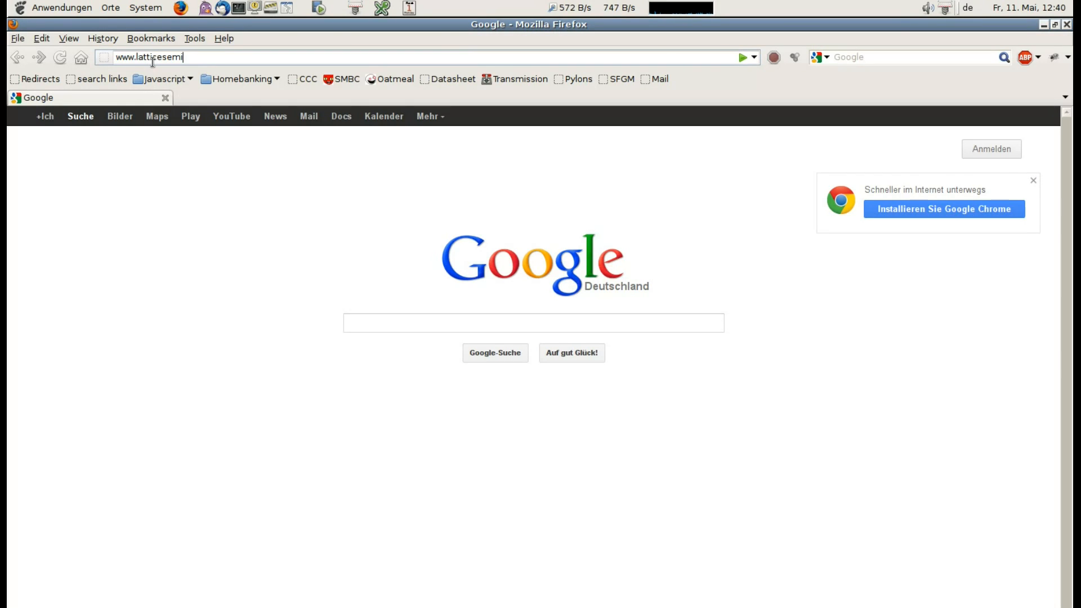
key("Return")
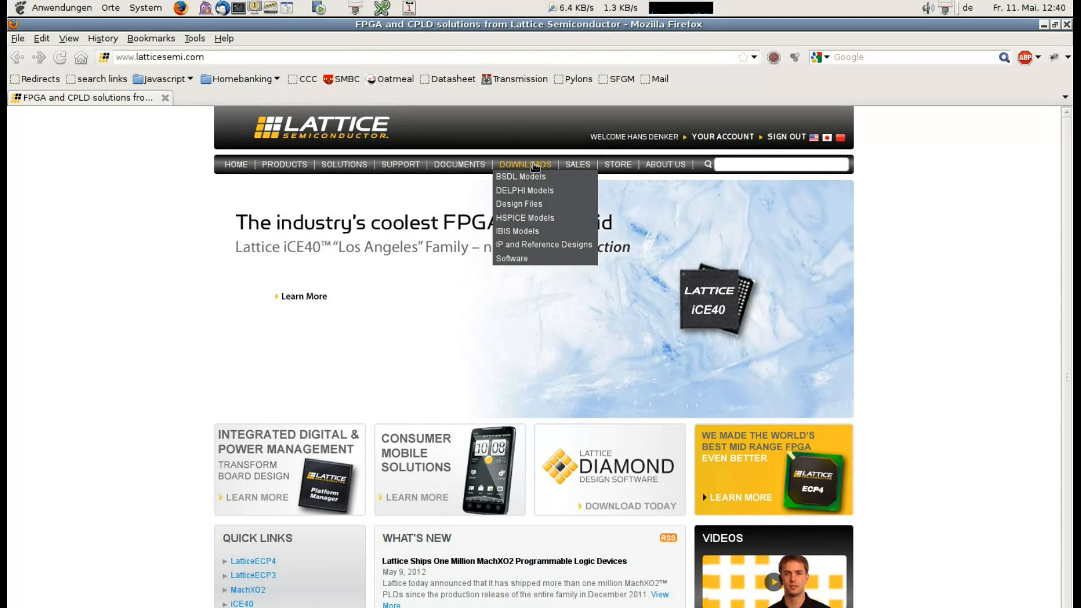
left_click(512, 258)
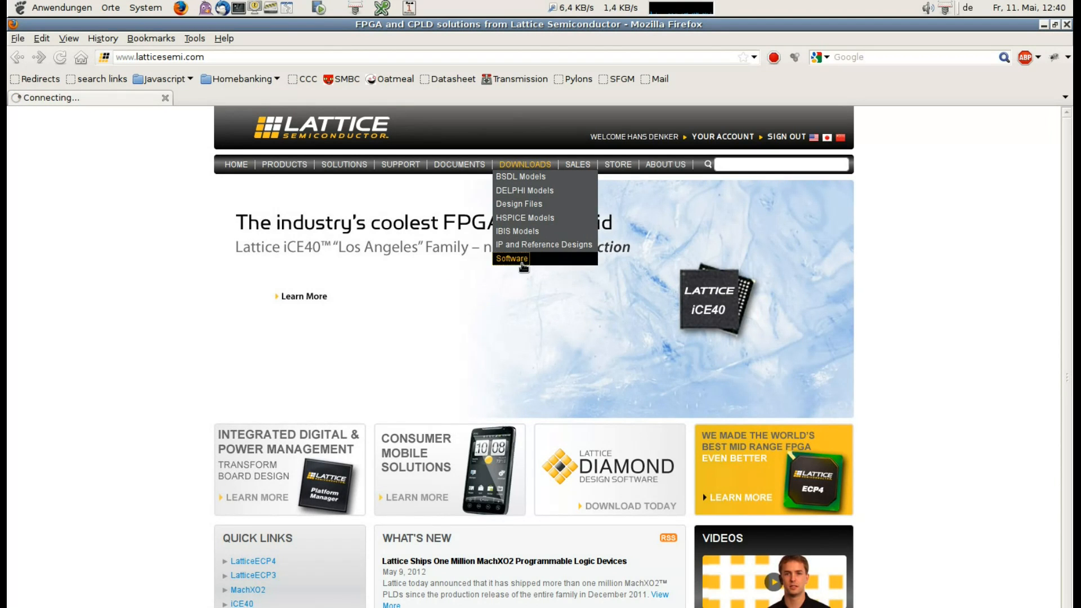
left_click(511, 258)
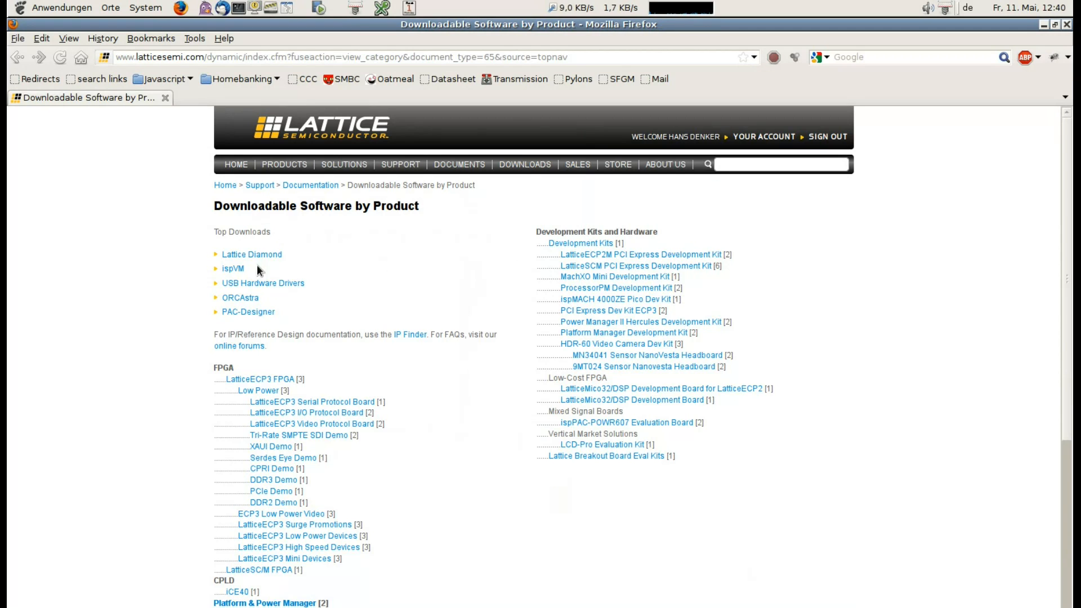
left_click(251, 254)
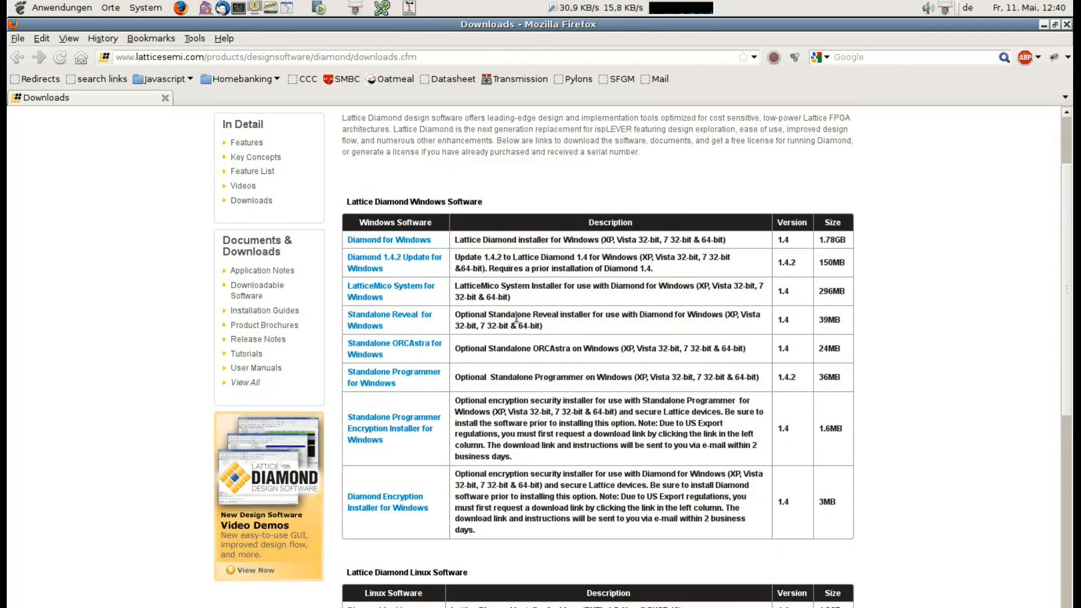
Choose the Diamond 1.4 for Linux installer, accept the agreement and save the file.
scroll("down", 3)
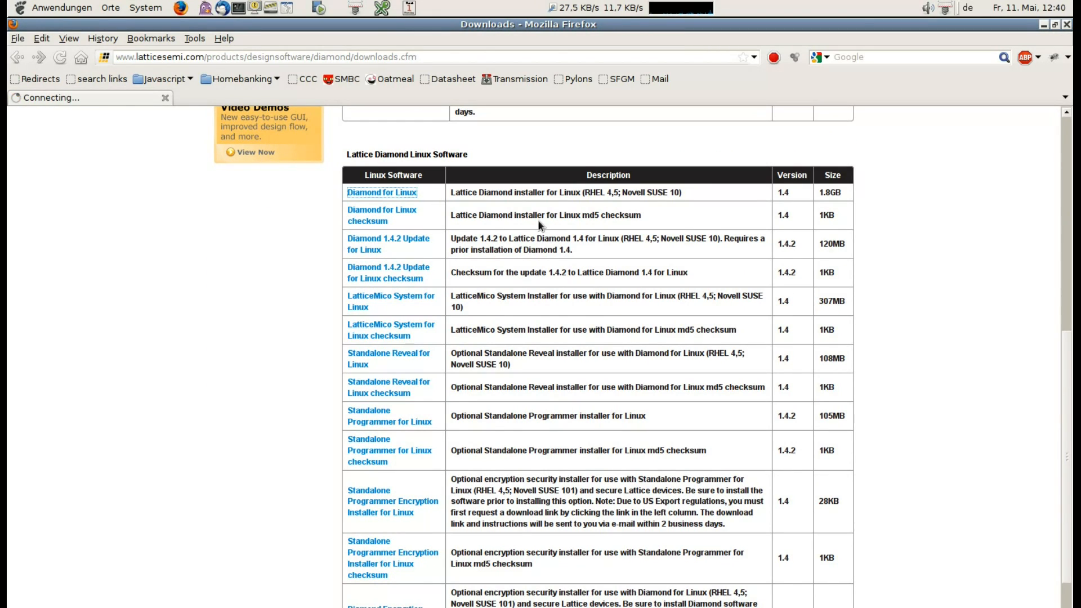
left_click(382, 192)
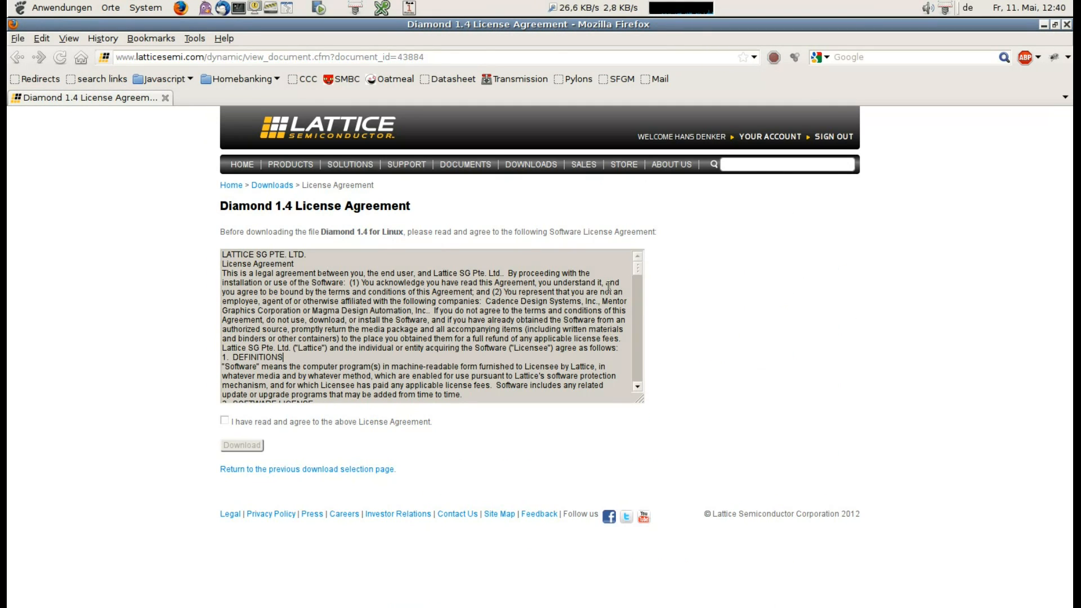
scroll("down", 3)
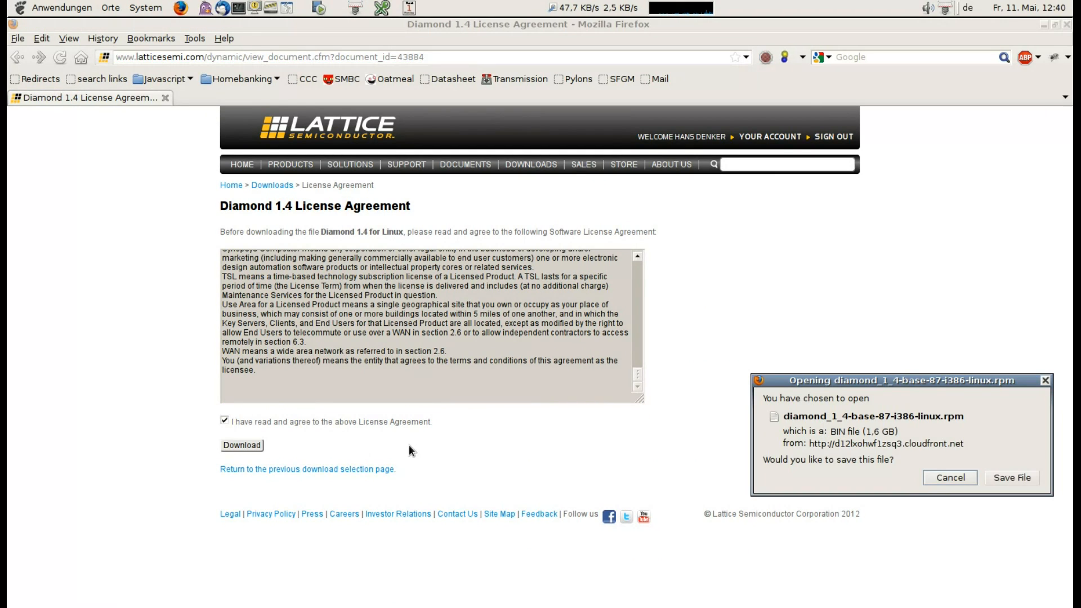
left_click(1011, 477)
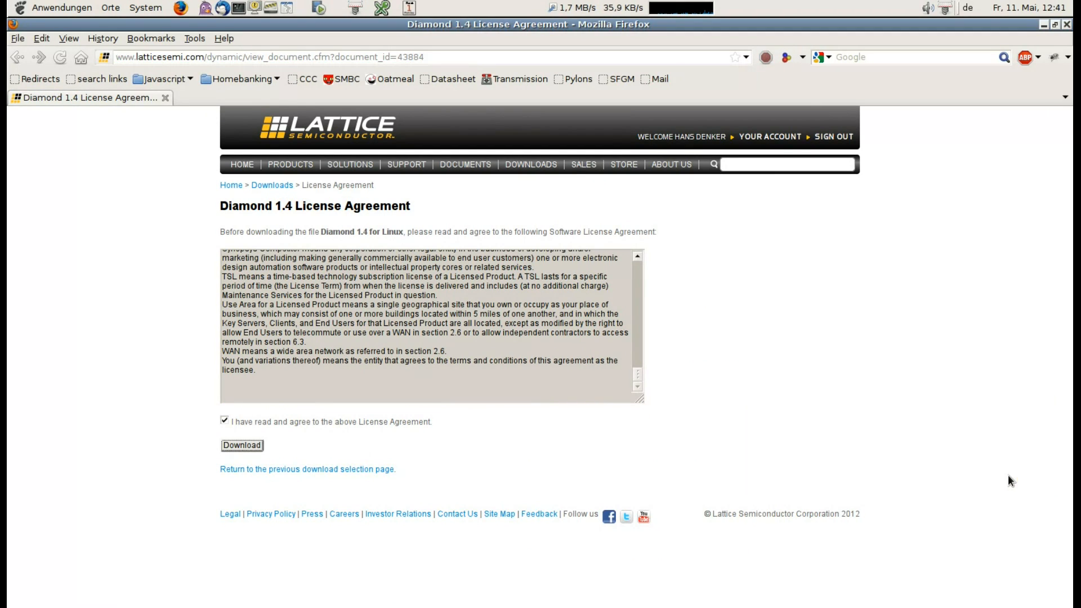
left_click(195, 37)
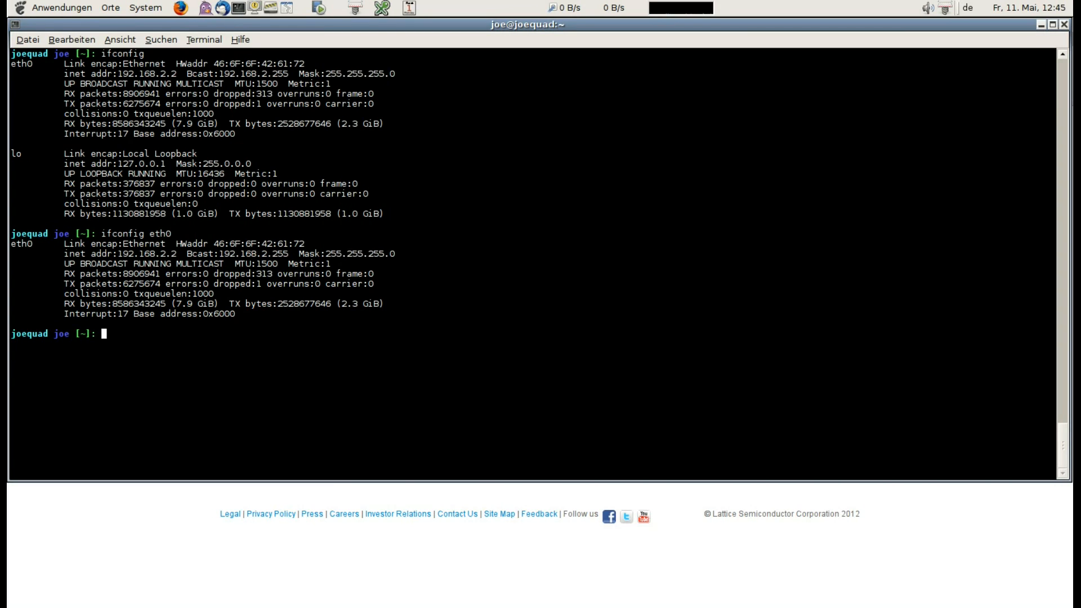
Print the eth0 hardware address with colons removed using echo piped to sed 's/://g'.
type("echo 46:6F:6F:42:61:72")
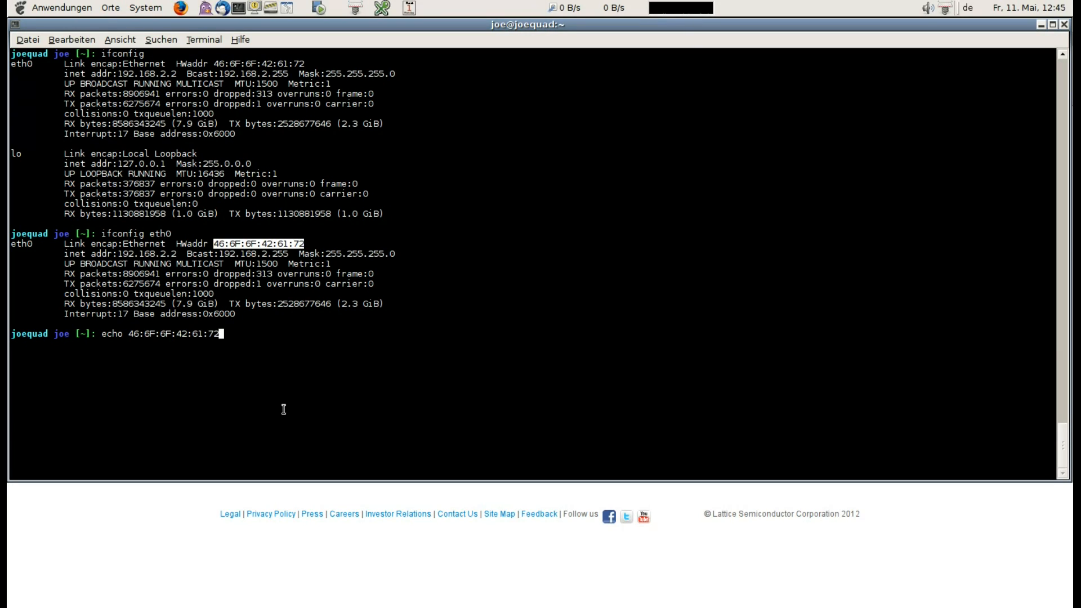
type("| s")
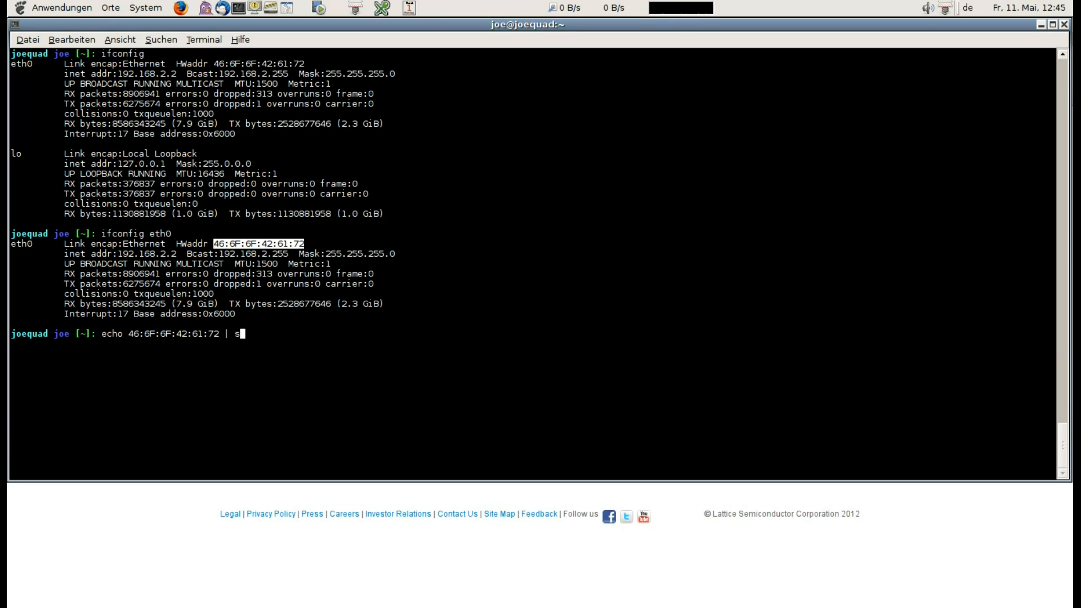
type("ed 's/://")
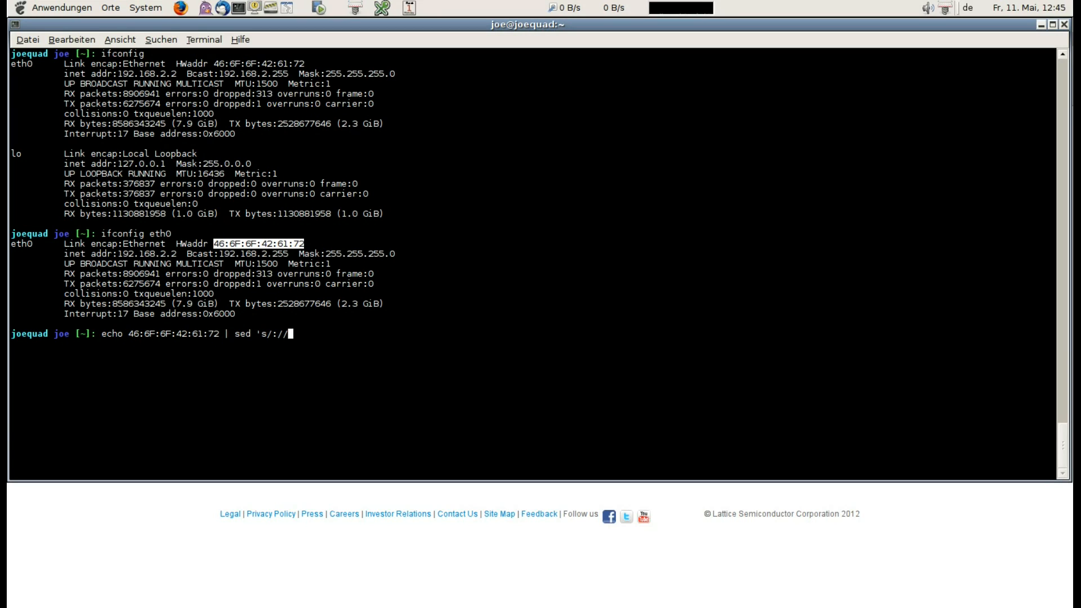
key("Return")
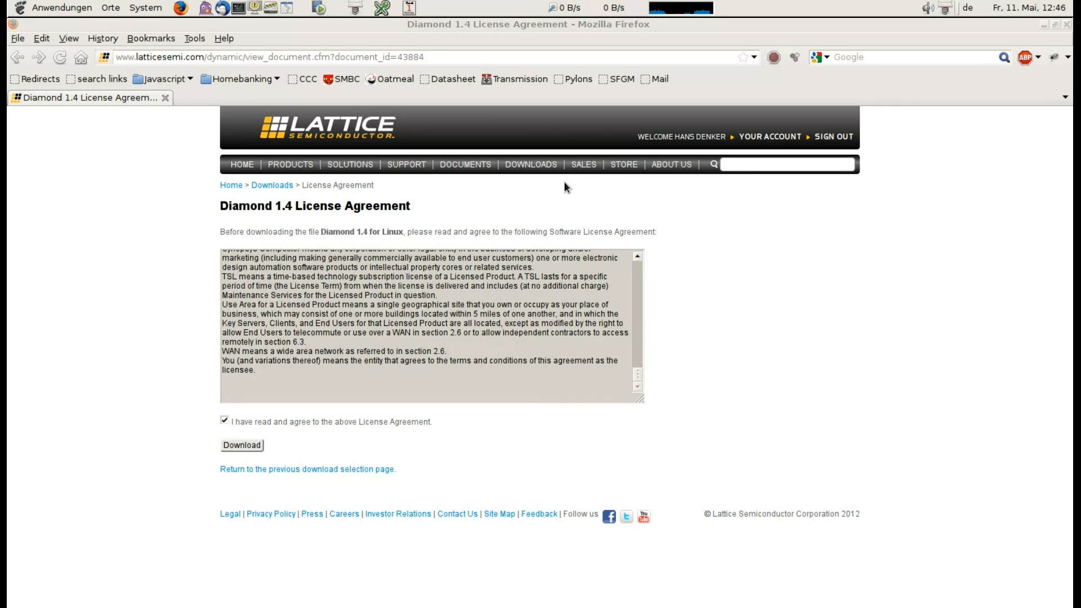
Reach the Diamond free license request page and fill Host NIC with the colon-free MAC.
left_click(531, 164)
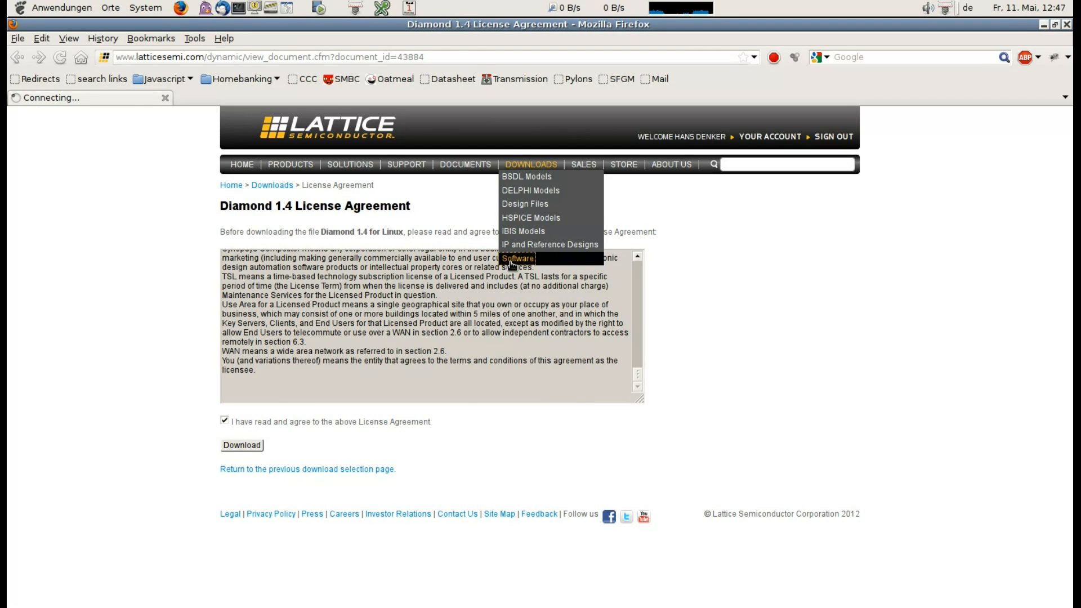
left_click(516, 258)
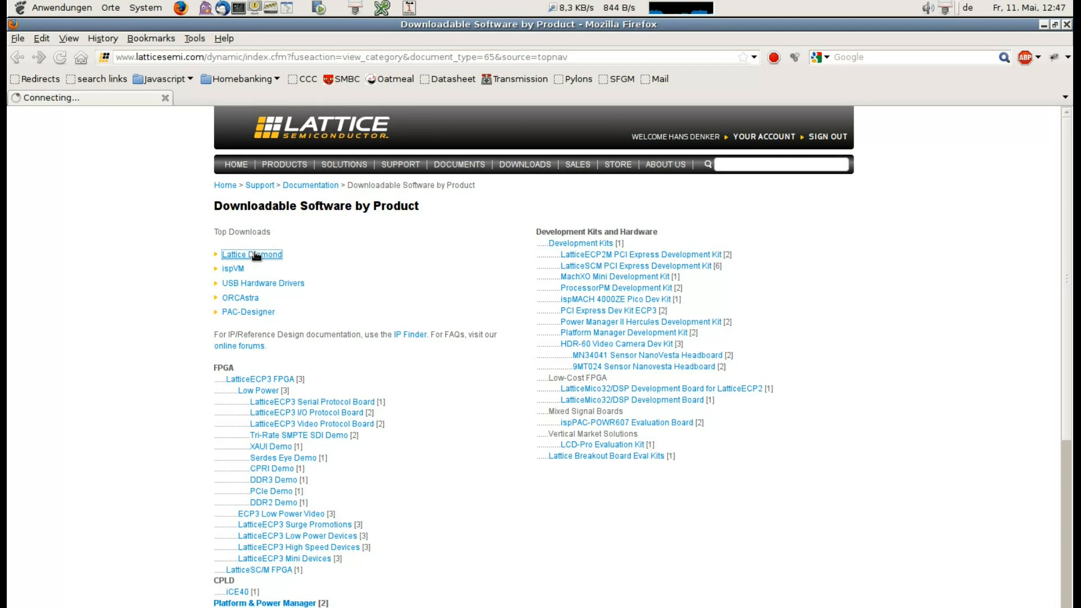
left_click(251, 254)
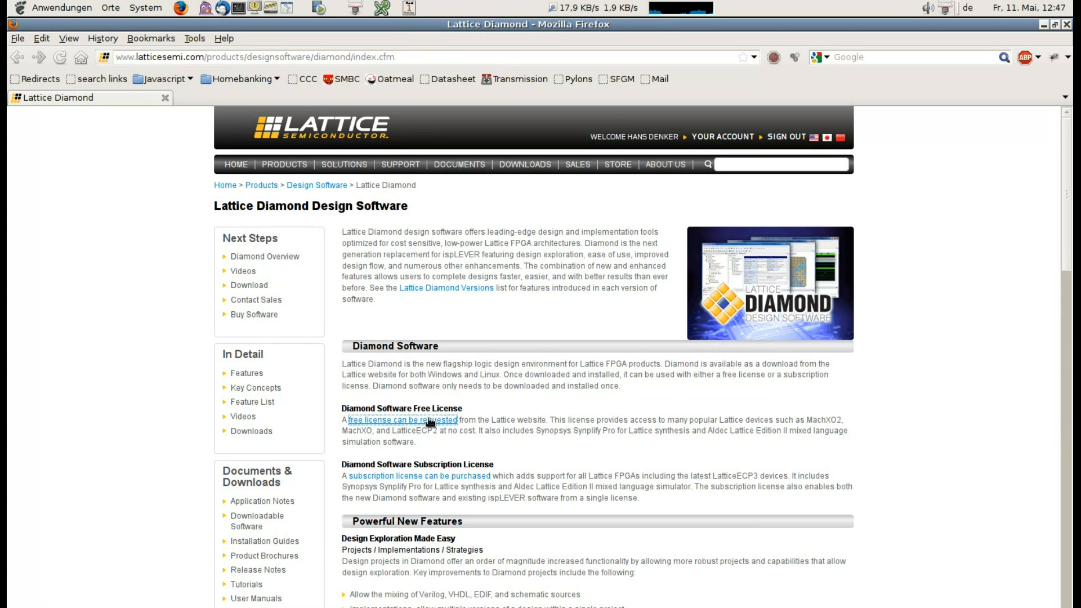
left_click(400, 420)
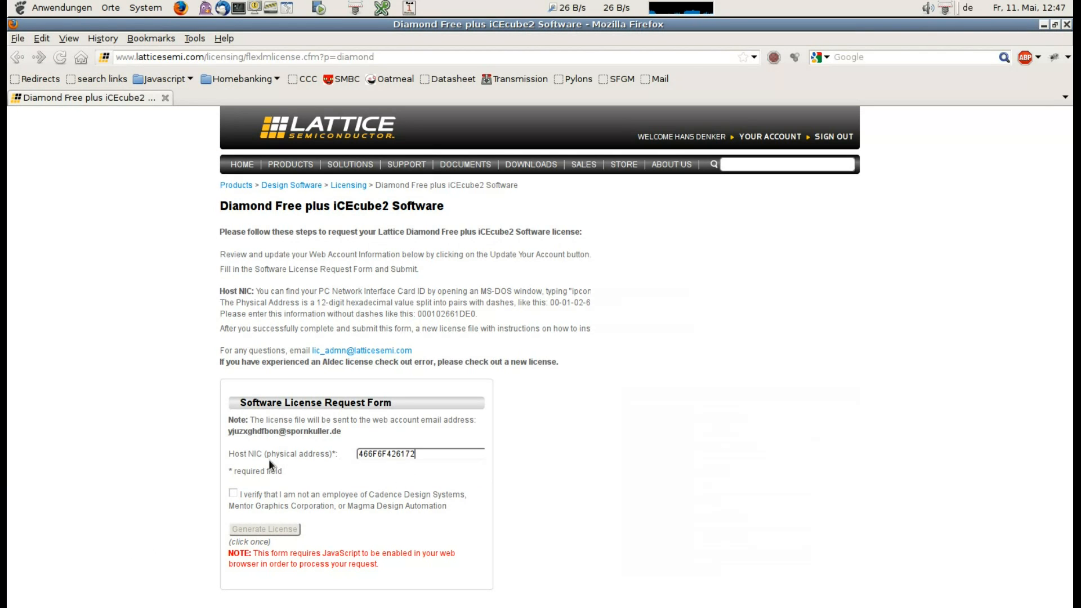
left_click(232, 495)
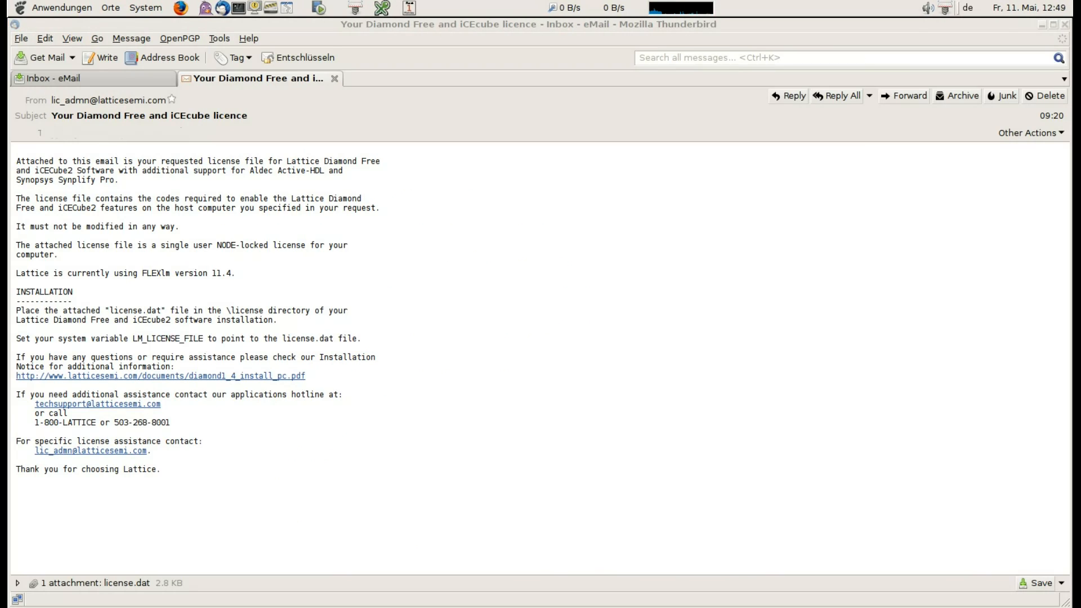
mouse_move(113, 529)
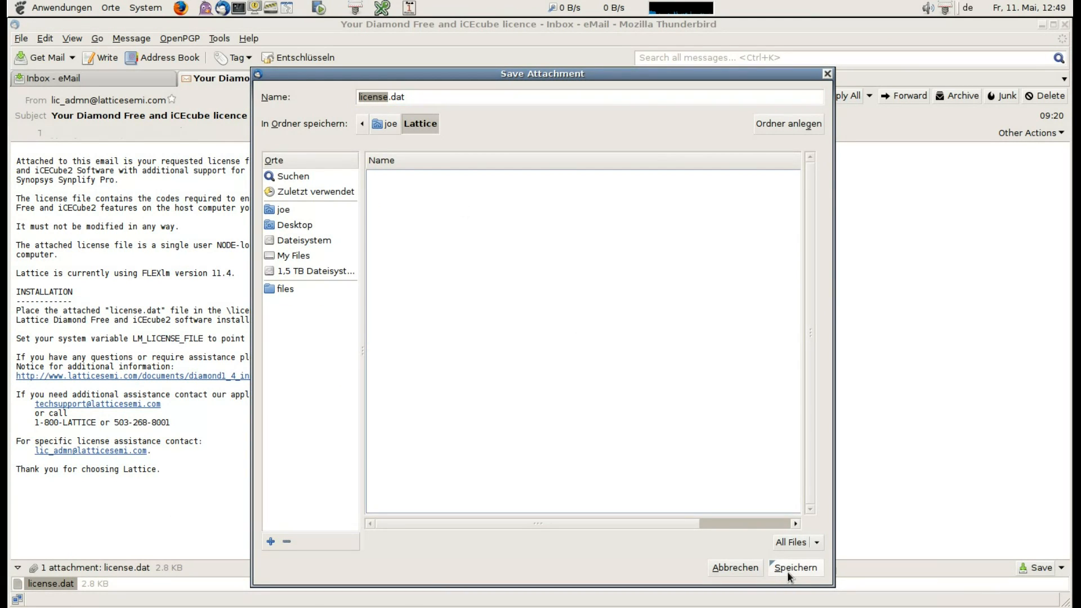
Save license.dat from the license email into the Lattice folder.
left_click(793, 567)
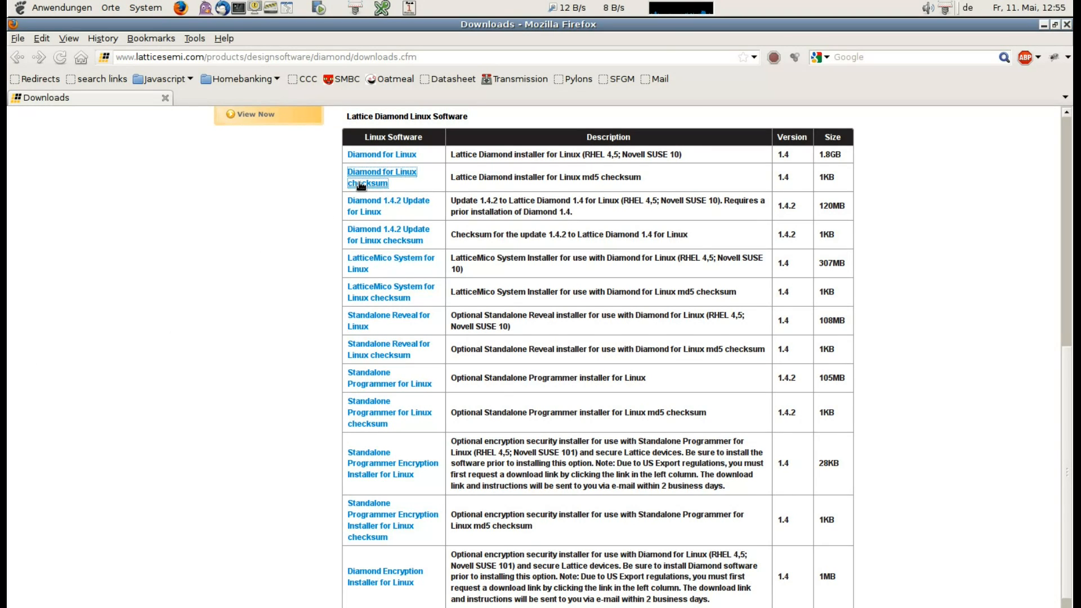
Compare Lattice's published checksum with md5sum of diamond_1_4-base-87-i386-linux.rpm.
left_click(381, 177)
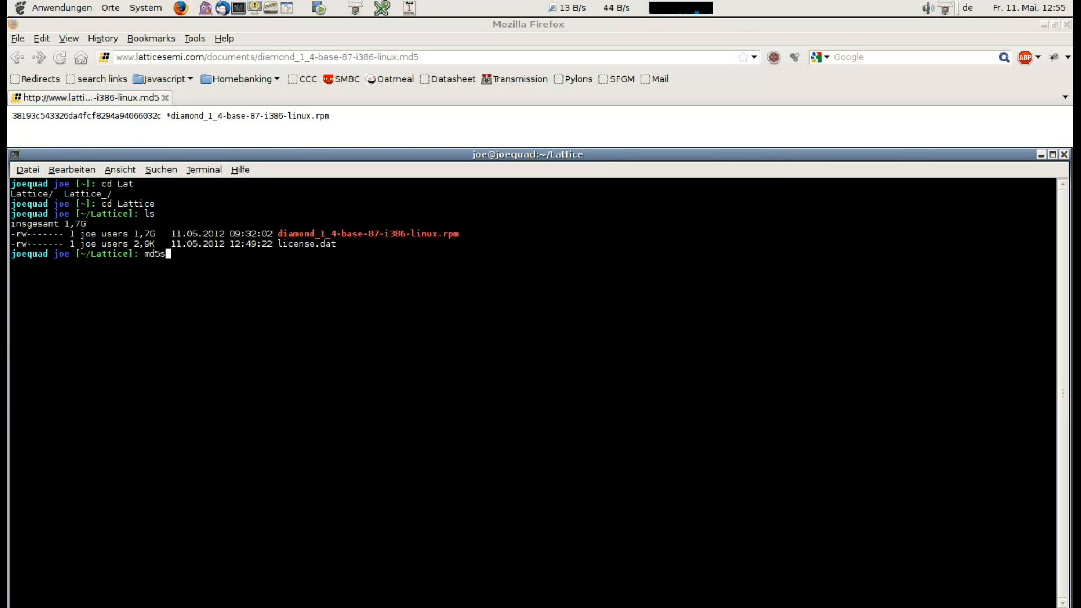
type("um diamond_1_4-base-87-i386-linux.rpm")
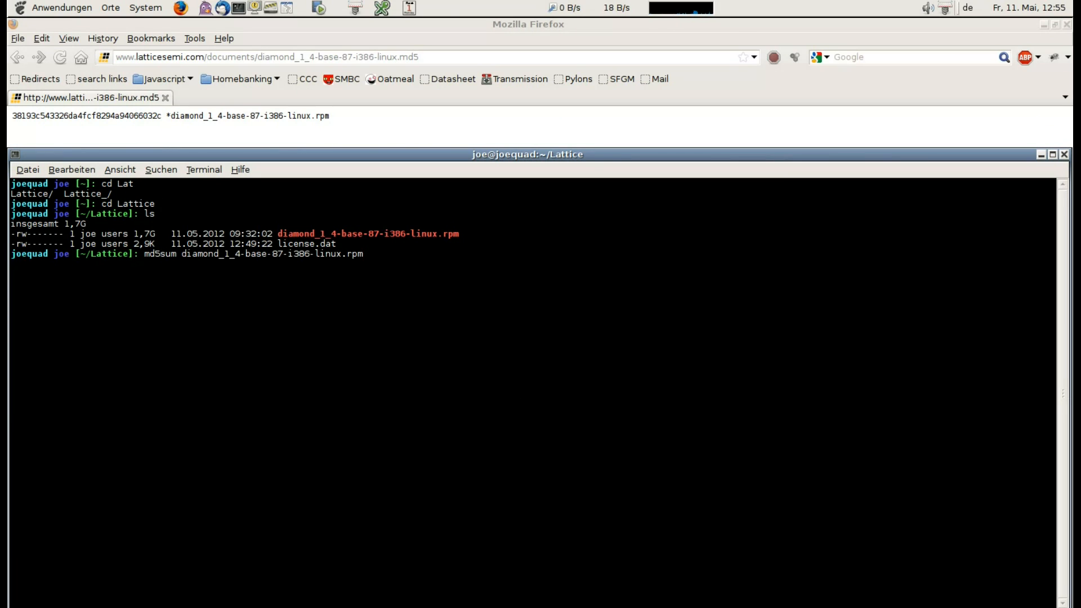
key("Return")
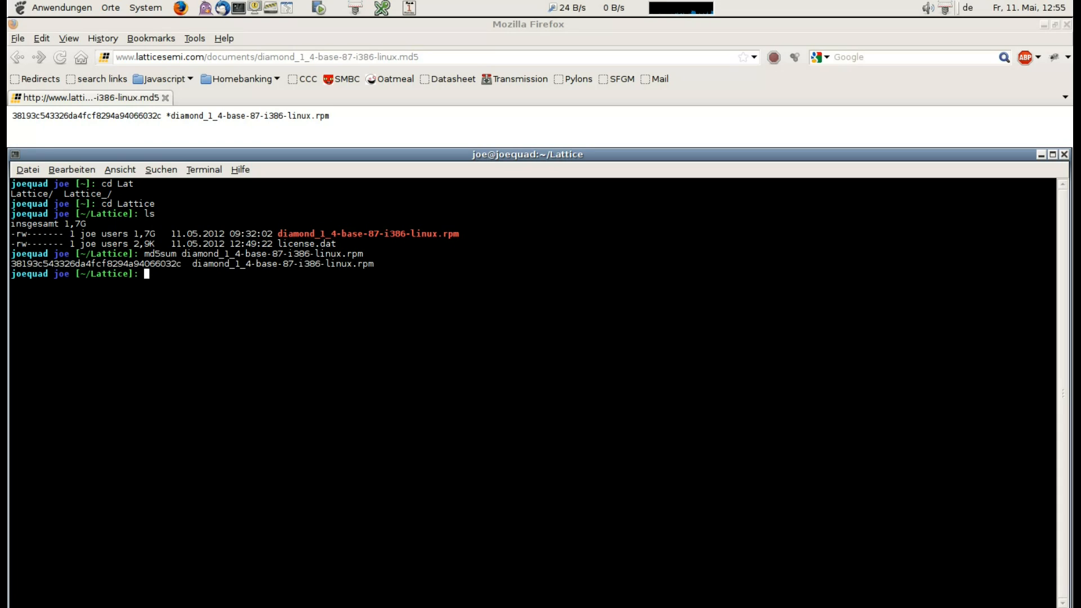
mouse_move(113, 334)
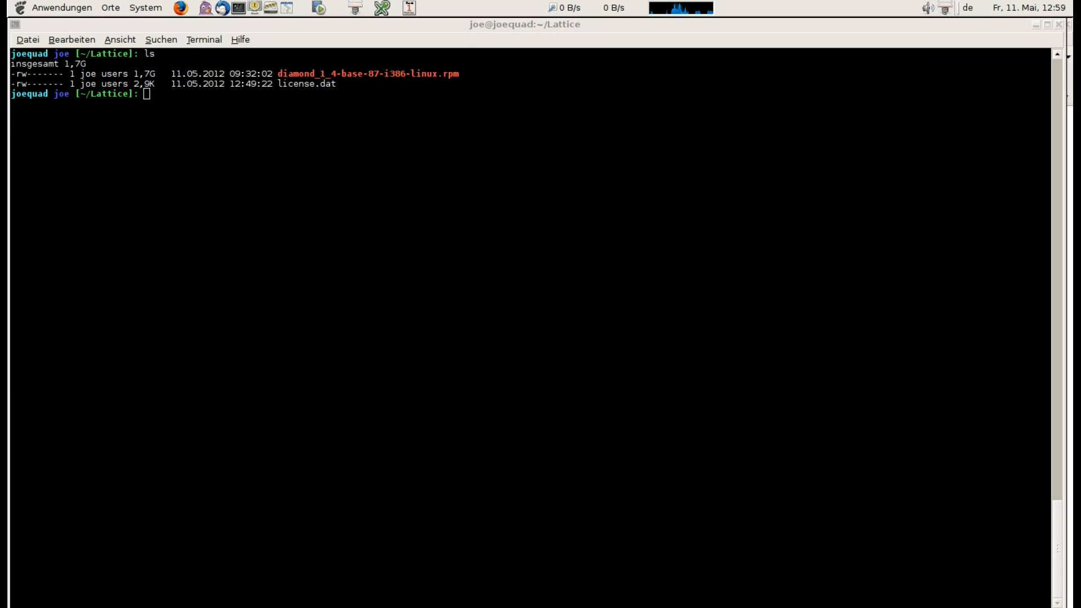
Find the payload offset, dd out diamond_extract.cpio.gz (bs=2279224, skip=1), and enter bin.
type("rpmoff")
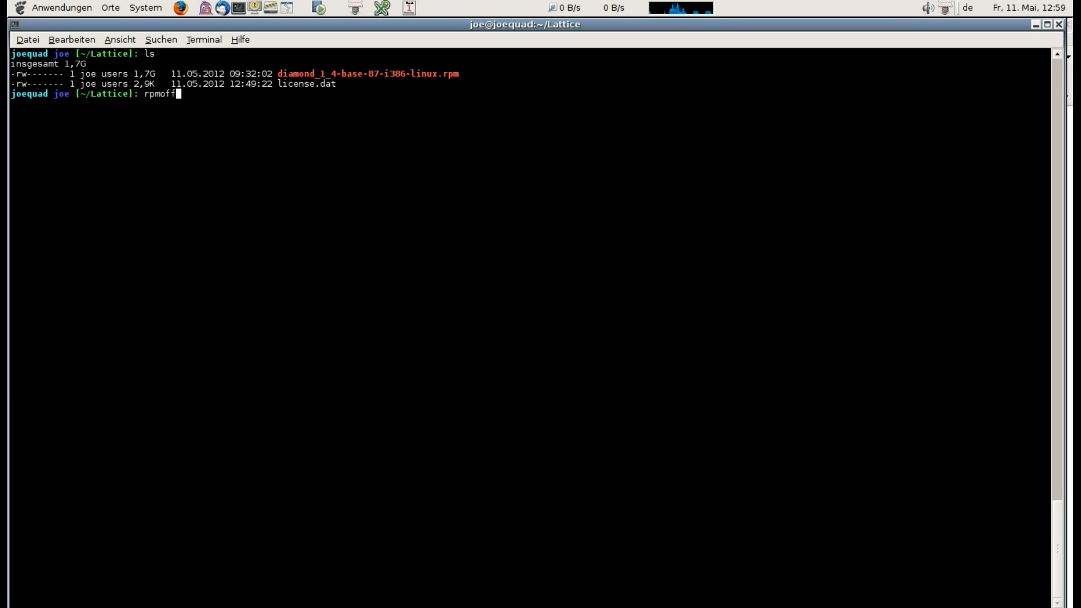
key("Return")
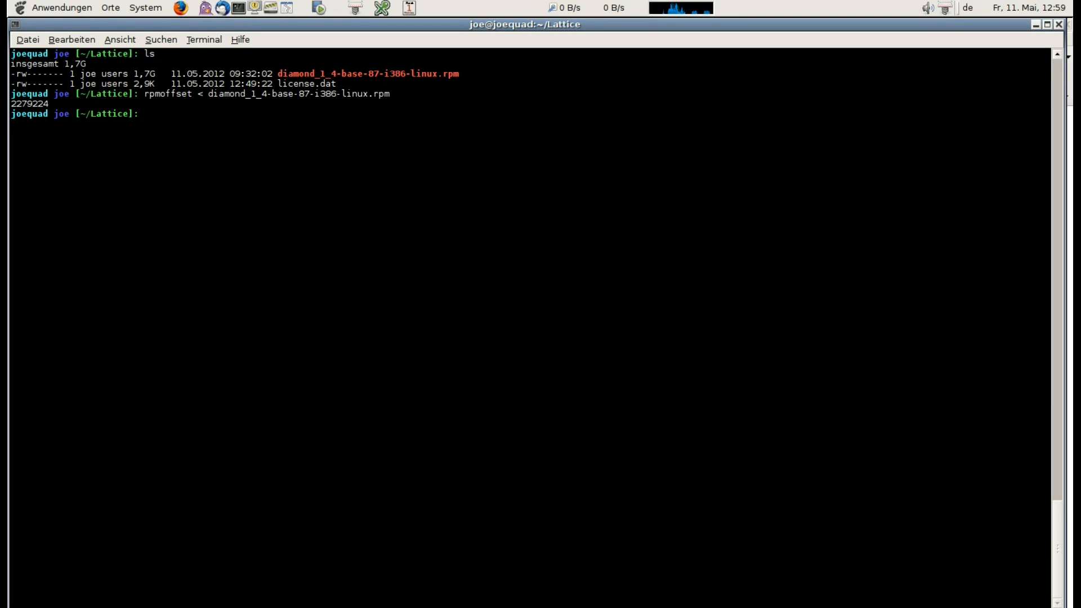
type("dd if=diamond_1_4-base-87-i386-linux.rpm")
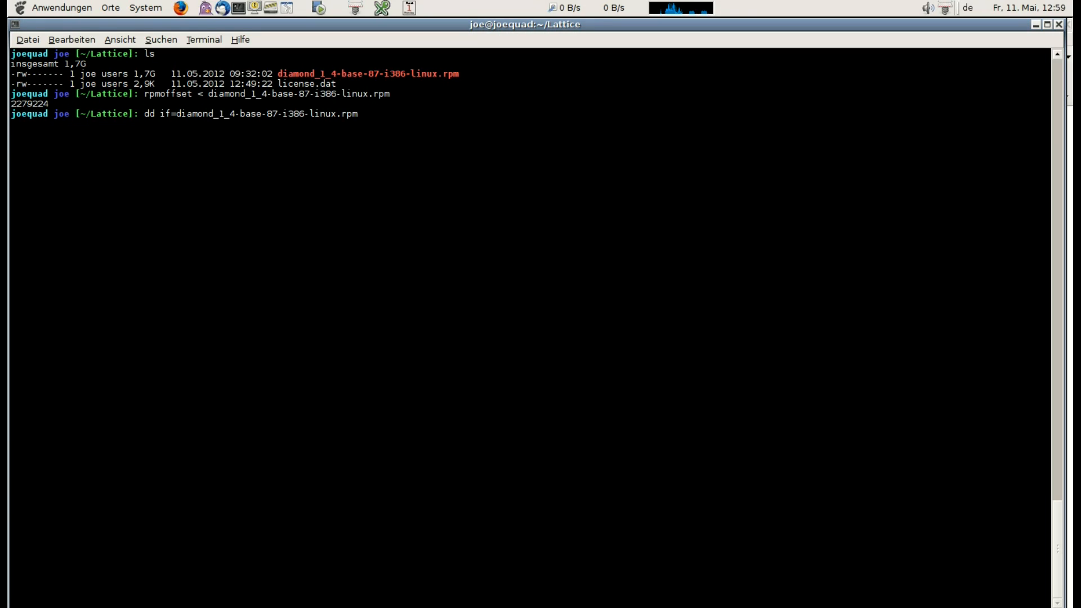
type("bs=")
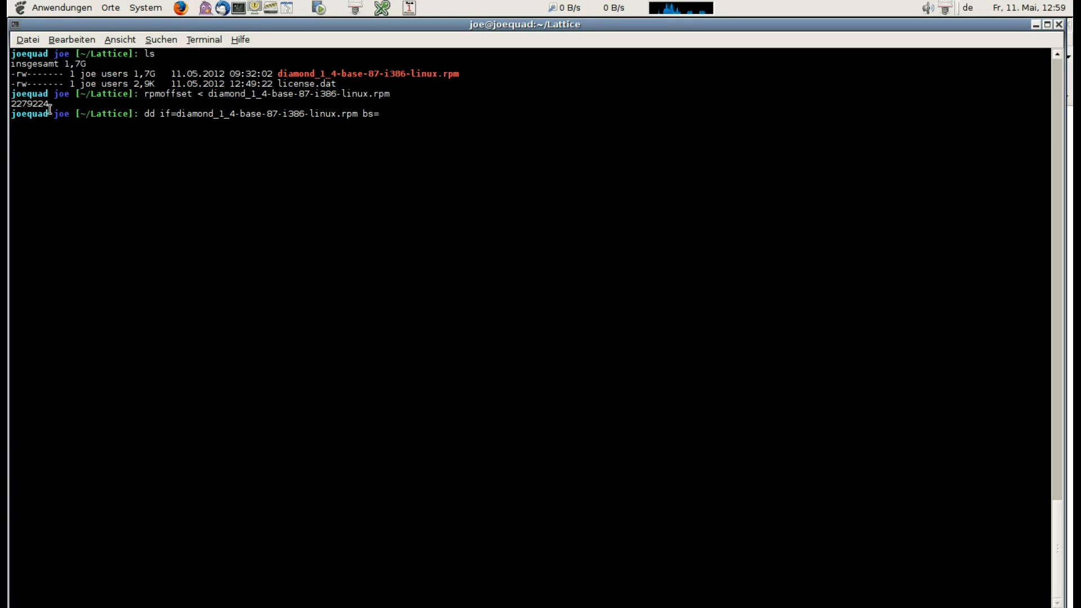
type("2279224 skip")
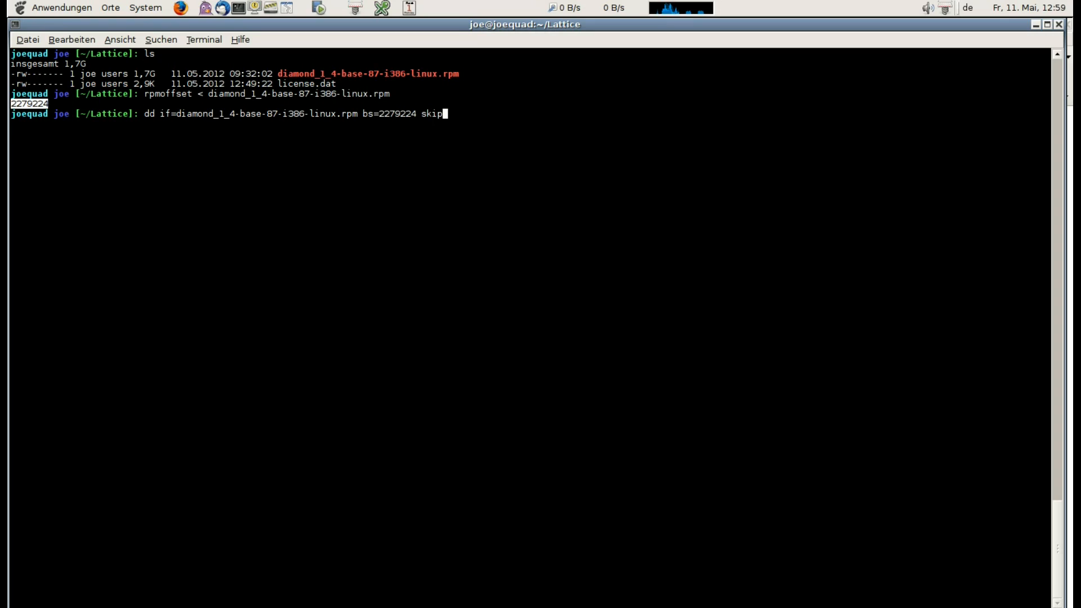
type("=1 of=diamond_extract.cpio.gz")
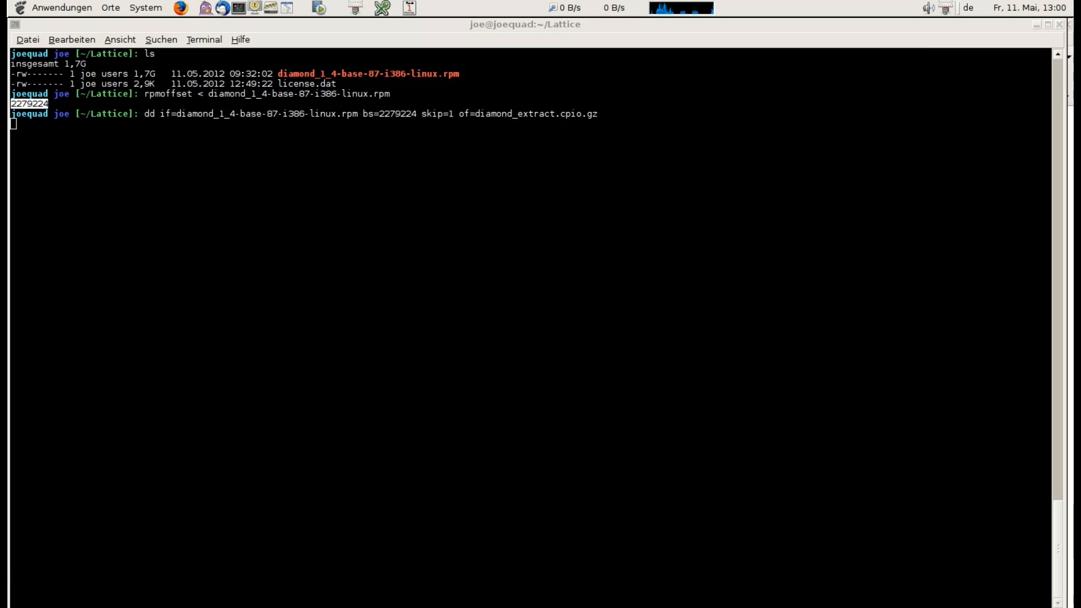
key("Return")
type("cd bin")
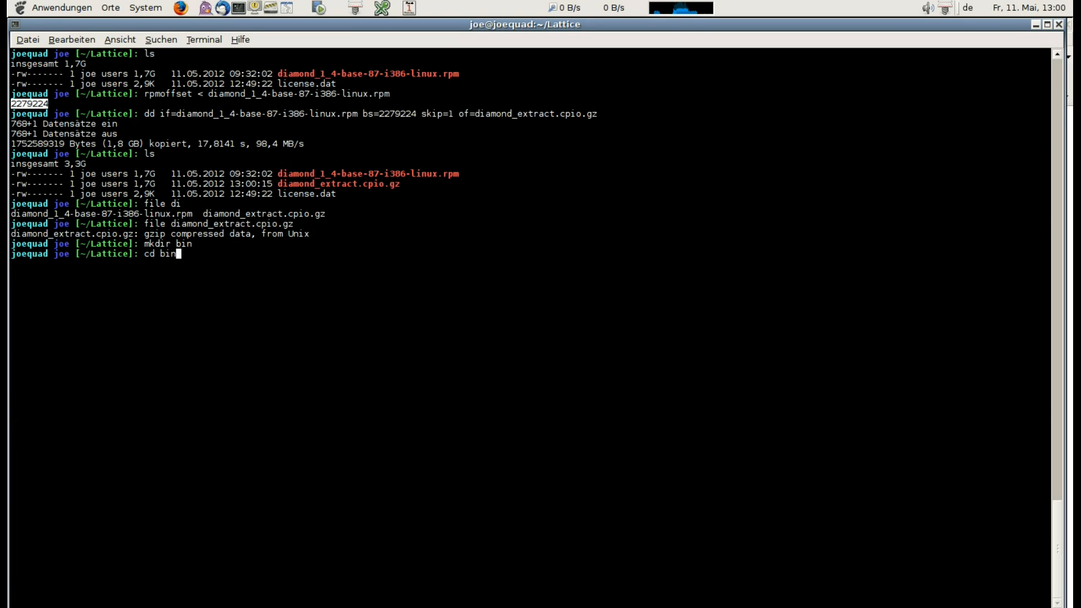
key("Return")
type("ls bin/usr/")
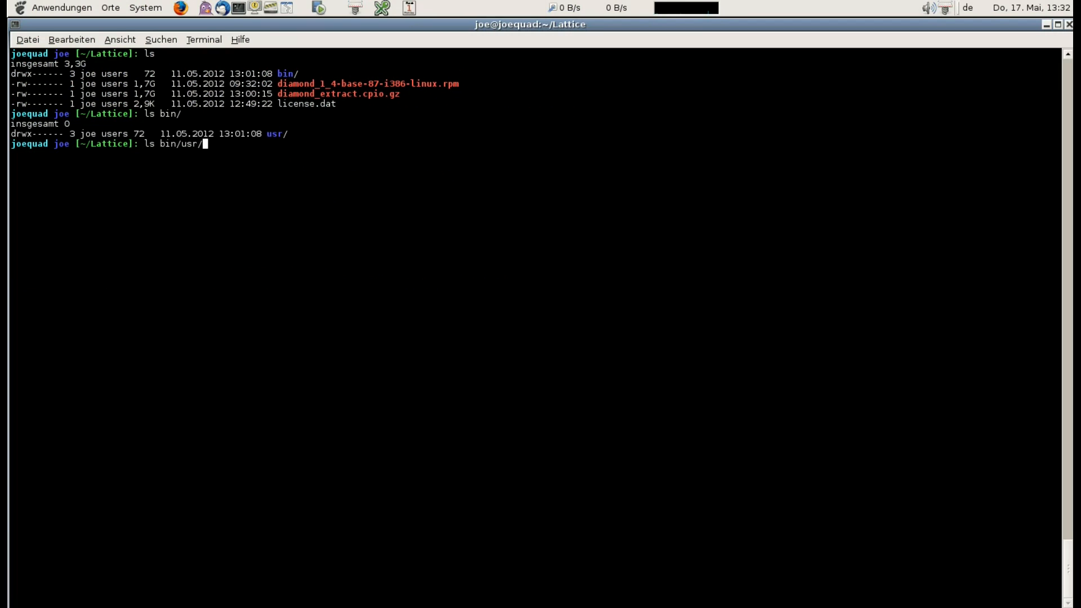
List the usr/local/diamond/1.4 folder and its bin folder to locate lin.
key("Return")
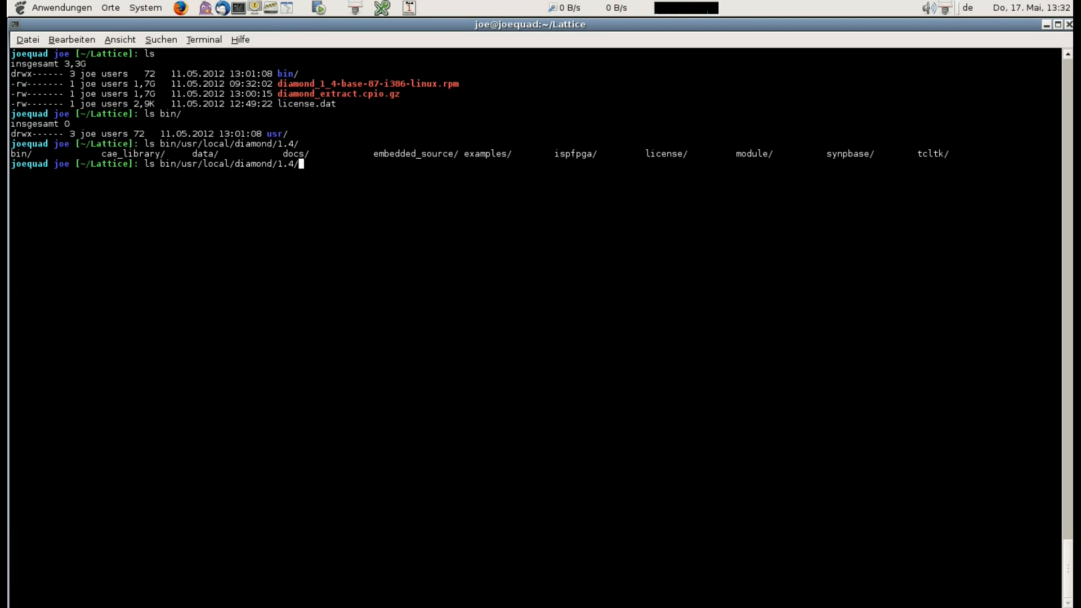
key("Return")
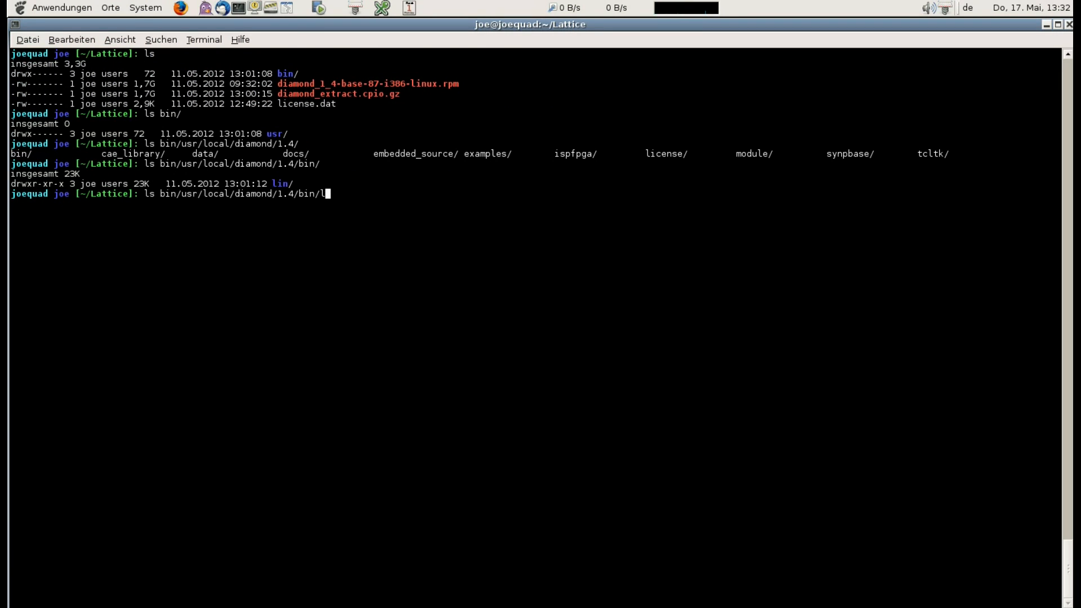
key("Return")
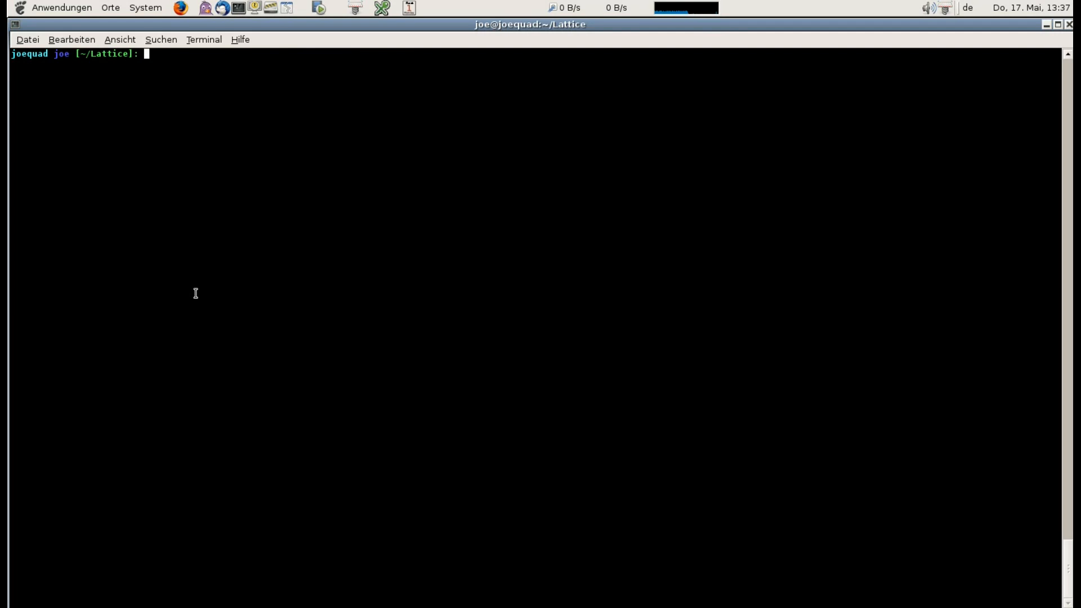
Echo the absolute ${HOME}/Lattice path to Diamond's bin/lin folder.
type("ls $bin/usr/local/diamond/1.4/bin/lin/")
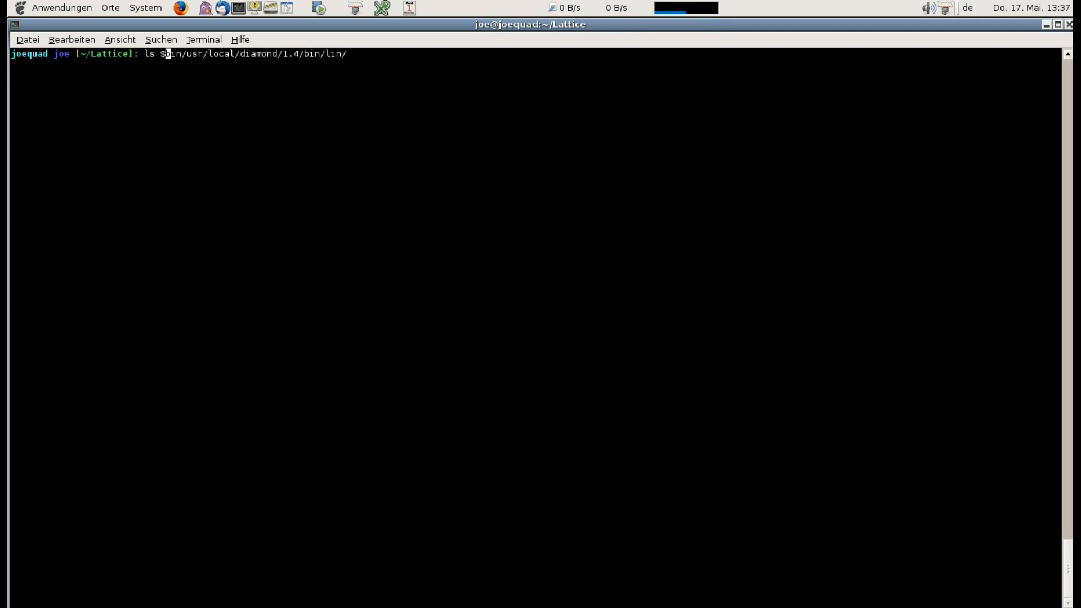
type("{H")
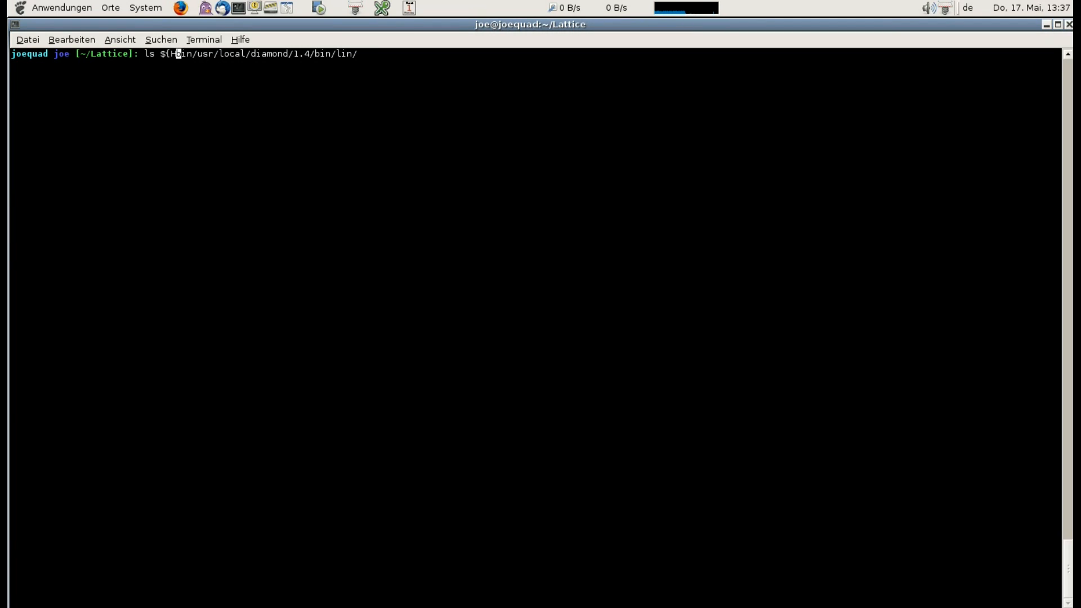
type("OME}/Lattice/")
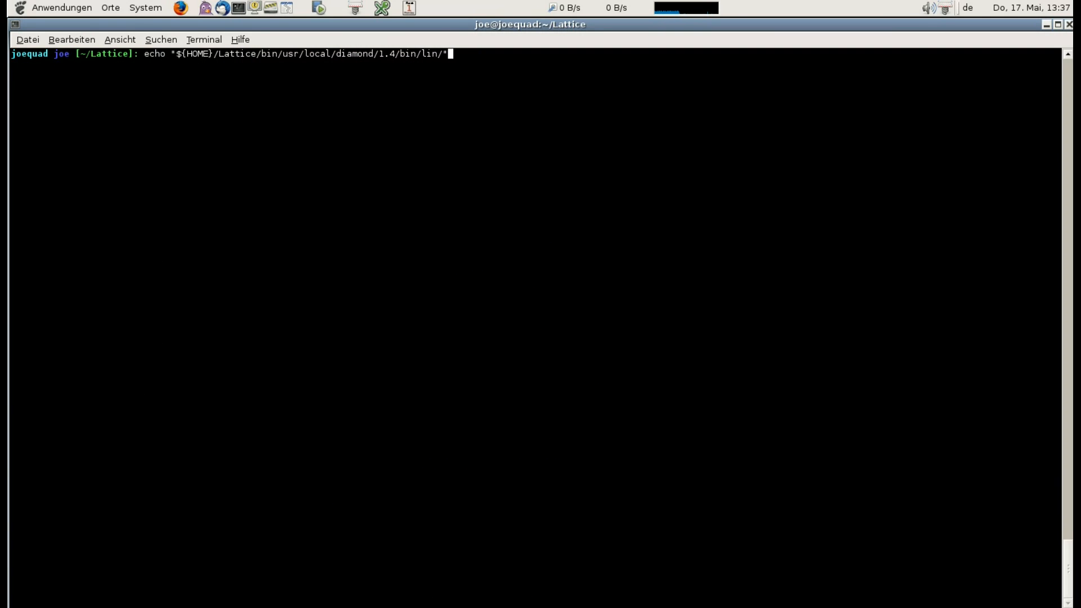
Write PATH="${PATH}:${HOME}/Lattice/bin/usr/local/diamond/1.4/bin/lin/" into a new vim environment file.
type("vim envi")
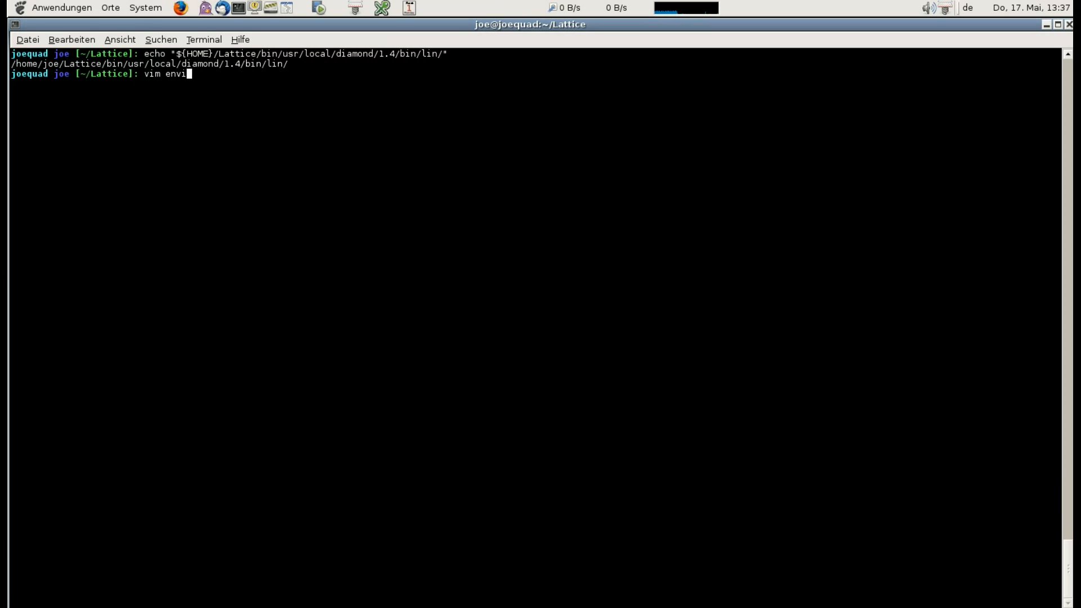
type("ronment")
type("PA")
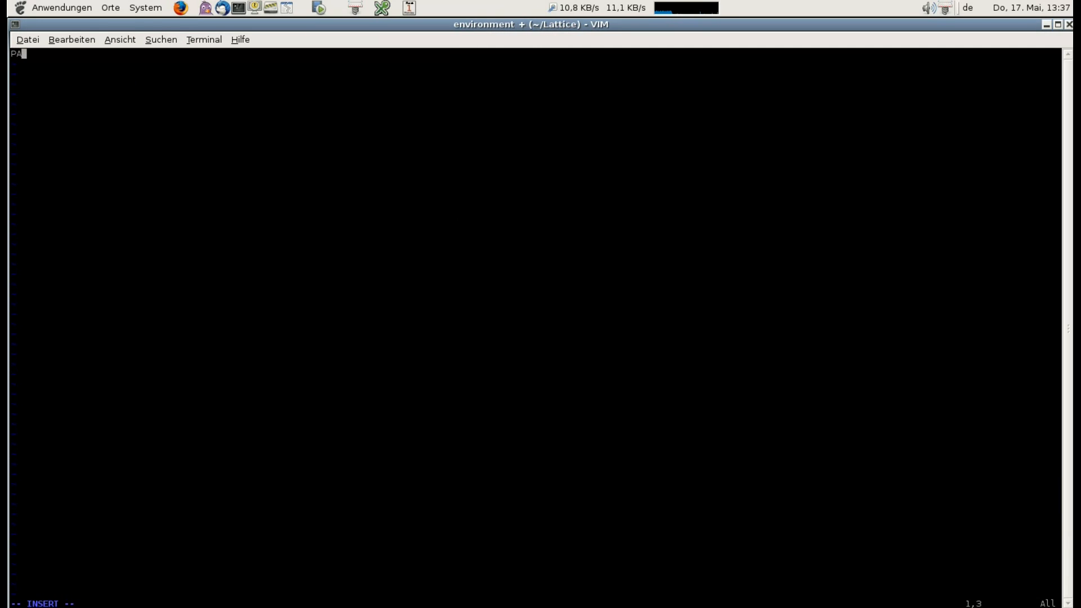
type("TH=\"${PATH")
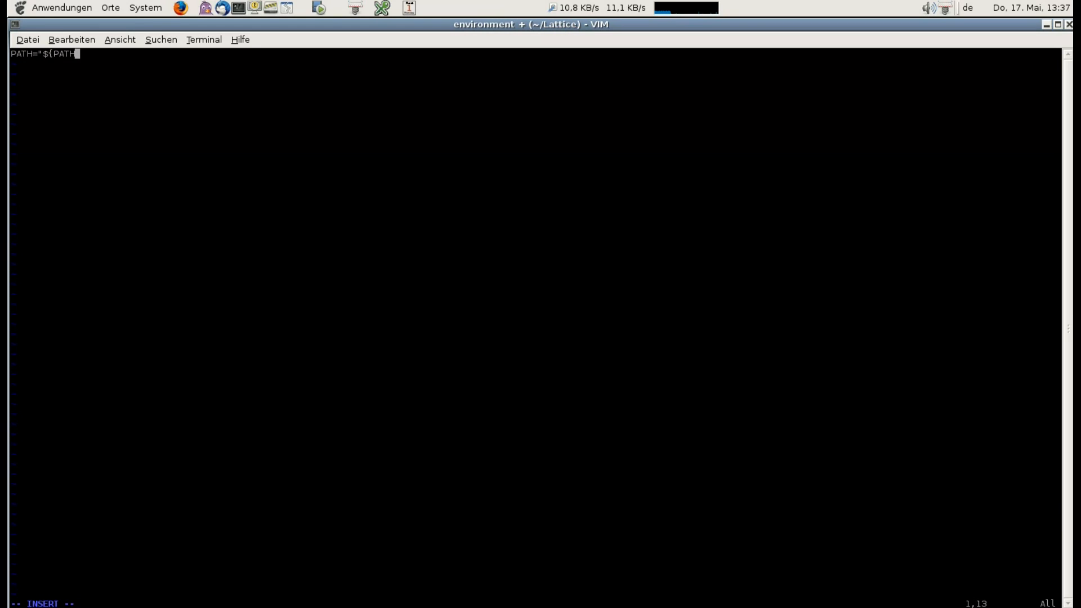
type("}:")
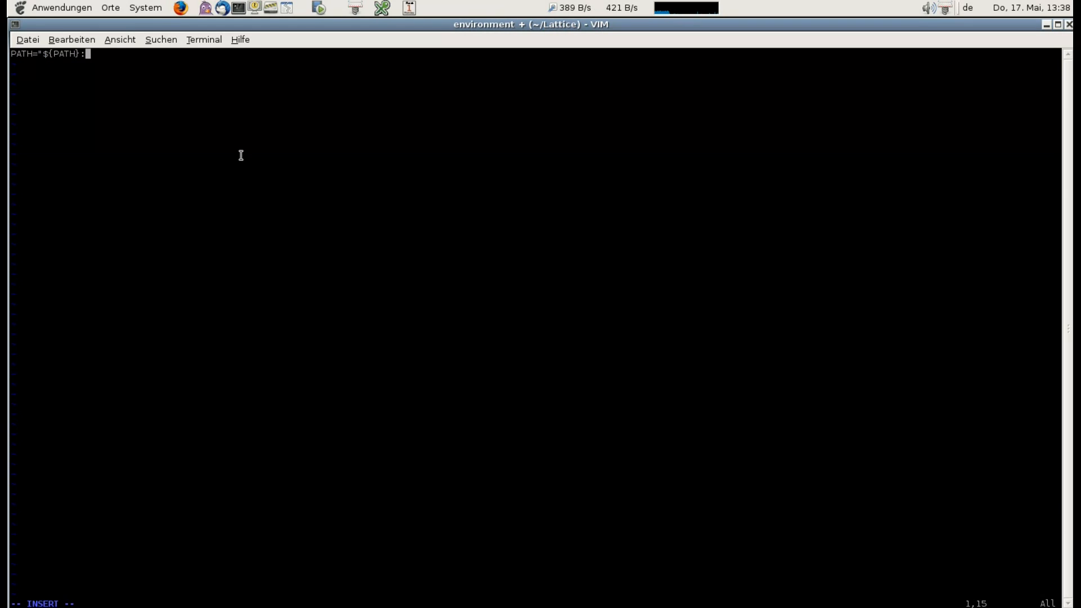
type("\"${HOME}/Lattice/bin/usr/local/diamond/1.4/bin/lin/\"")
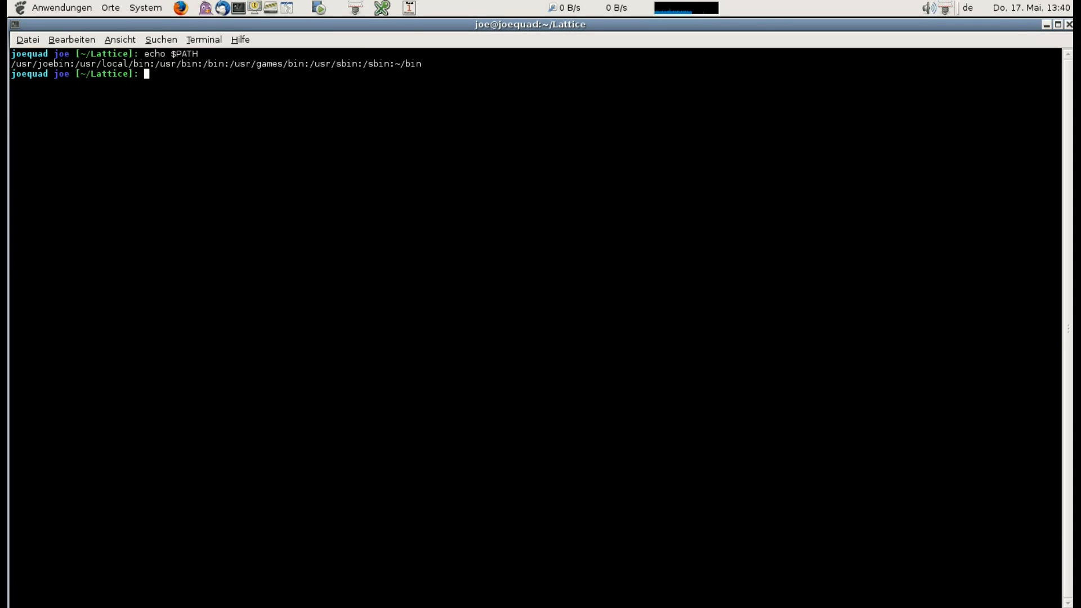
Source the environment file and list the programs in Diamond's lin folder.
type(". environment")
type("echo $PATH")
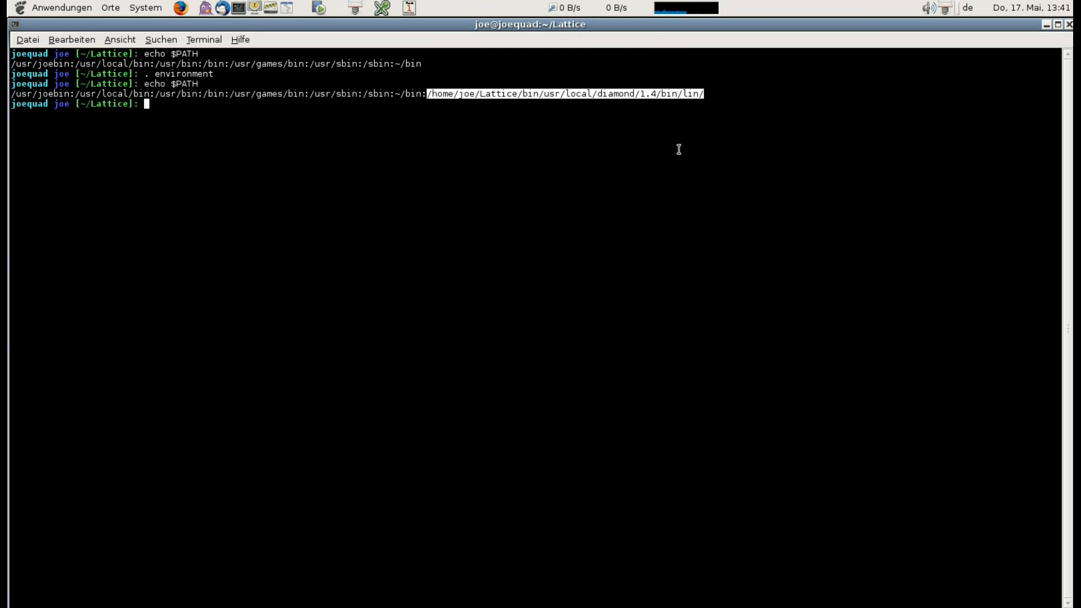
mouse_move(613, 319)
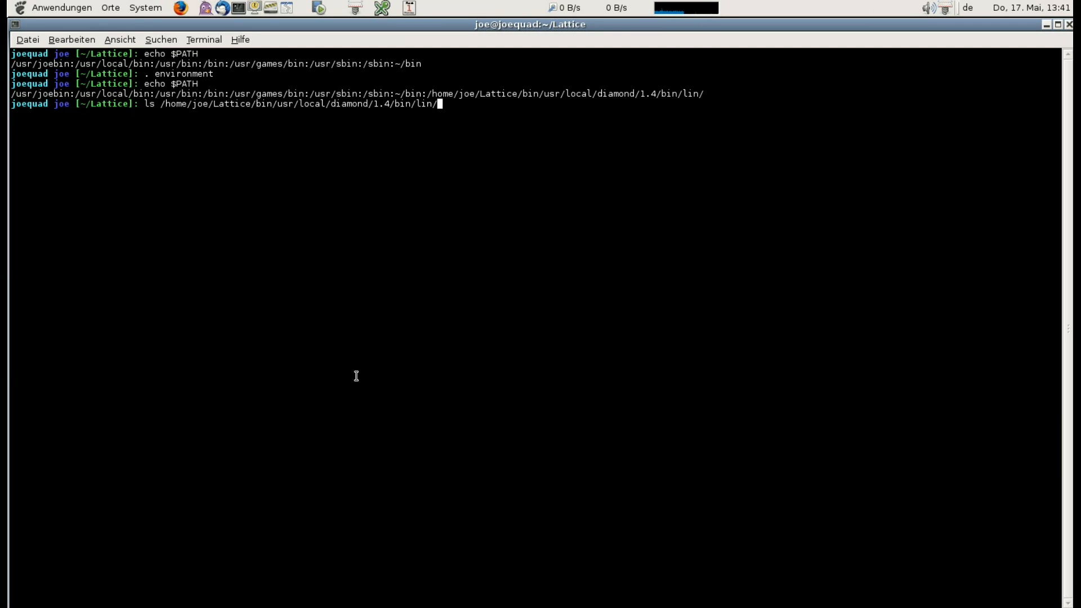
key("Return")
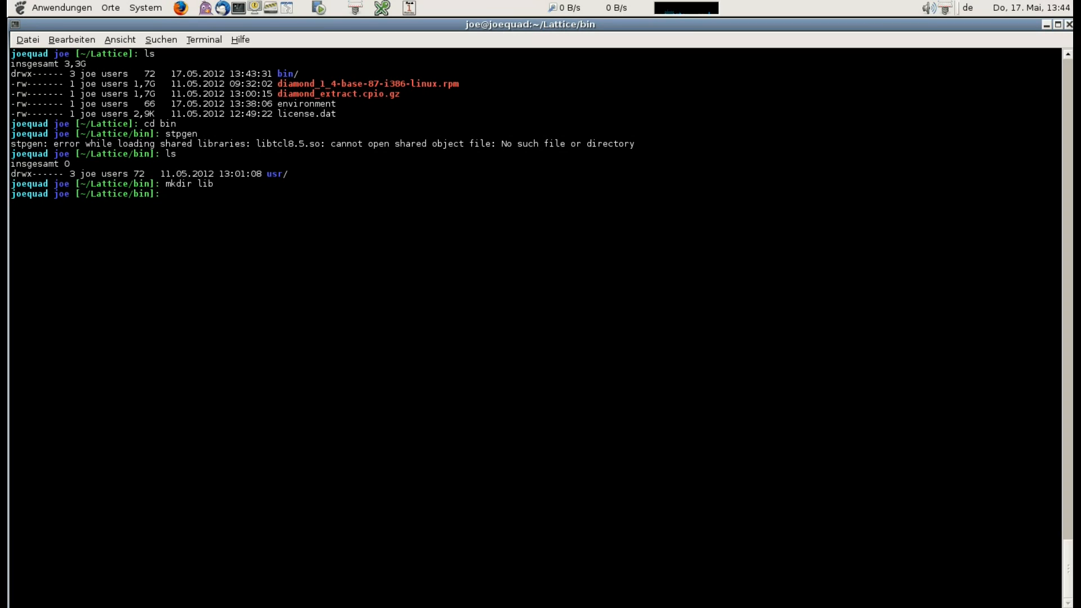
Symlink every '*.so' and '*.so.*' file under usr/ into lib, then list the bin folder.
type("find usr/ -name '*.s")
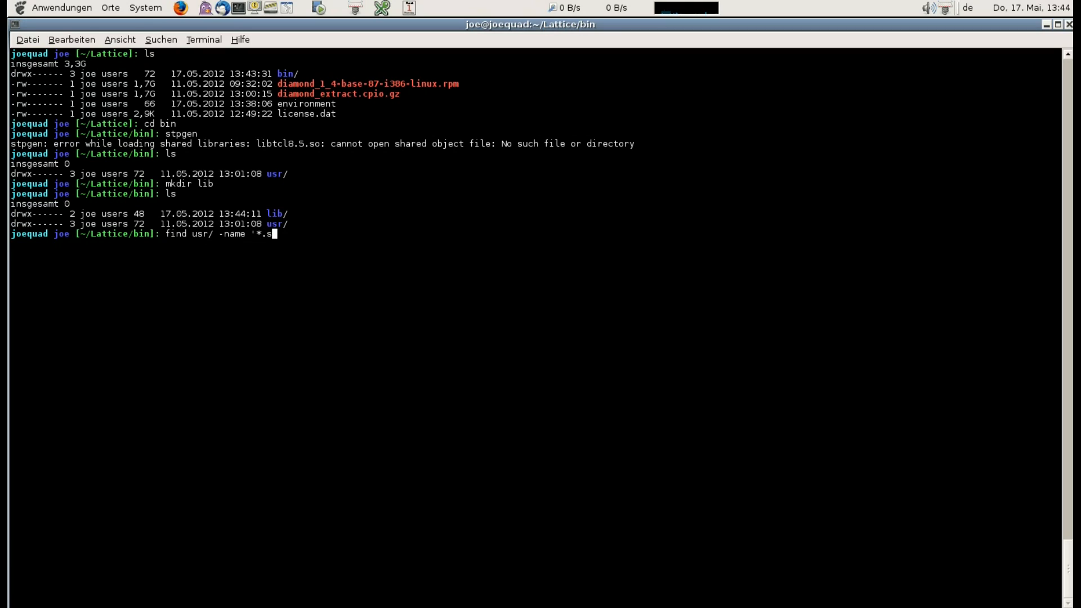
type("o' -exec ln -")
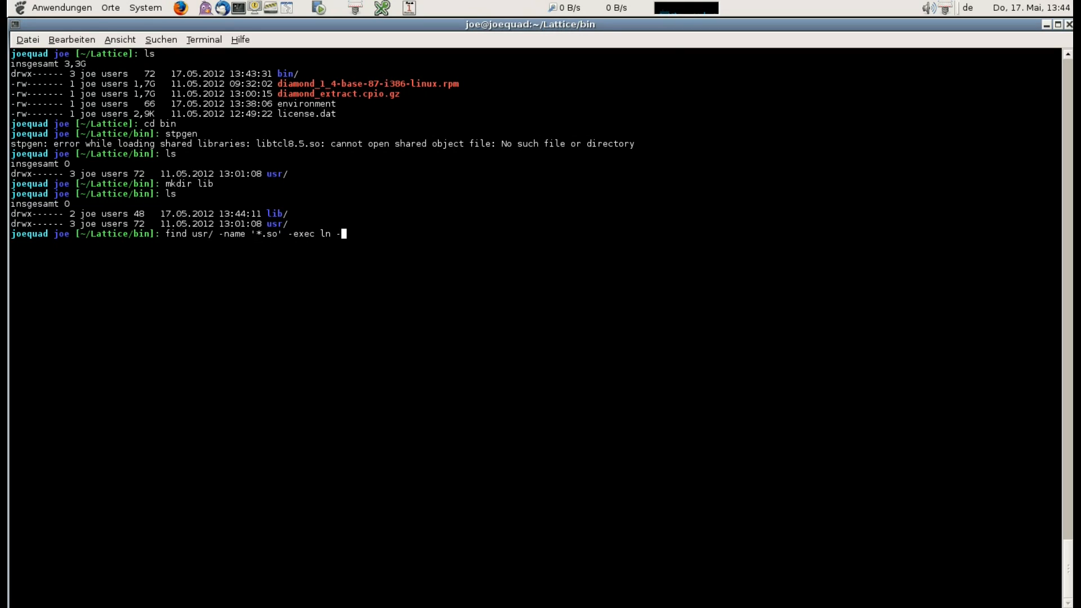
type("s")
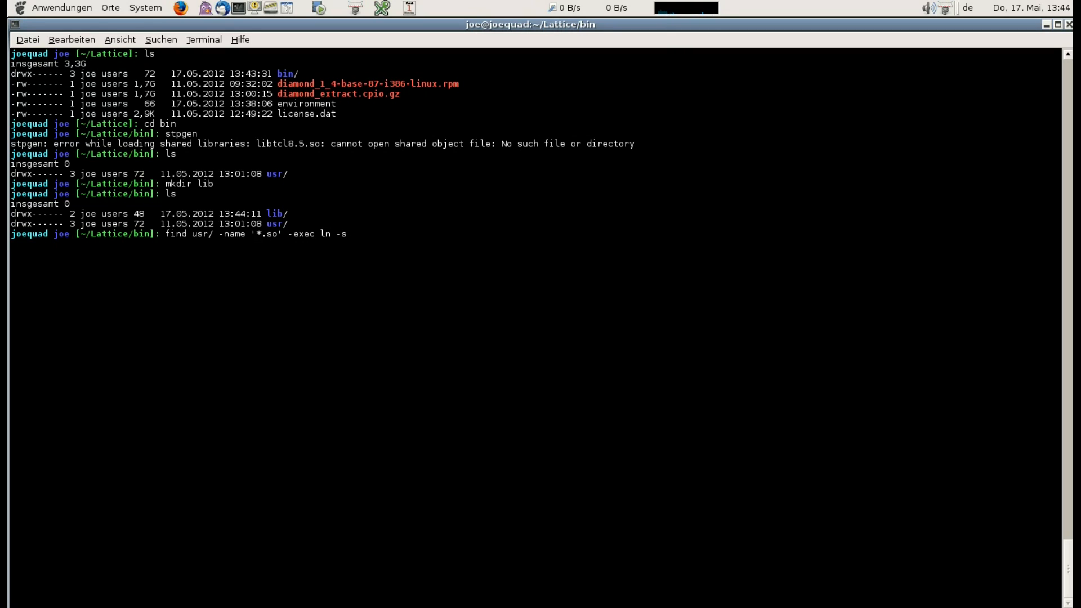
type("..{}")
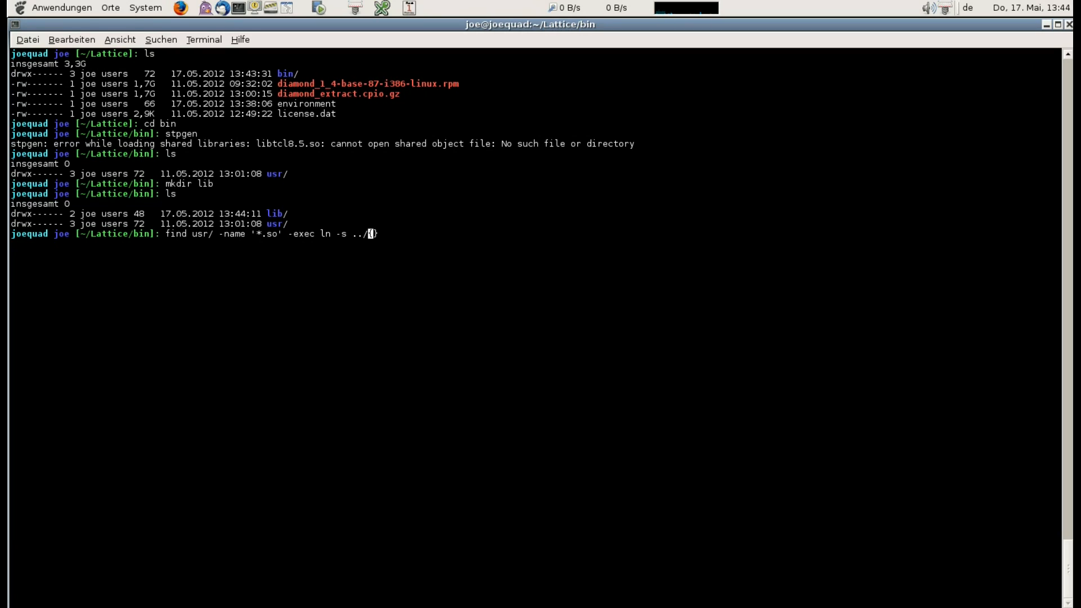
type("lib")
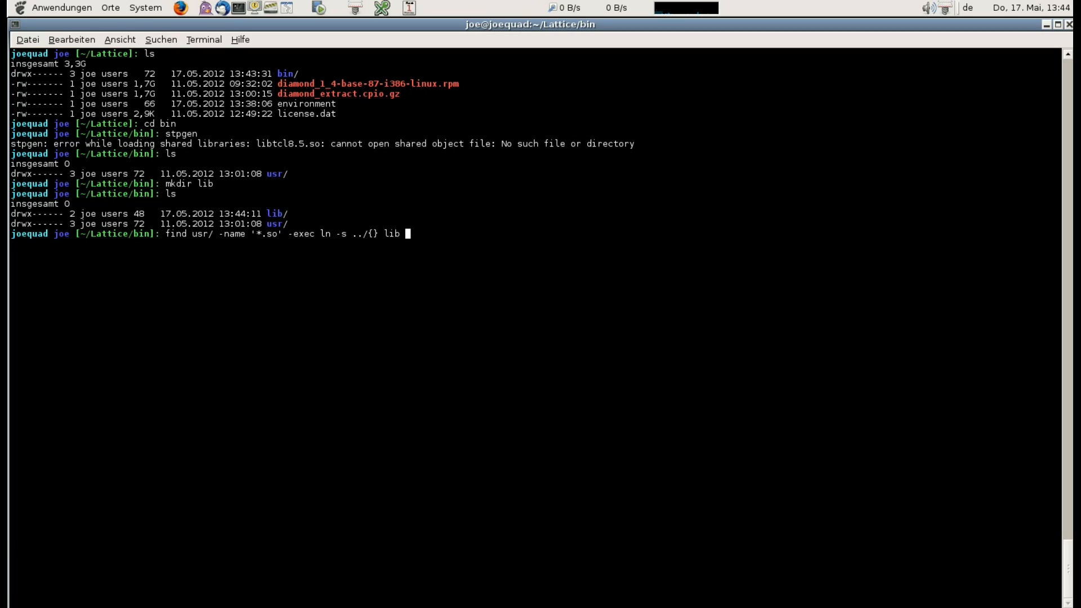
key("Return")
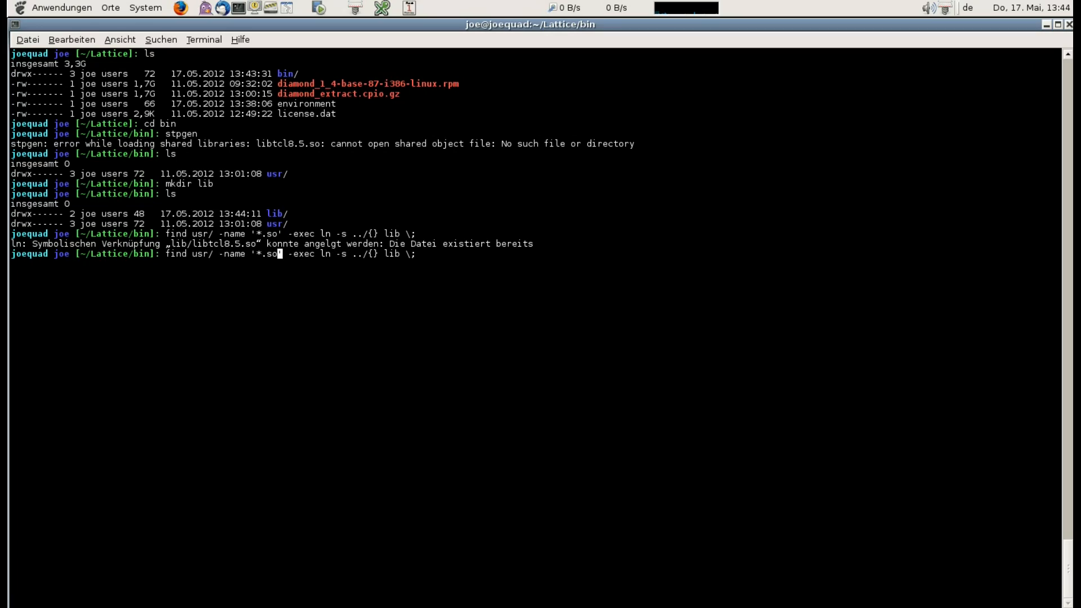
key("Return")
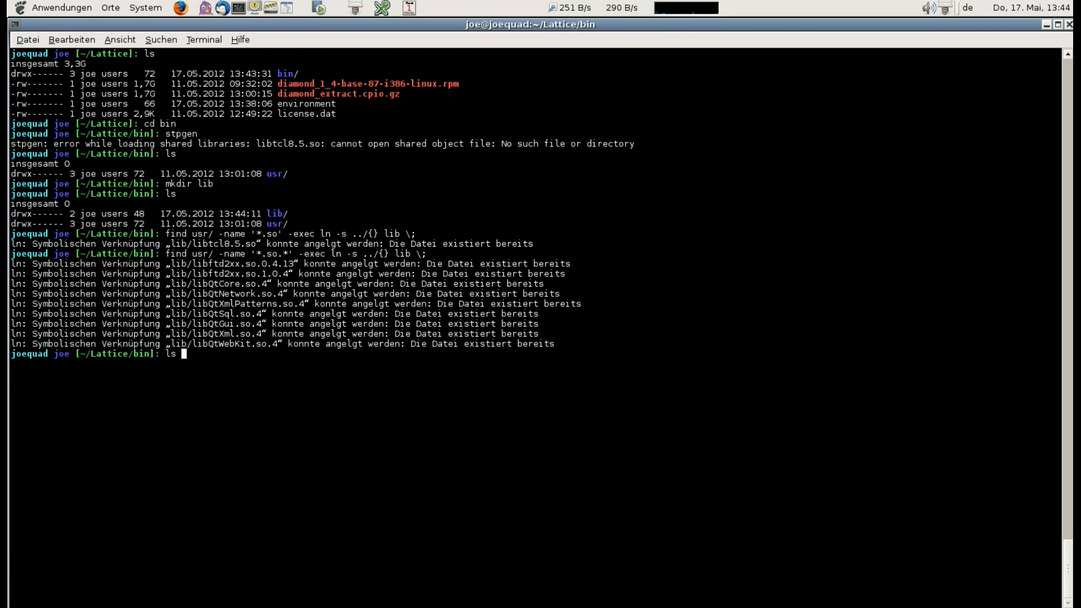
key("Return")
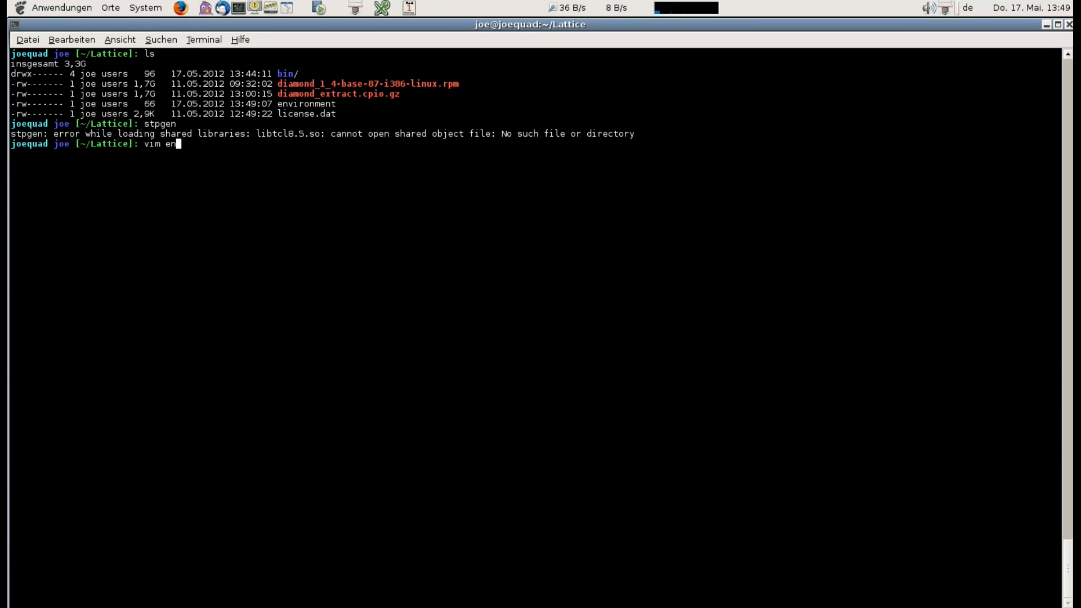
Add export LD_LIBRARY_PATH="${HOME}/Lattice/bin/…" to the environment file and echo the variable.
key("Return")
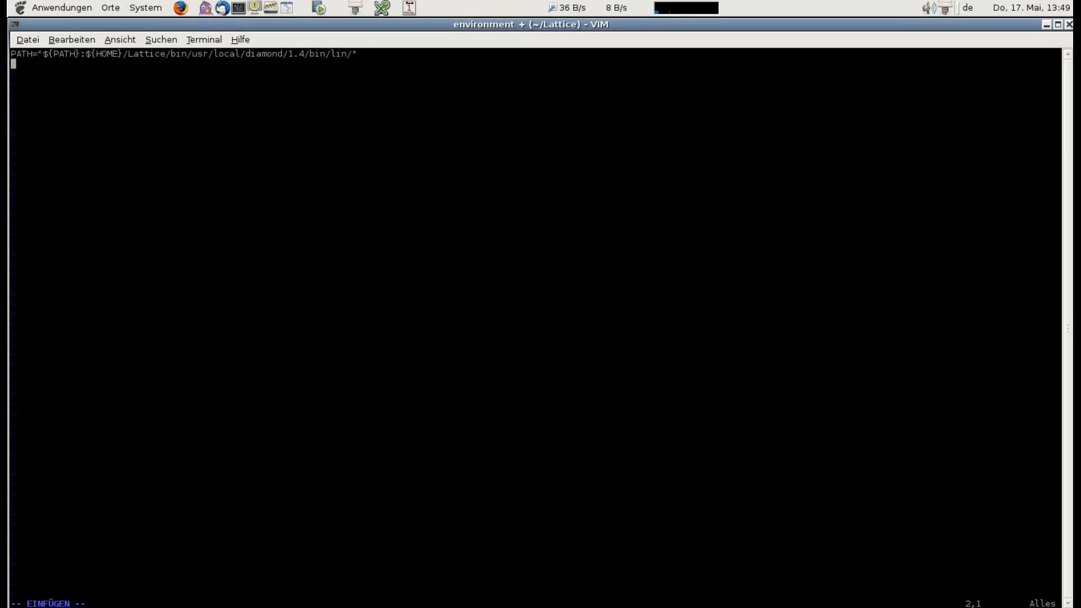
type("export LD_LIBRAR")
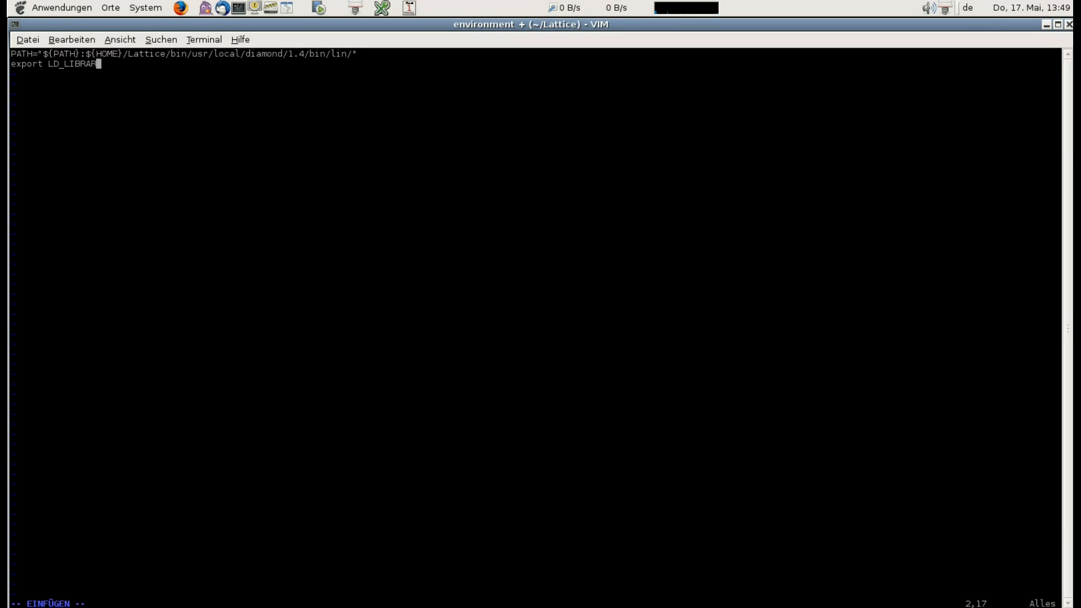
type("Y_PATH=\"${")
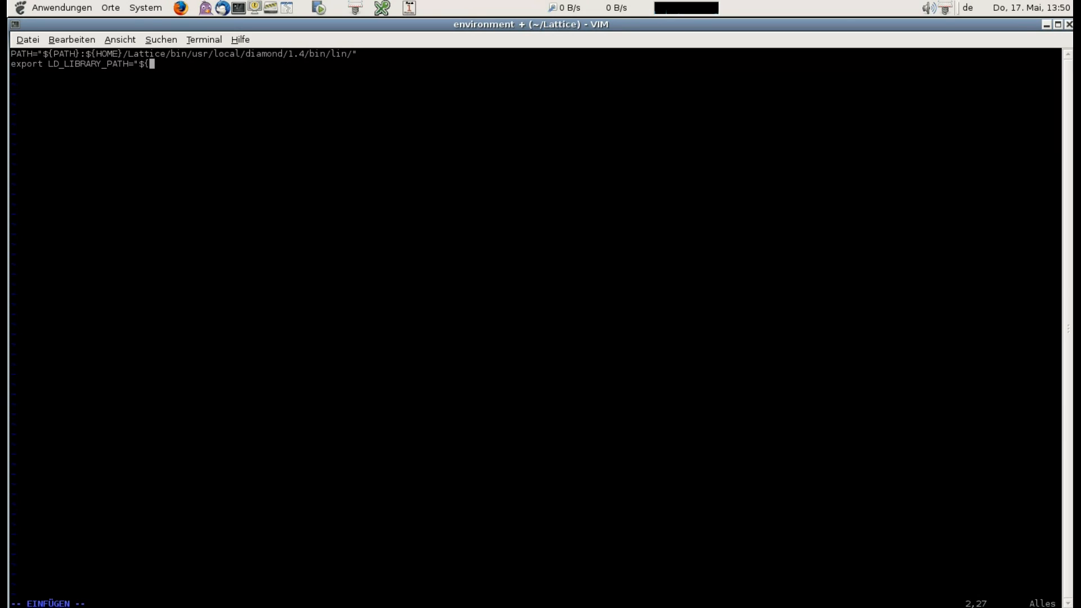
type("HOME}/Lattice/bin")
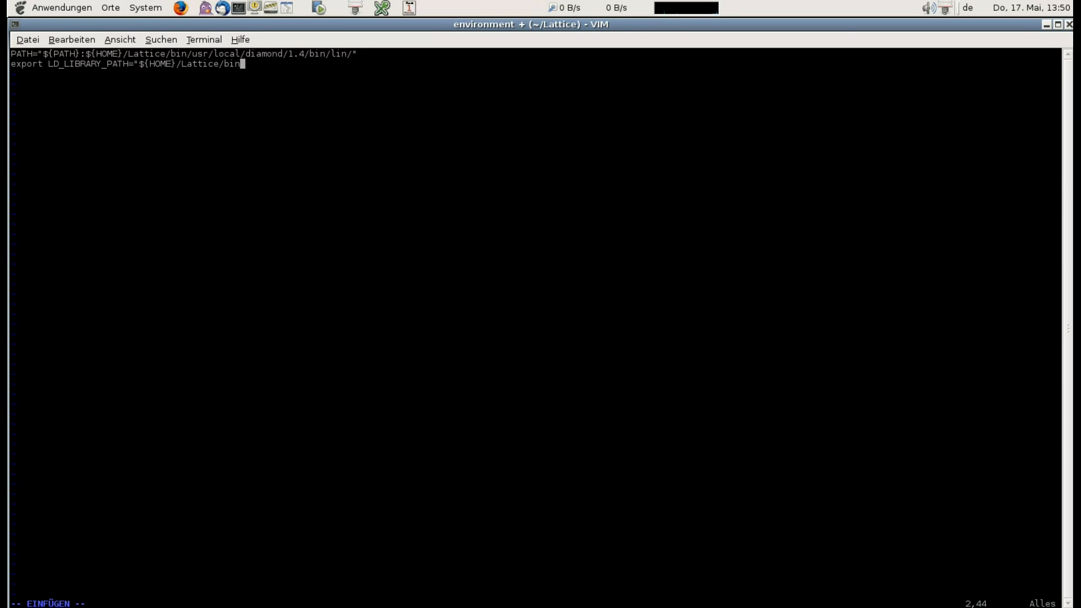
type("/")
type("echo $LD_LIBRAR")
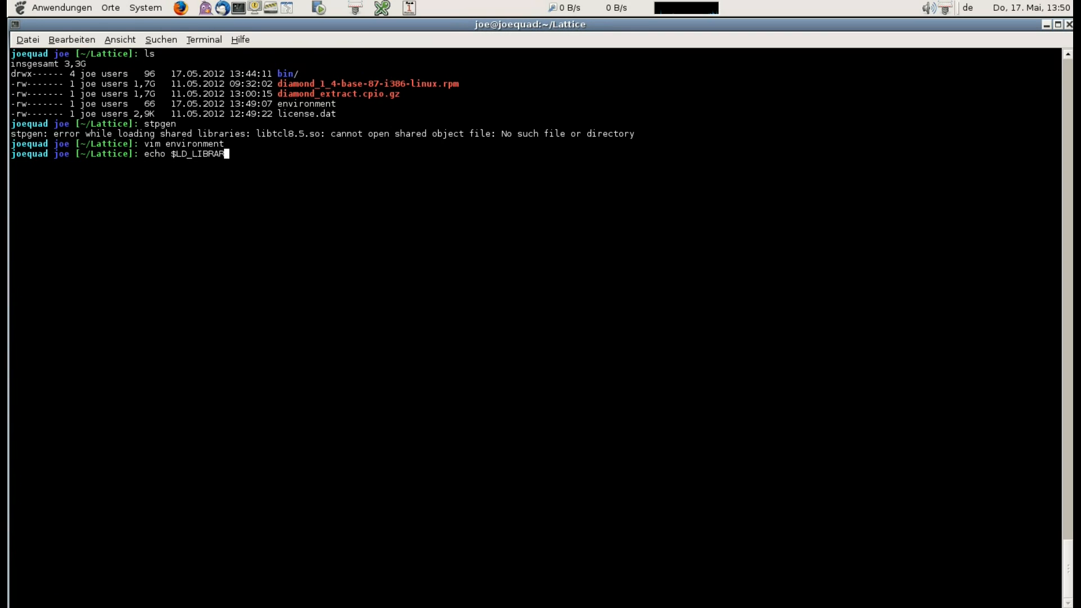
key("Return")
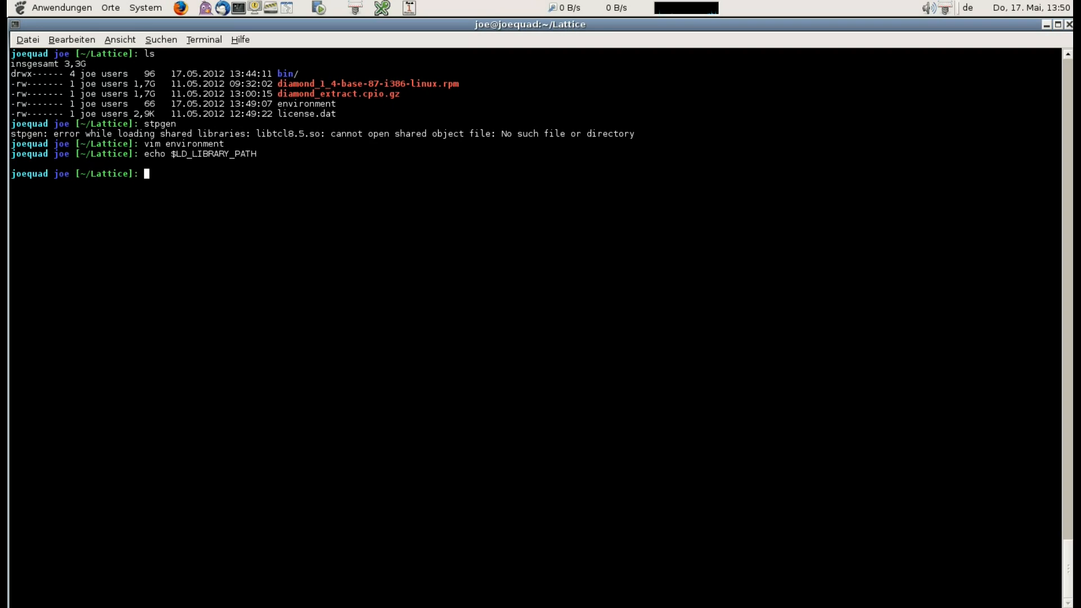
key("Return")
type("diamon")
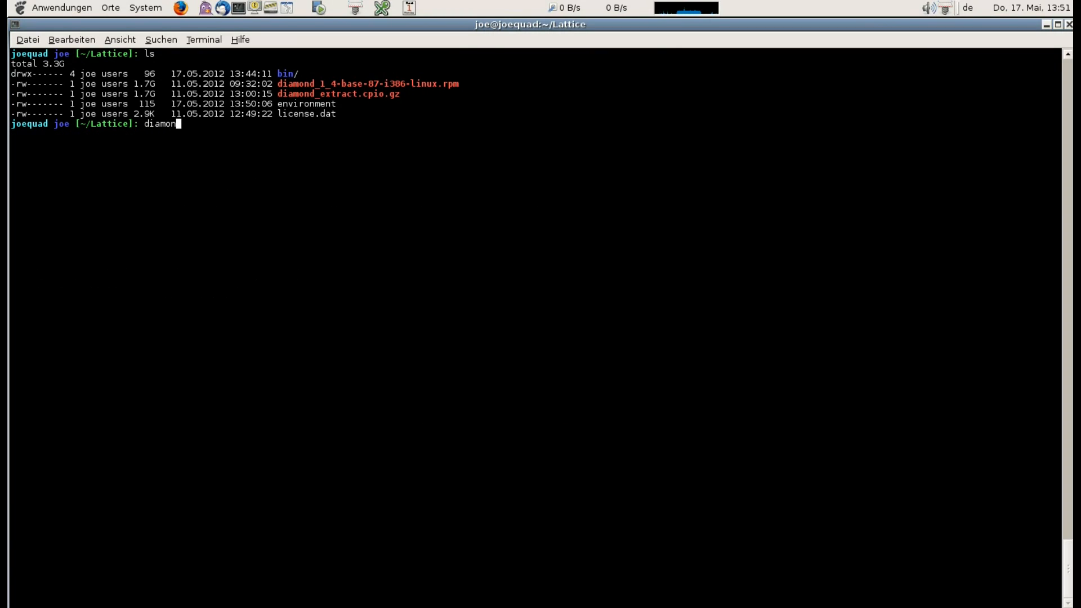
Check the license folder, copy license.dat into diamond/1.4/license/license.dat, and relaunch Diamond.
type("d")
type("ls")
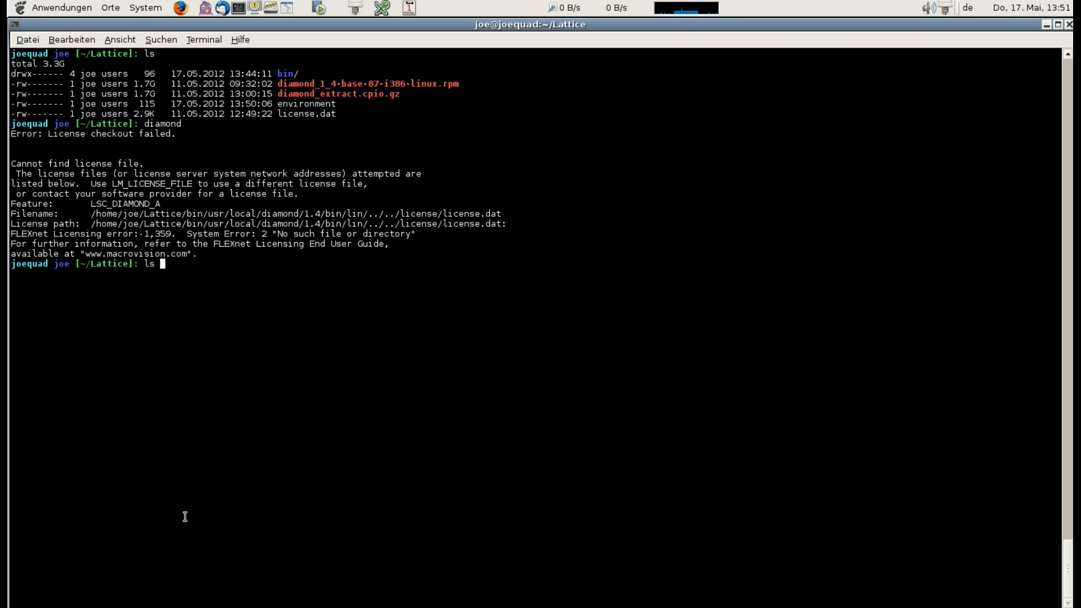
mouse_move(377, 221)
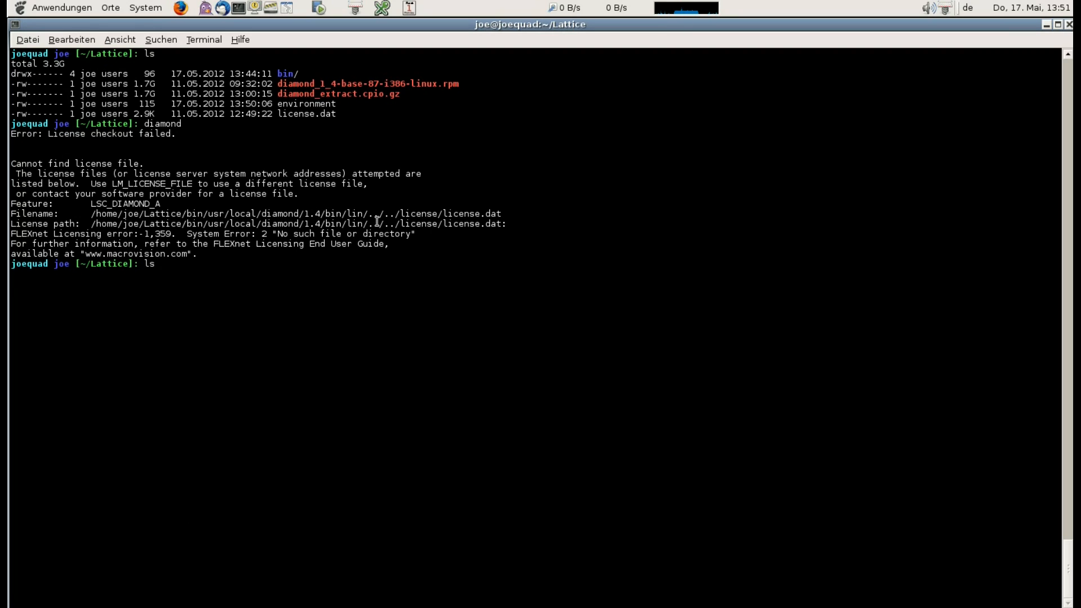
key("Return")
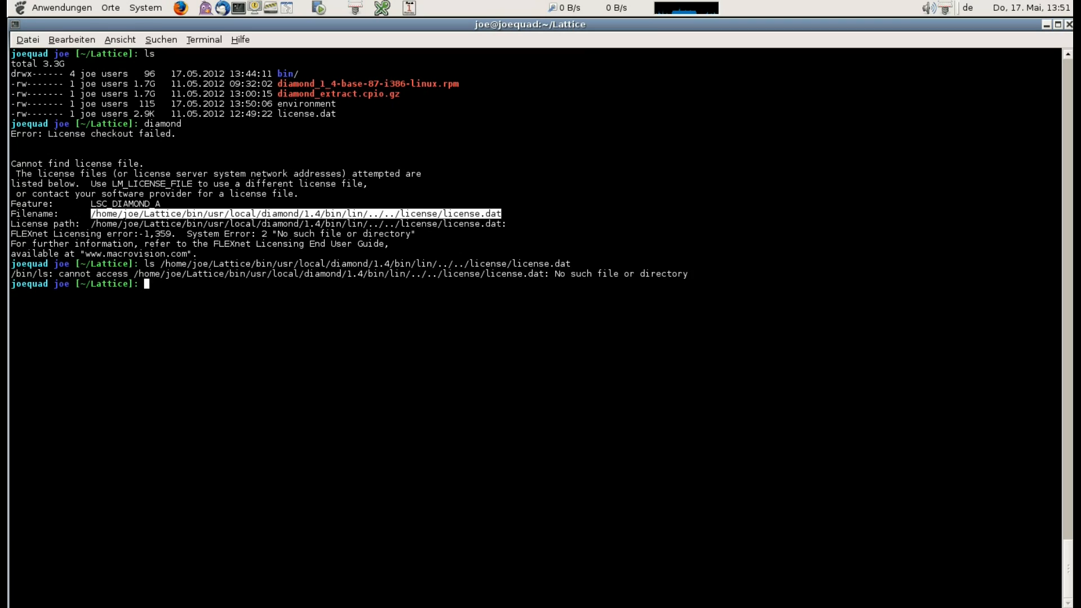
key("Return")
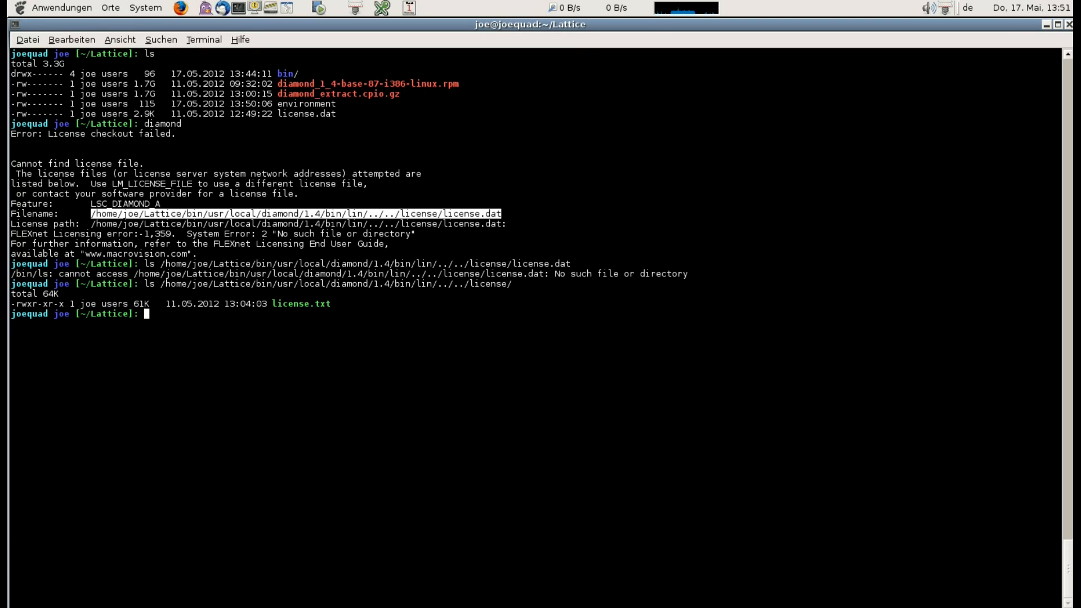
type("cp license.dat")
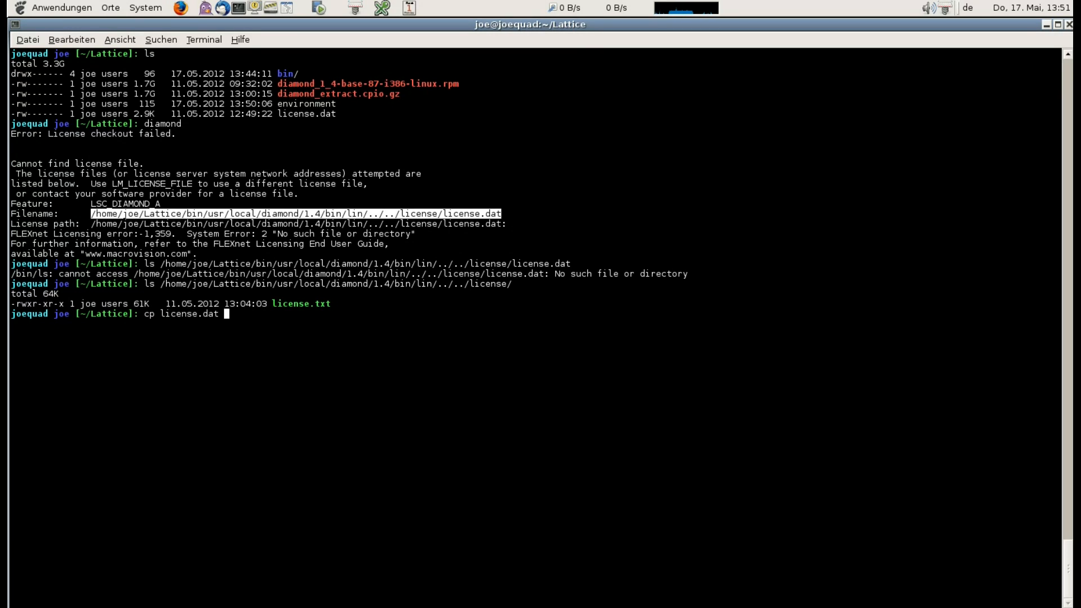
type("/home/joe/Lattice/bin/usr/local/diamond/1.4/bin/lin/../../license/license.dat")
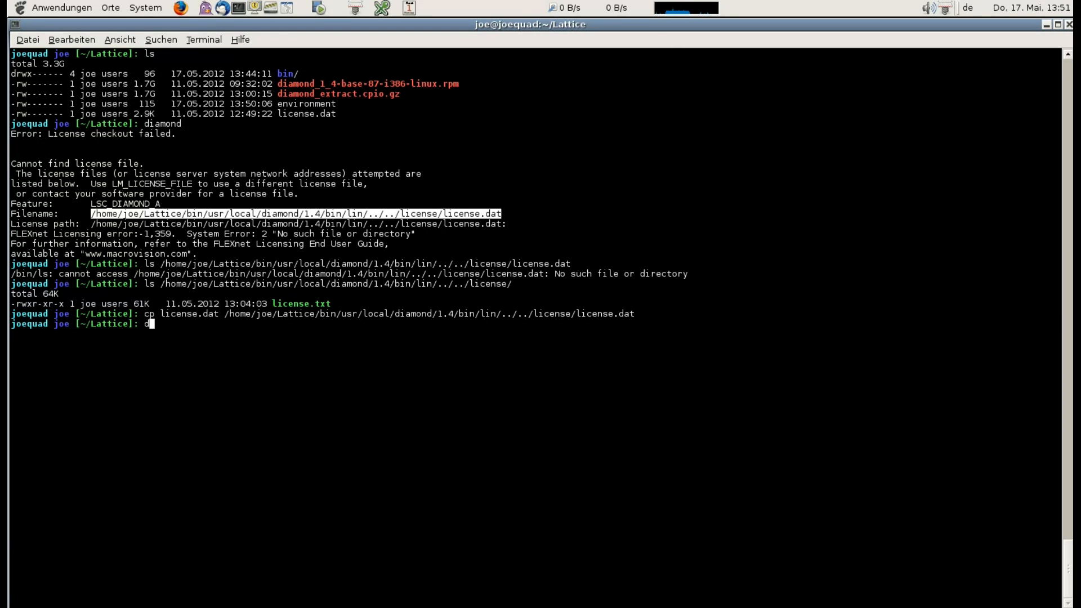
key("Return")
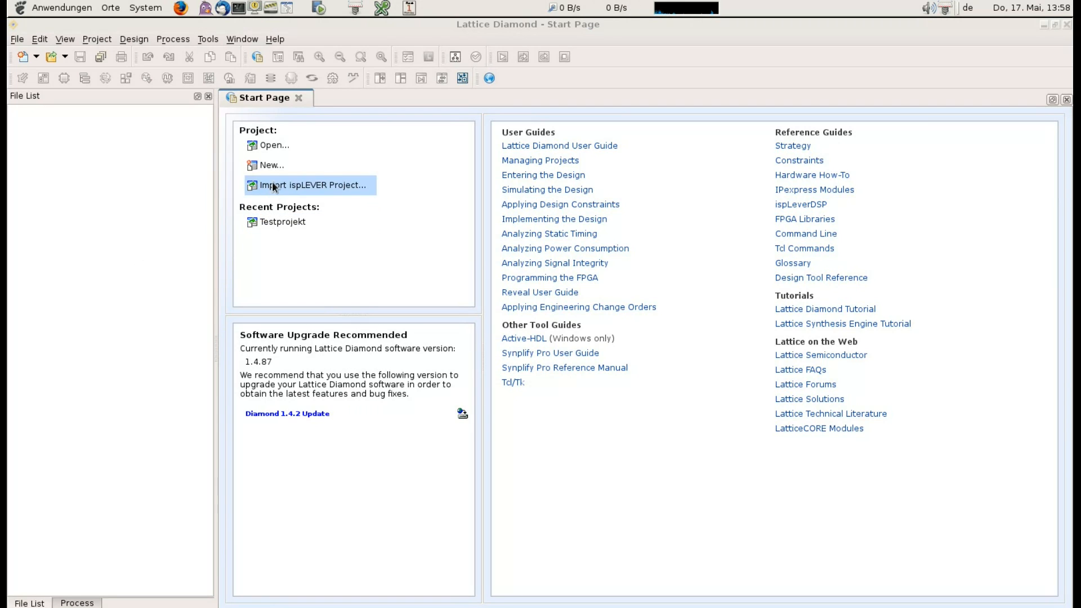
Run the New Project wizard for Testprojekt, skipping source files and choosing a device family.
left_click(270, 165)
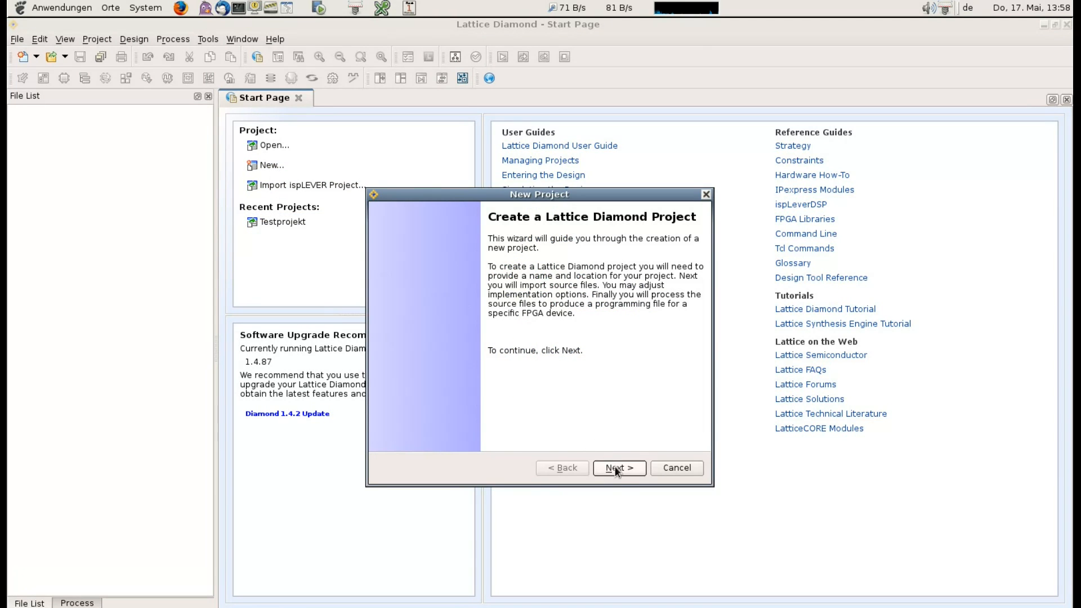
left_click(618, 467)
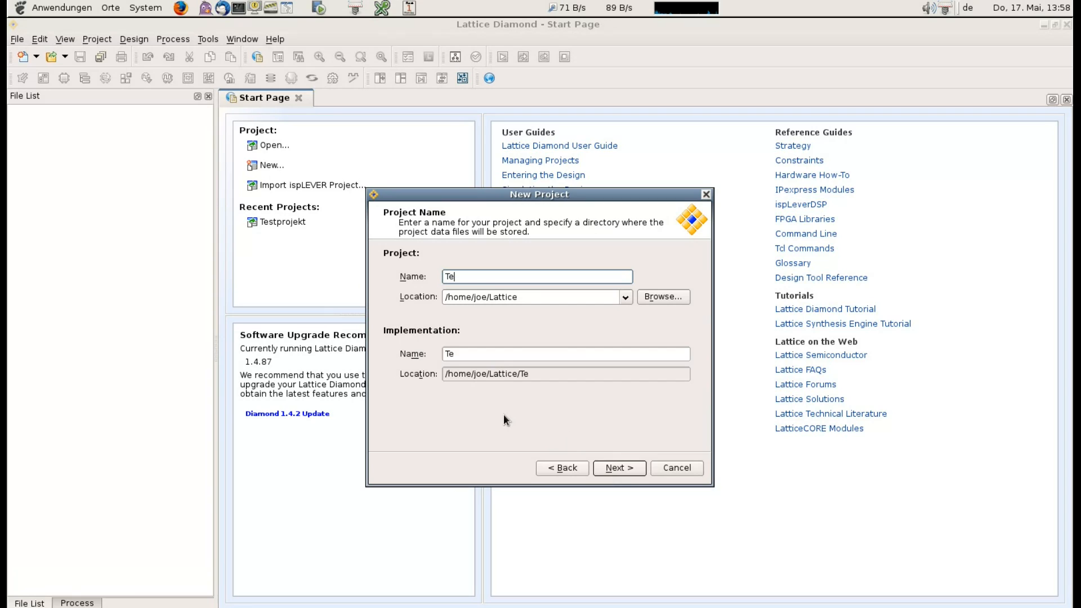
type("stprojekt")
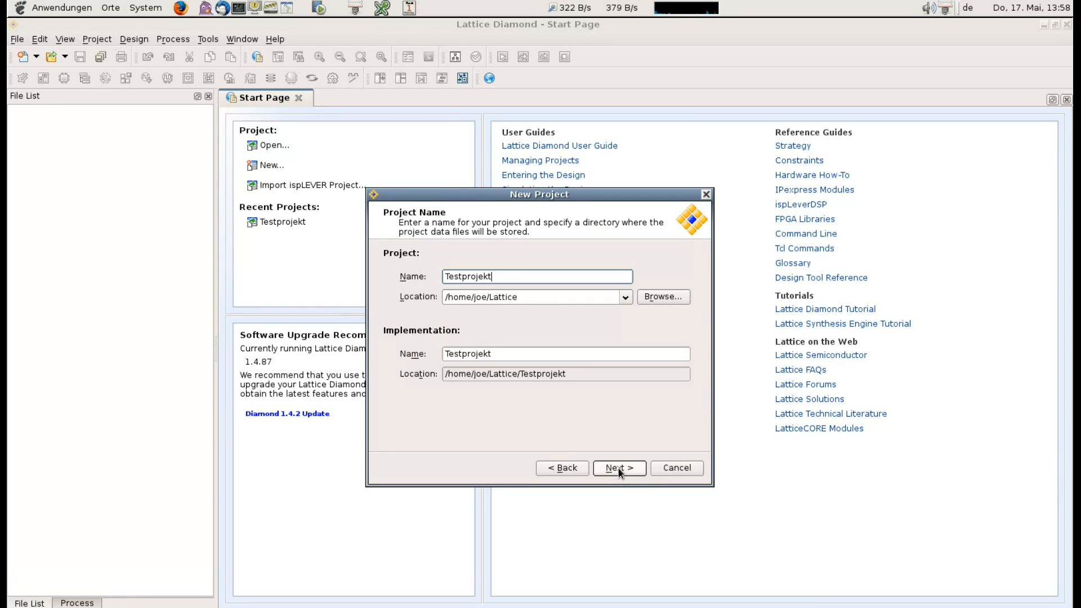
left_click(617, 468)
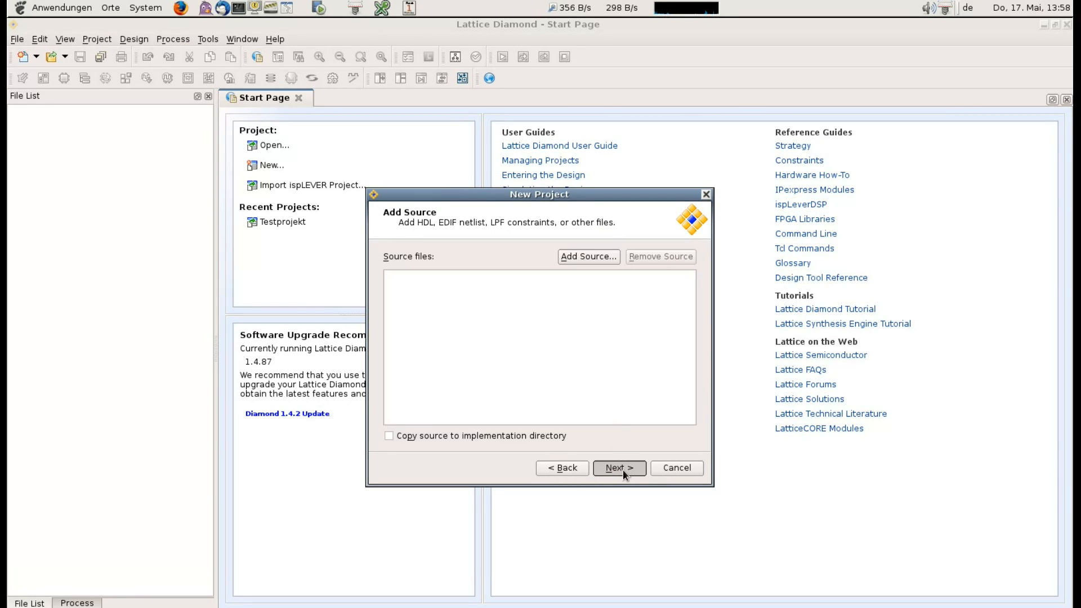
left_click(617, 467)
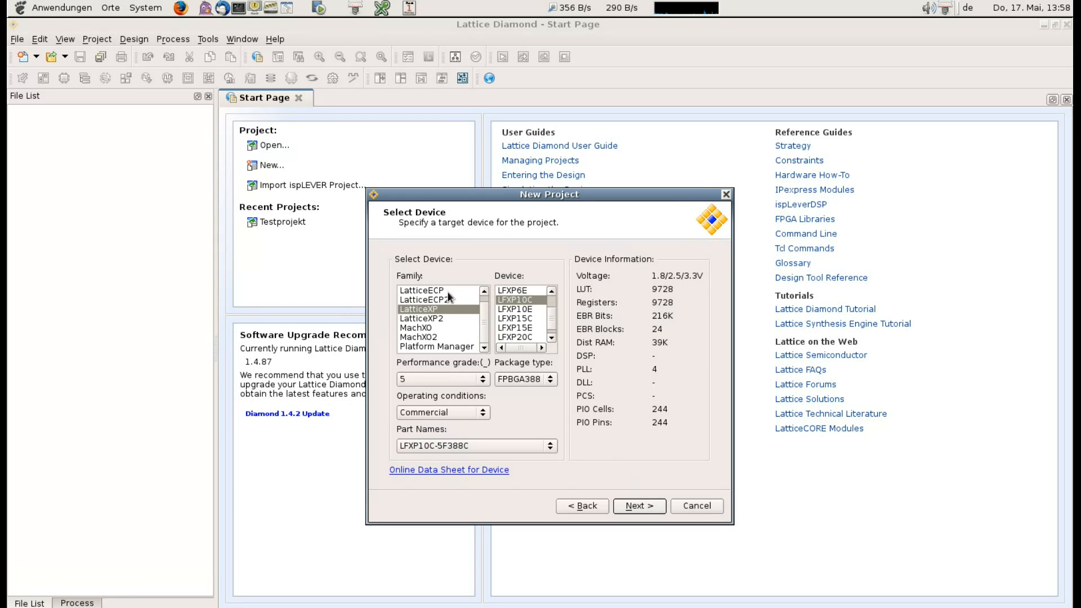
left_click(423, 299)
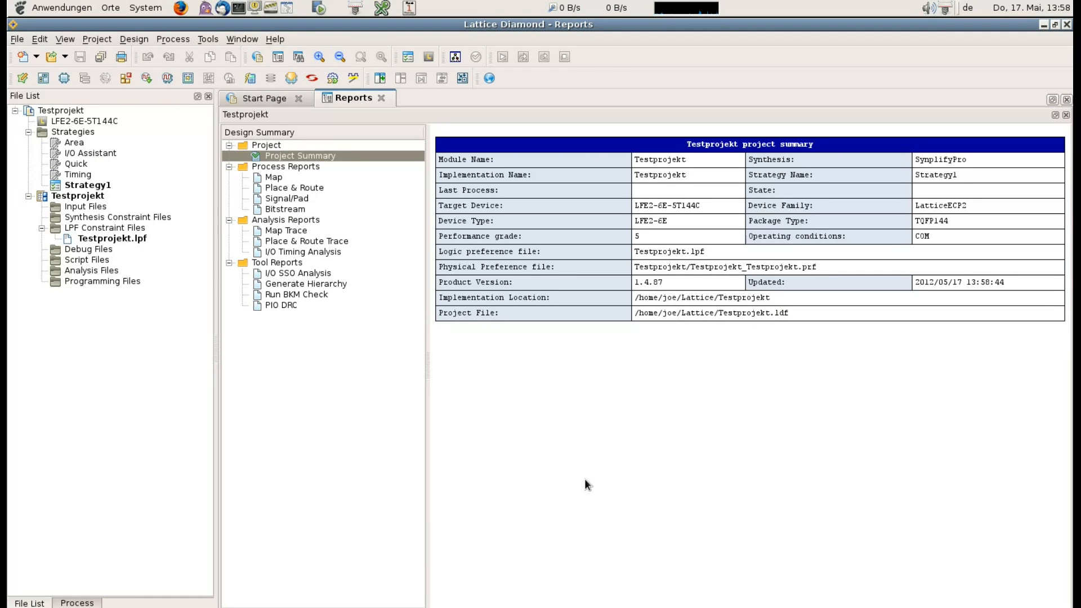
Add a new VHDL file named testinput under the project's Input Files.
left_click(112, 237)
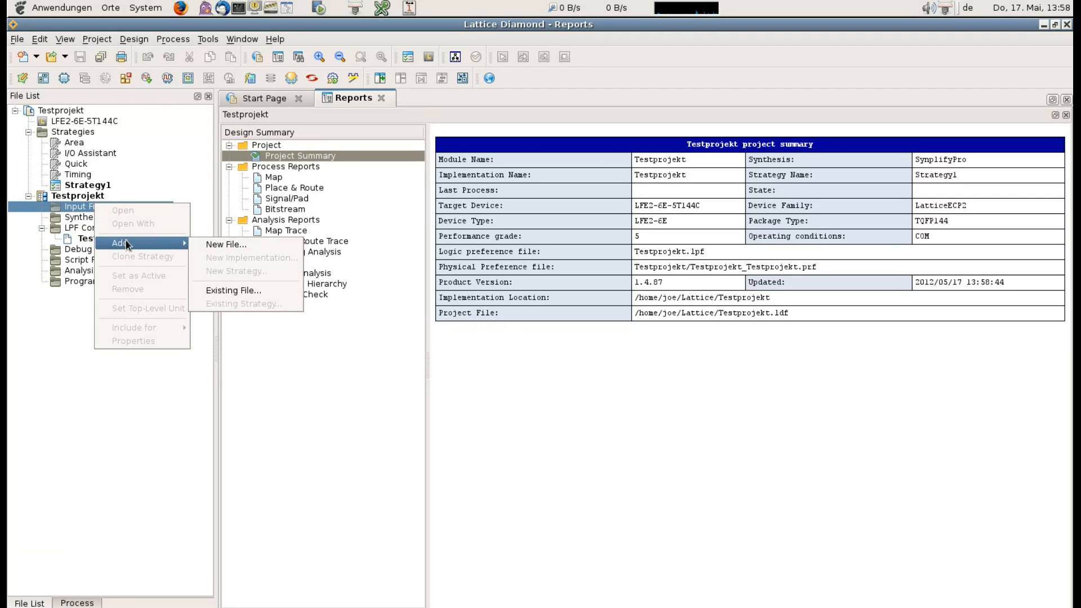
left_click(225, 244)
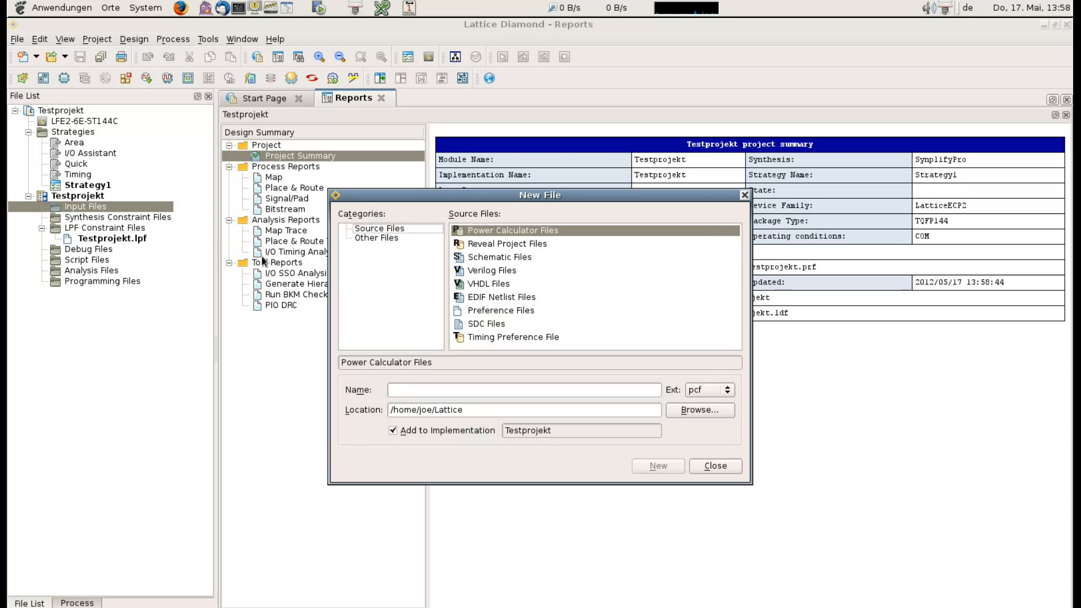
left_click(489, 283)
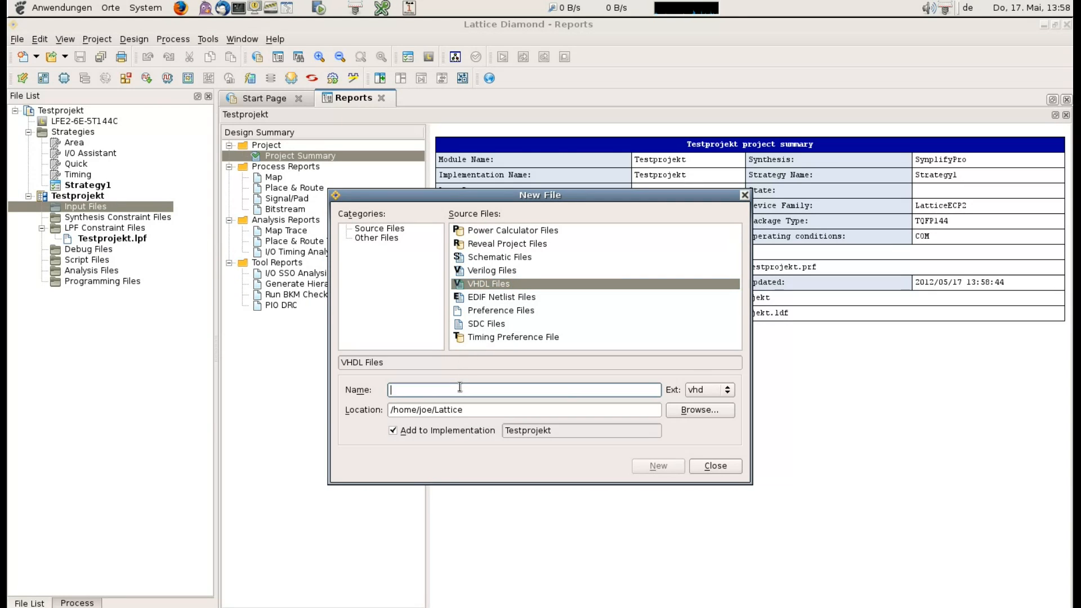
type("testinp")
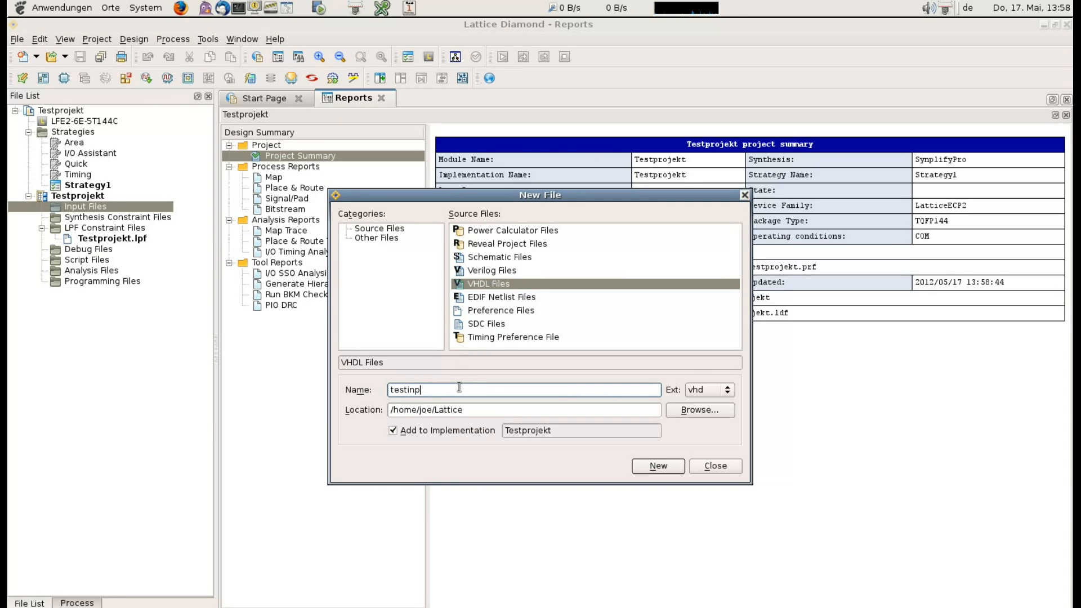
left_click(657, 466)
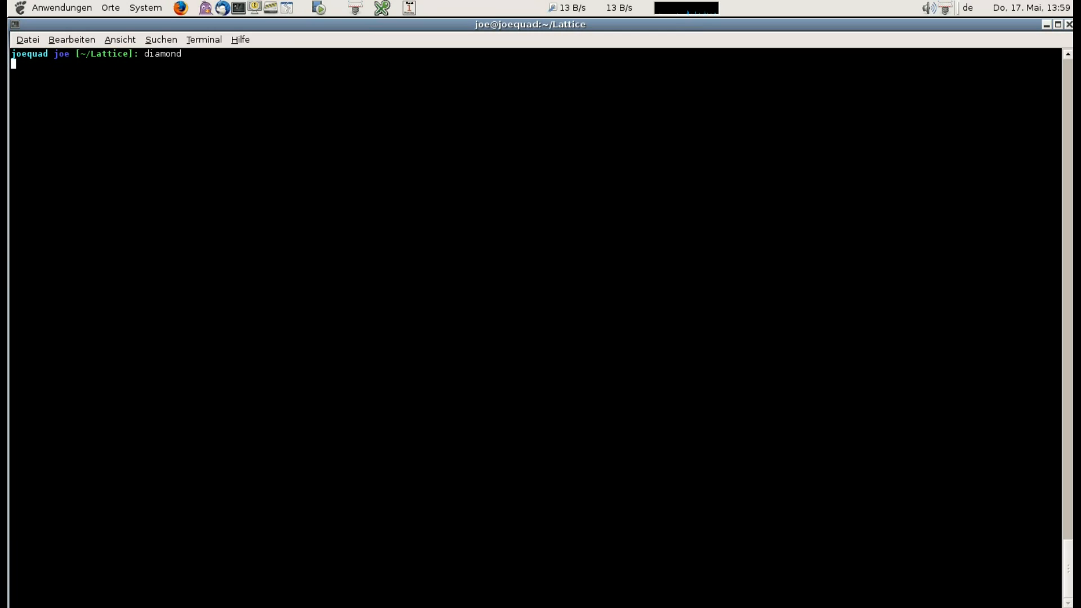
Suspend Diamond with Ctrl+Z and display the test VHDL file's contents.
key("ctrl+z")
type("cat test")
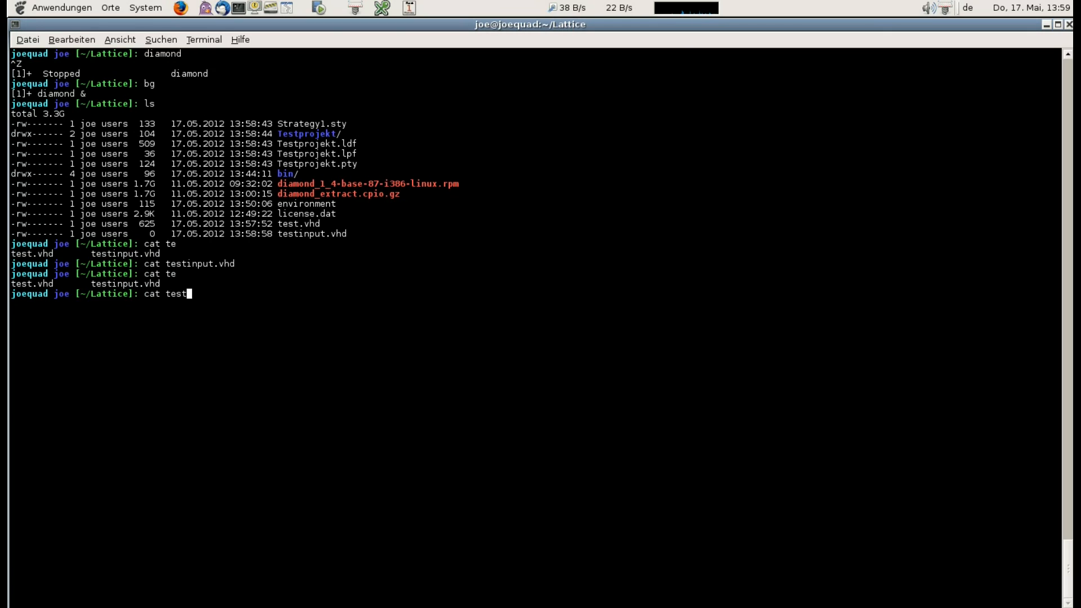
key("Return")
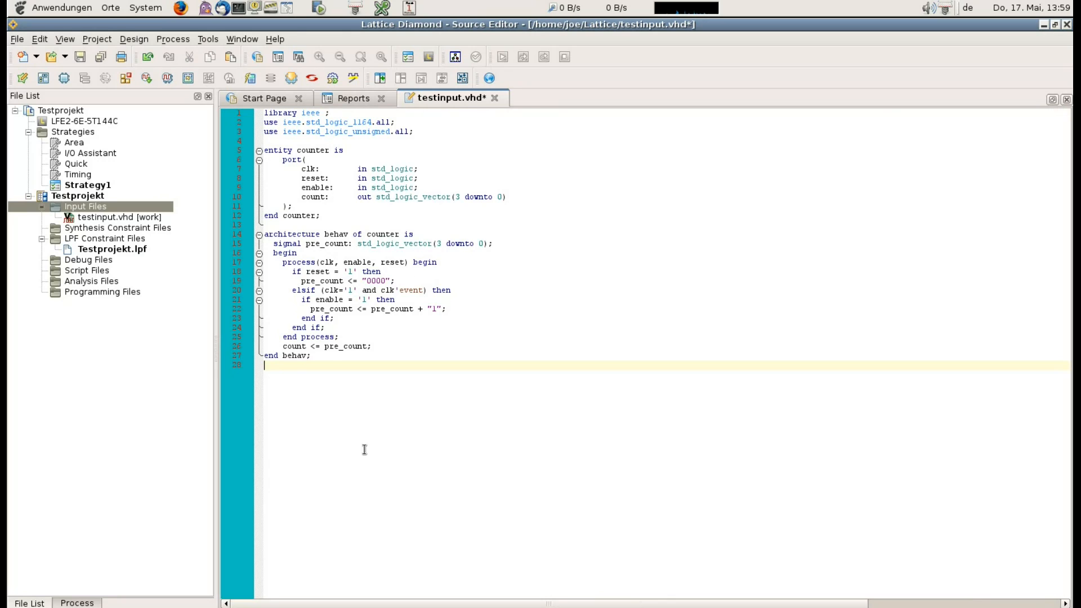
Save testinput.vhd with the counter code and select Testprojekt in the File List.
left_click(100, 56)
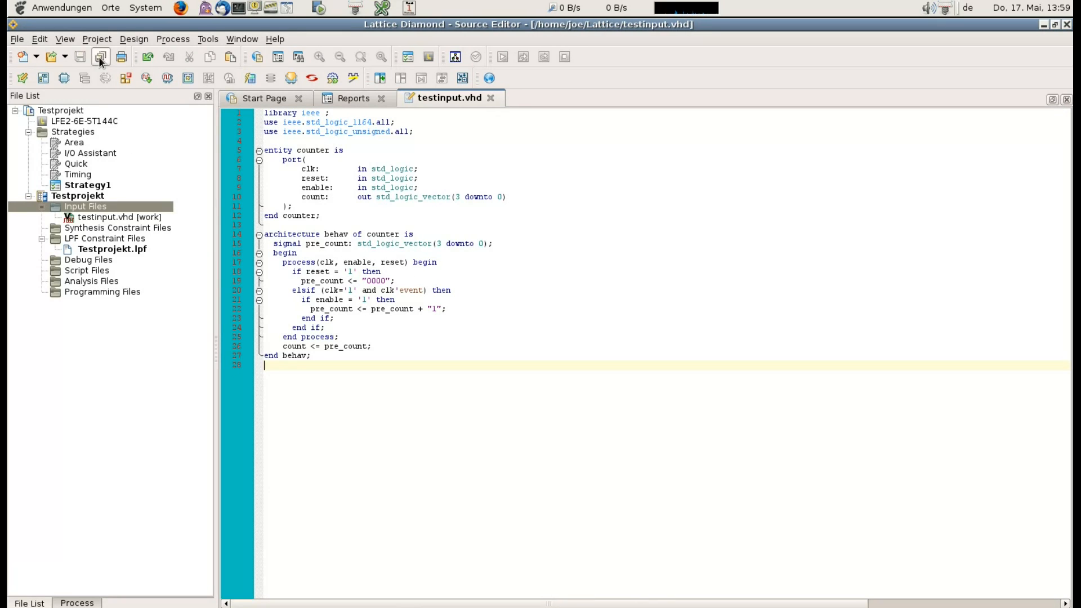
mouse_move(115, 115)
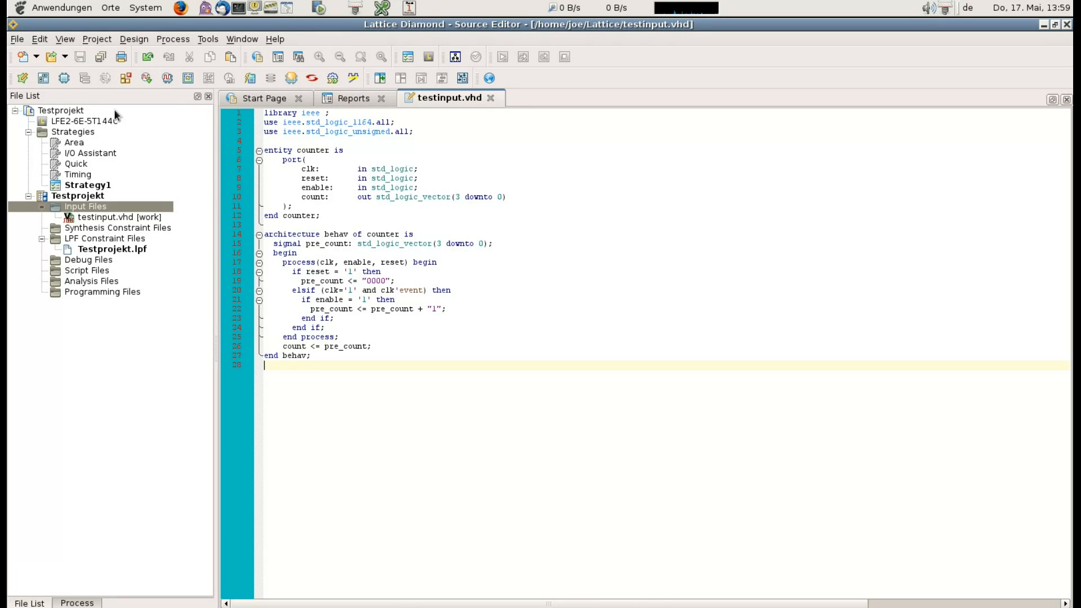
left_click(76, 603)
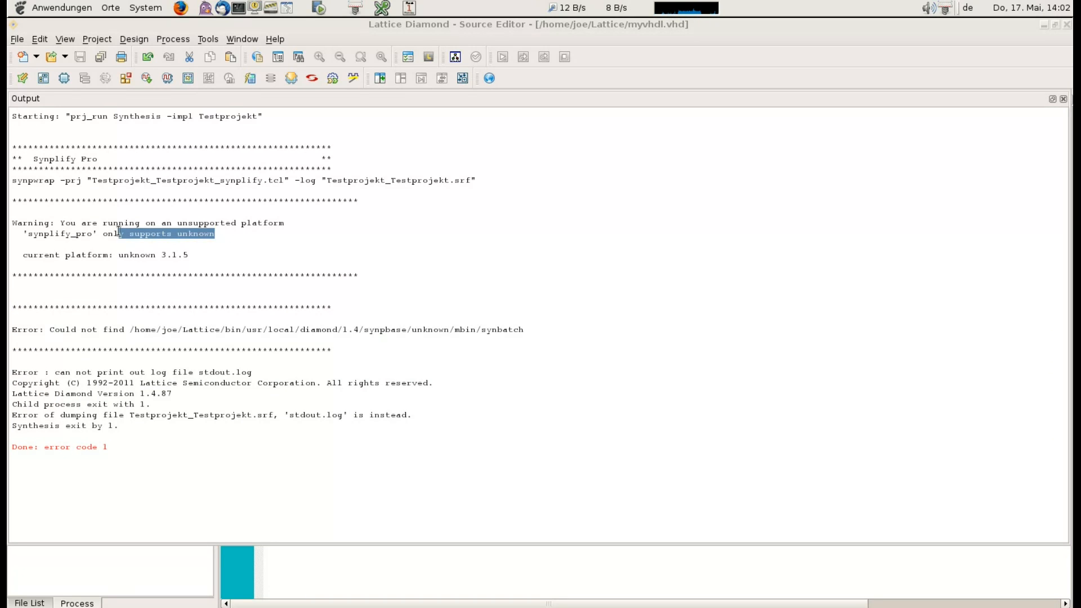
Select the full synpwrap command line in the failed synthesis Output log.
left_click(179, 237)
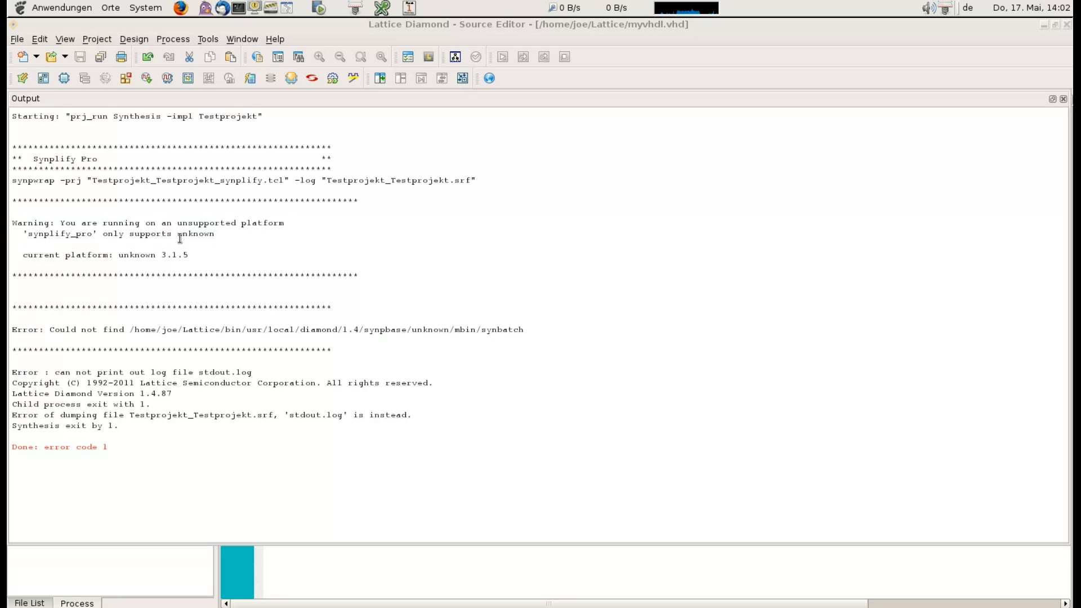
mouse_move(259, 276)
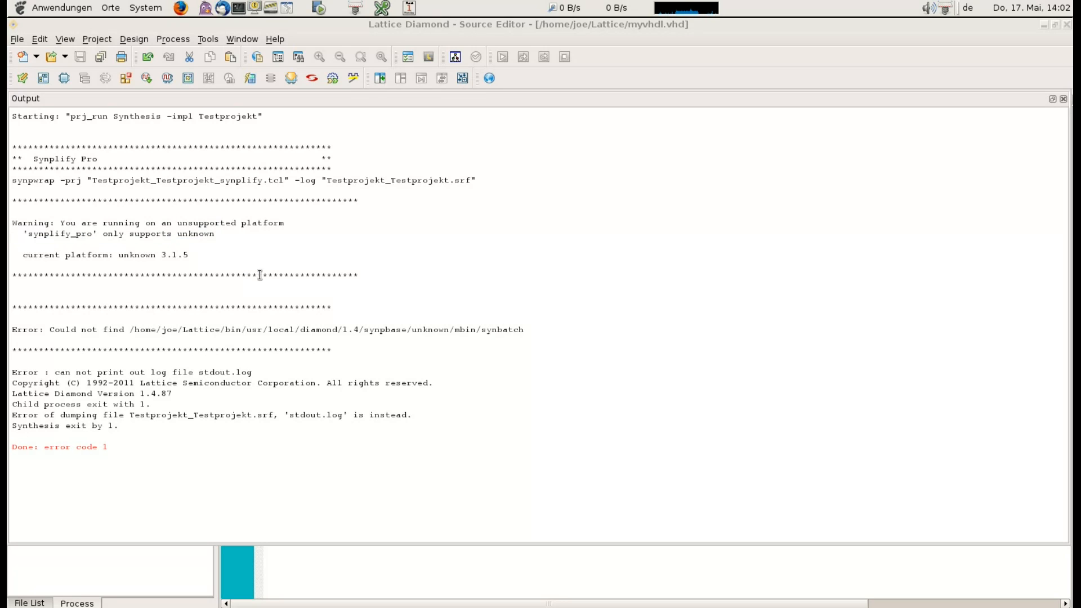
double_click(430, 330)
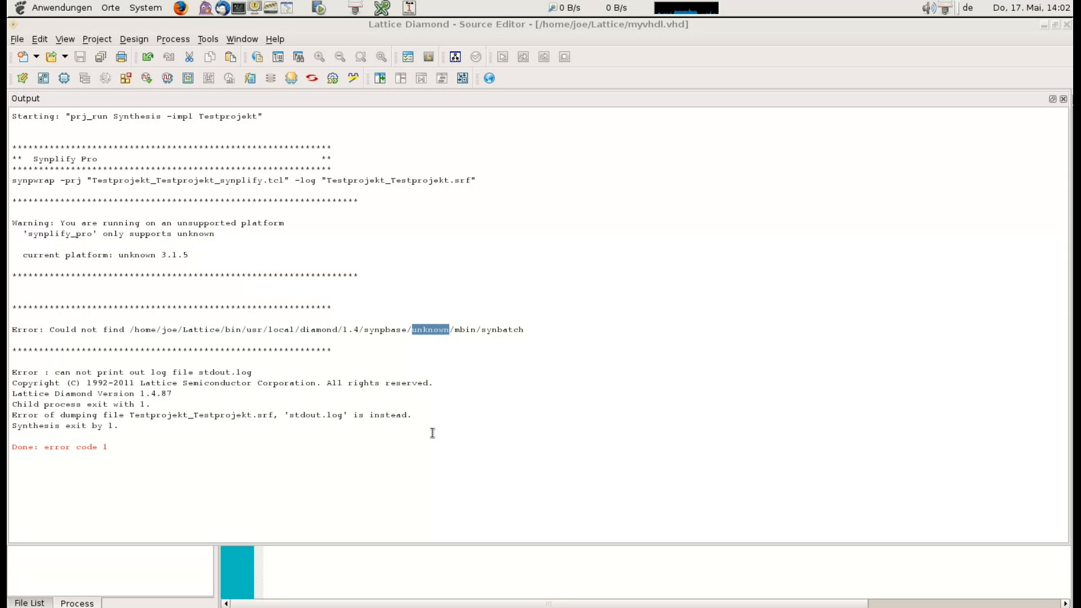
mouse_move(384, 420)
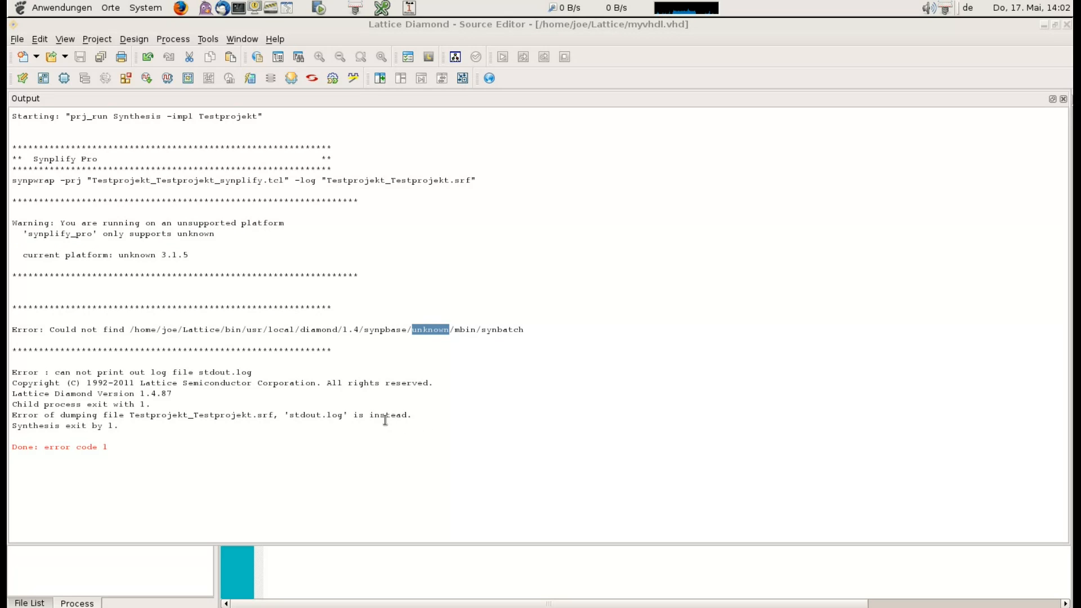
double_click(33, 181)
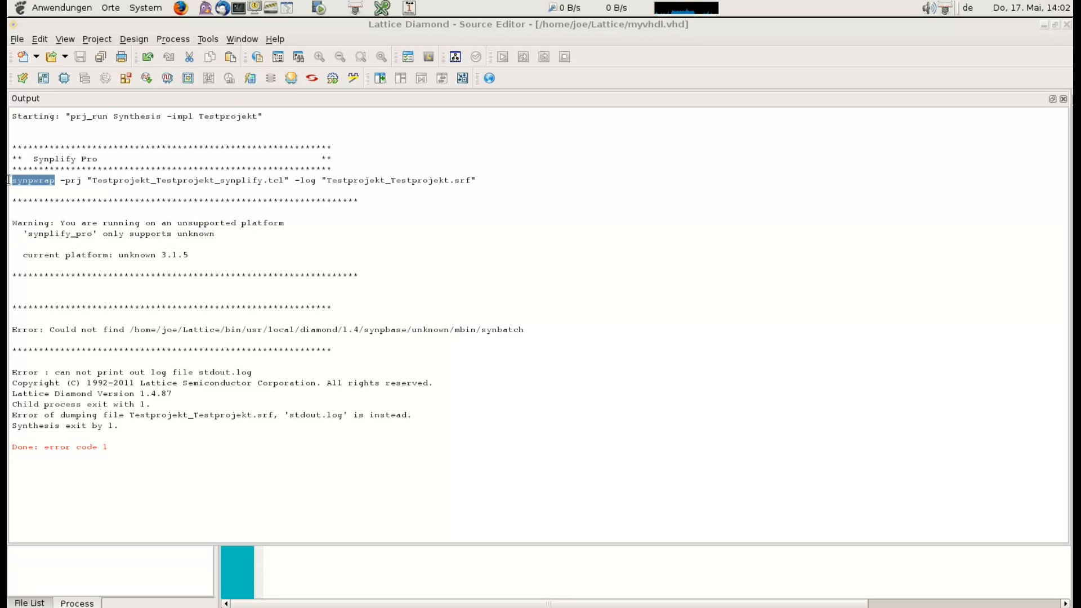
mouse_move(149, 377)
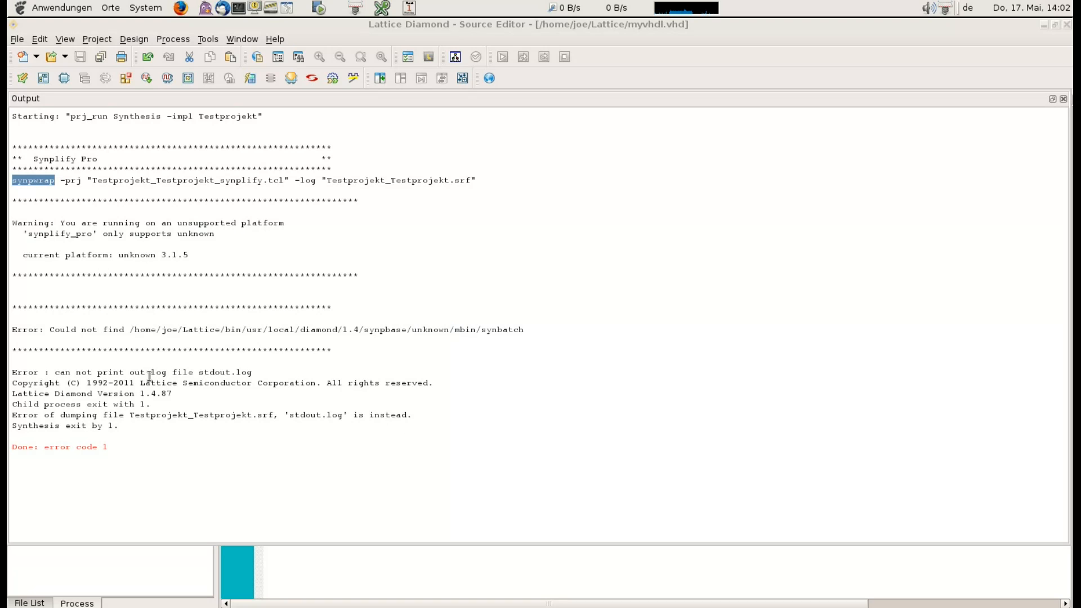
triple_click(242, 180)
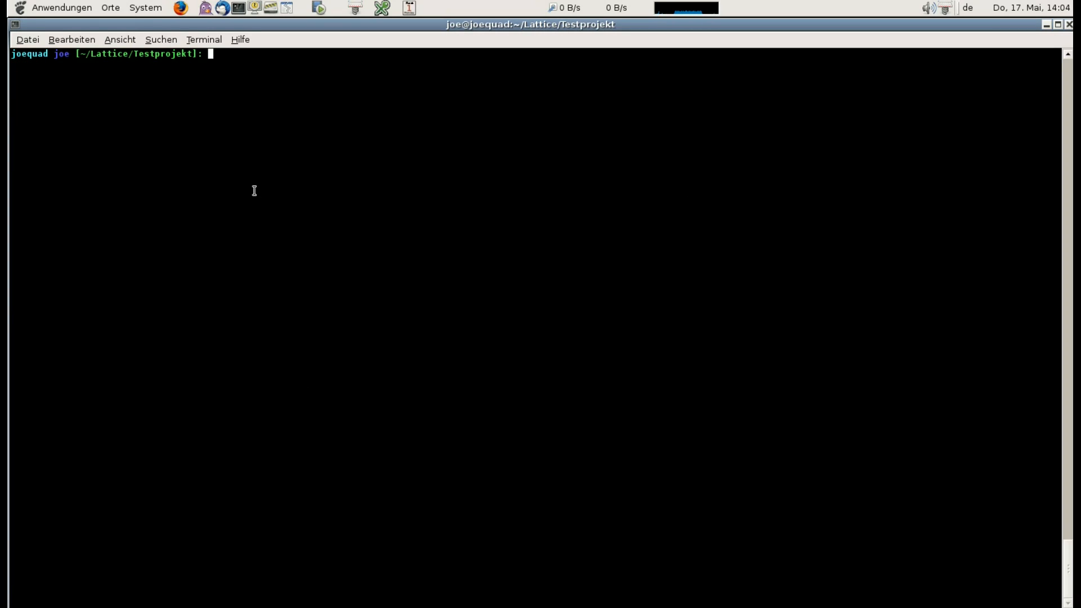
type("synpwrap -prj \"Testprojekt_Testprojekt_synplify.tcl\" -log \"Testprojekt_Testprojekt.srf\"")
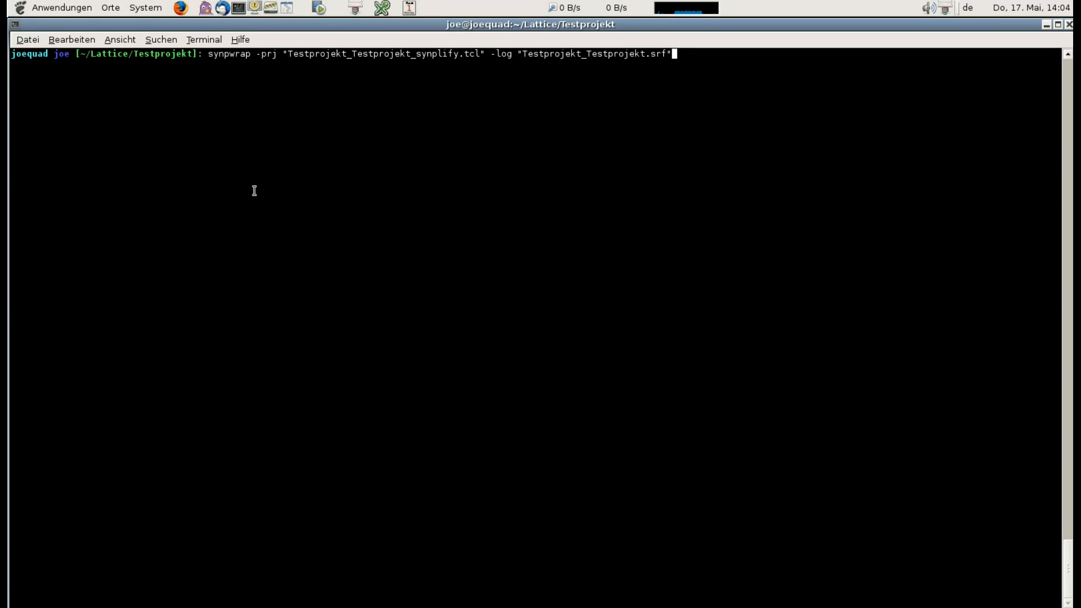
key("Return")
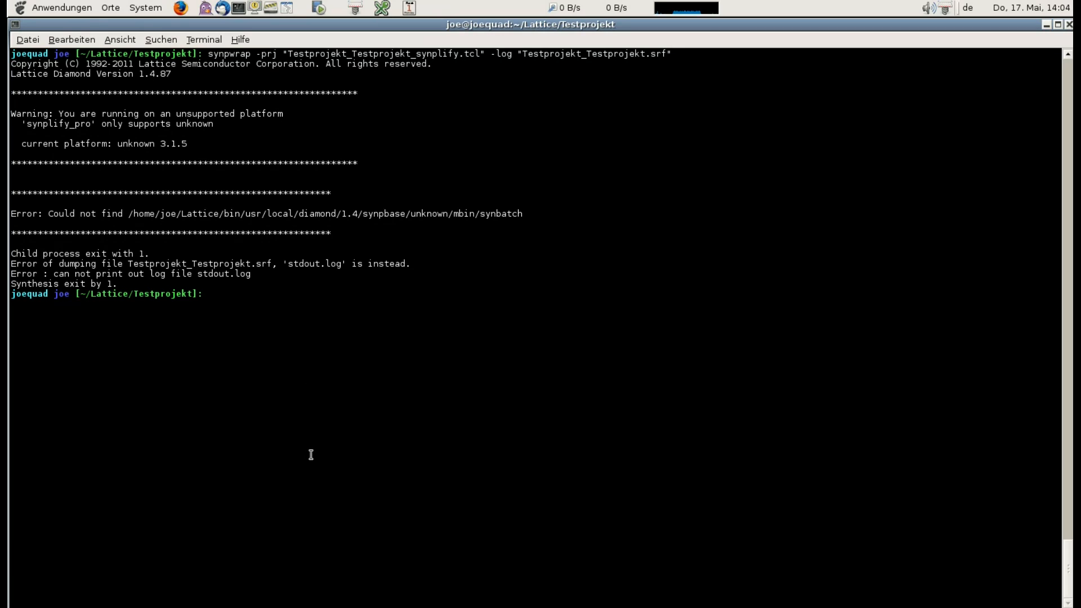
mouse_move(411, 215)
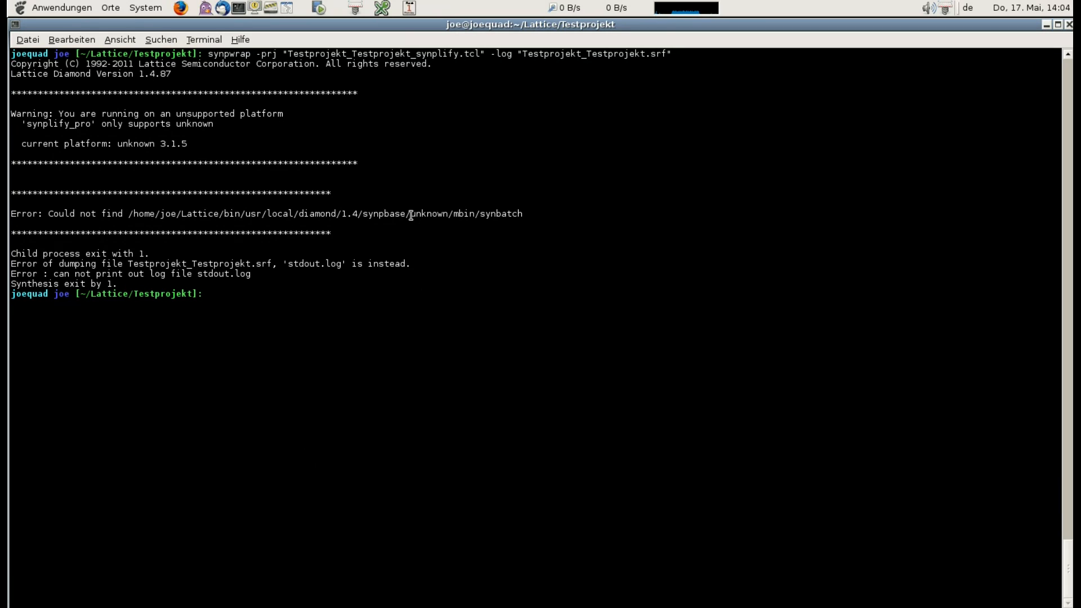
double_click(431, 213)
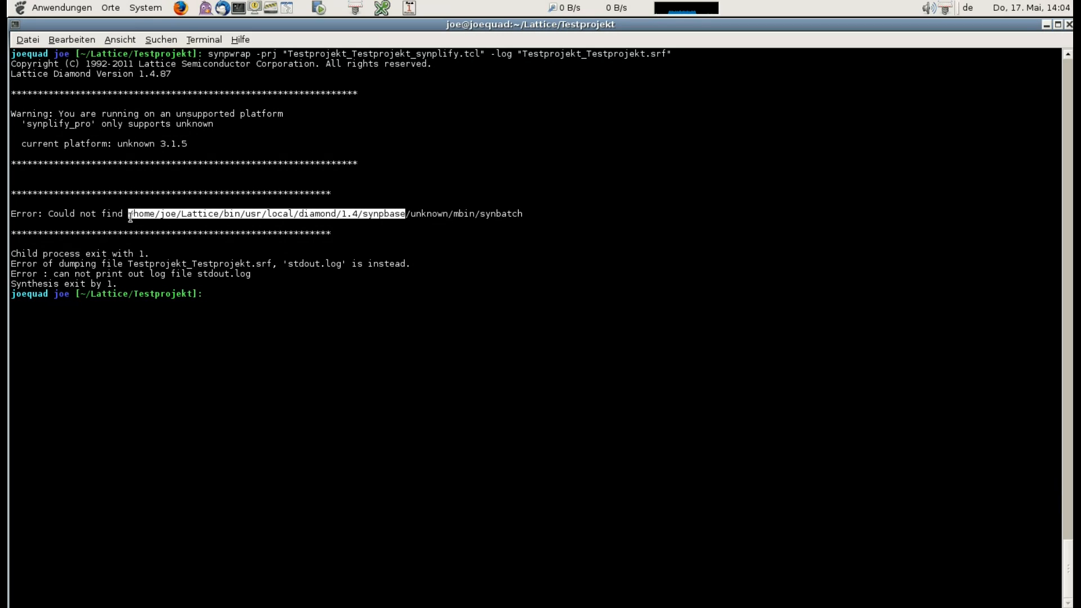
type("ls /home/joe/Lattice/bin/usr/local/diamond/1.4/synpbase")
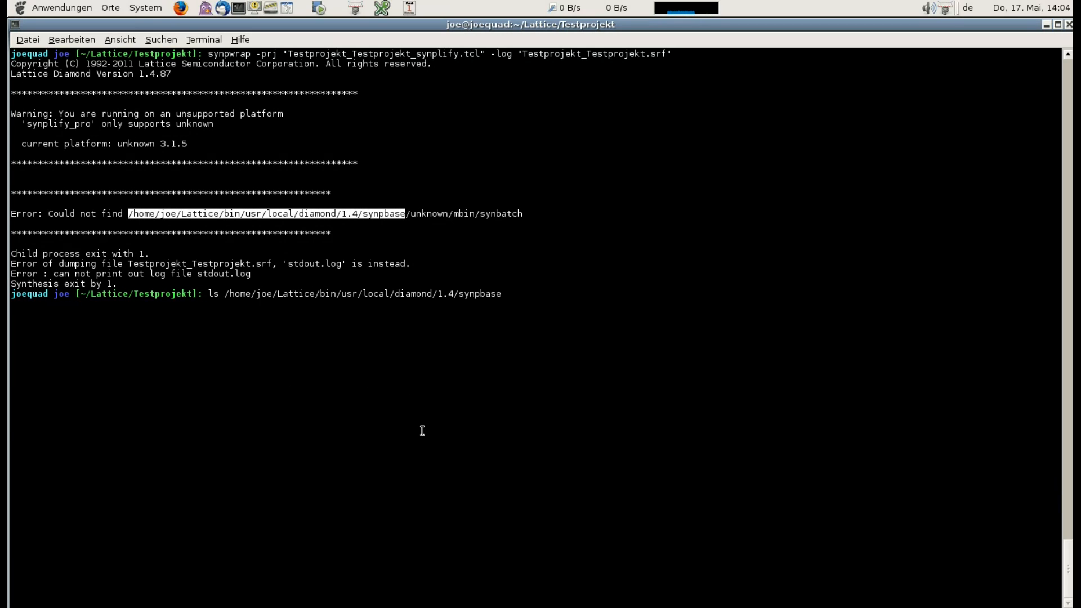
key("Return")
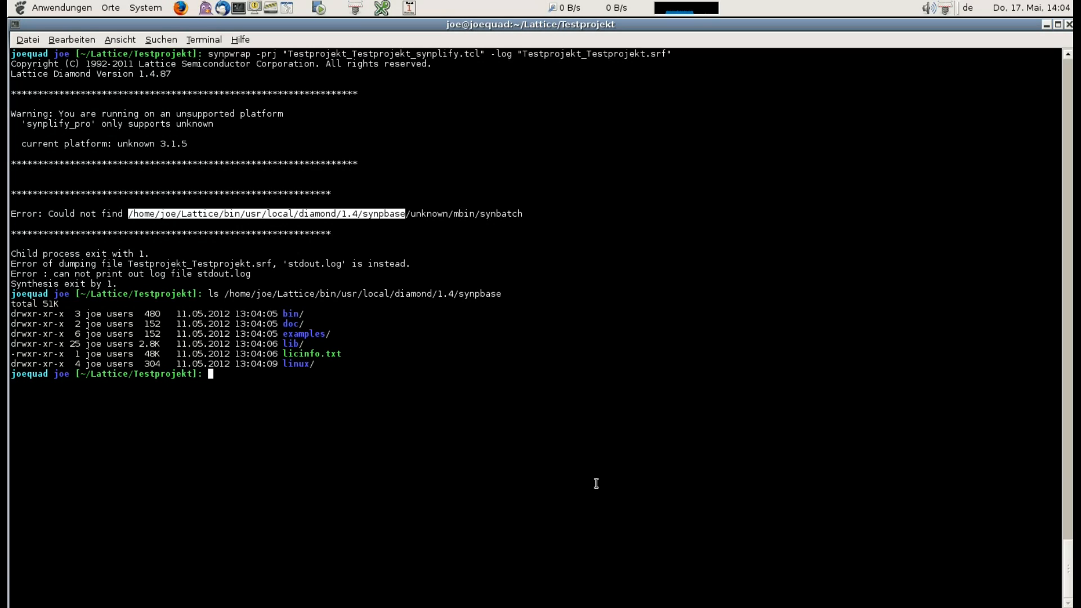
double_click(297, 363)
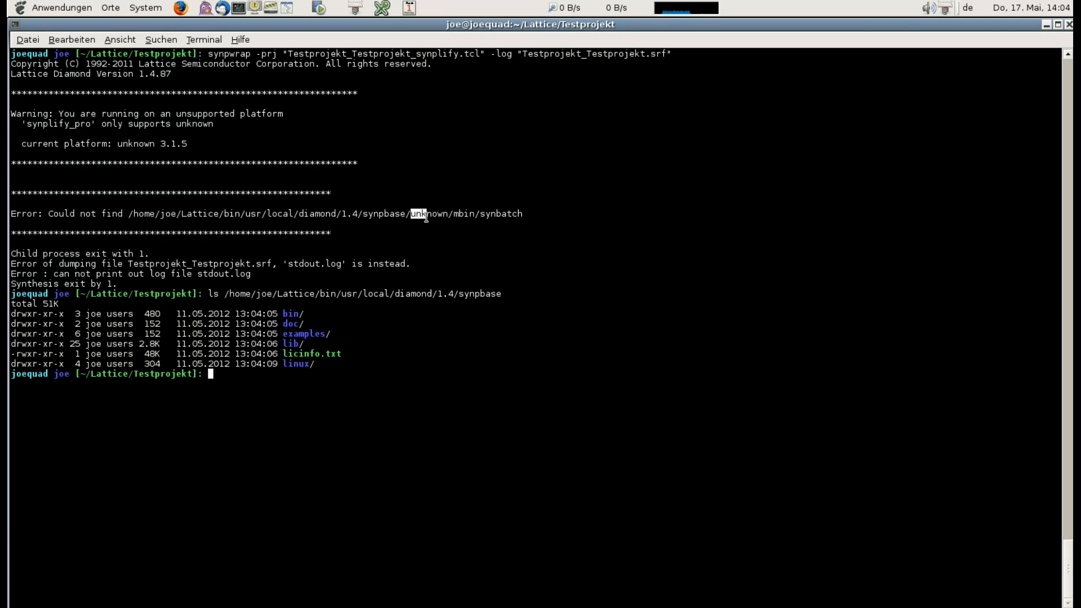
double_click(298, 364)
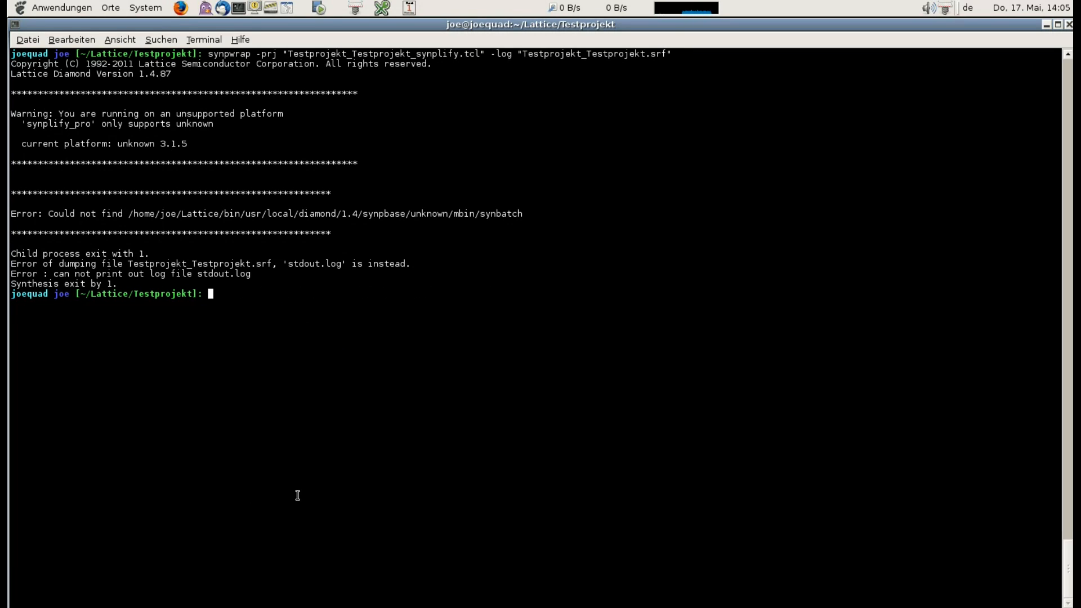
Trace synpwrap with strace -ff, save the full output to file x, and page it with less.
type("strace -ff synpwrap -prj \"Testprojekt_Testprojekt_synplify.tcl\" -log \"Testprojekt_Testprojekt.srf\"")
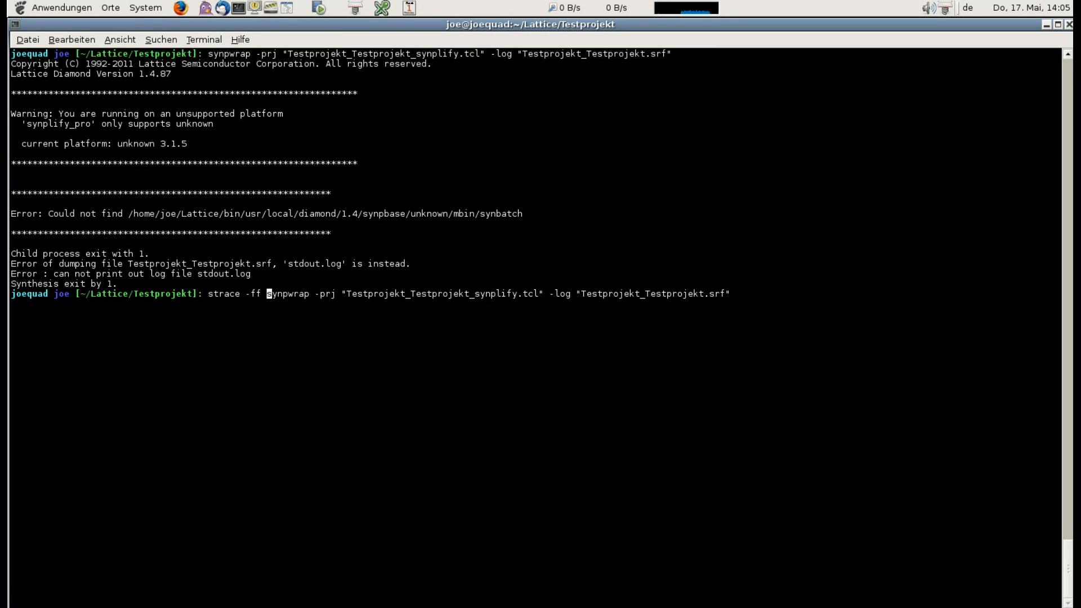
type("2>&1")
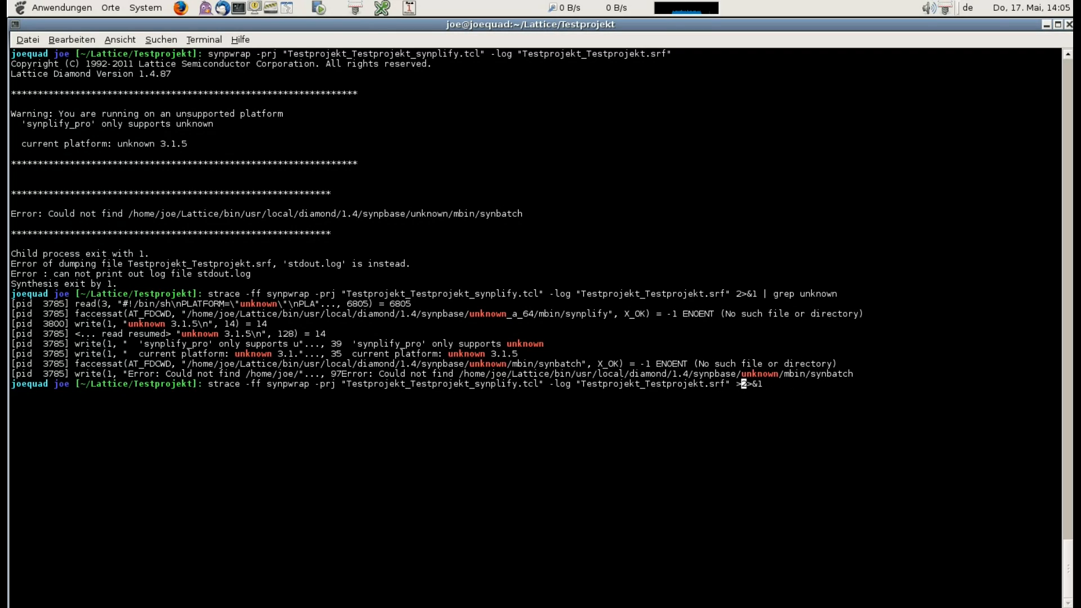
key("Return")
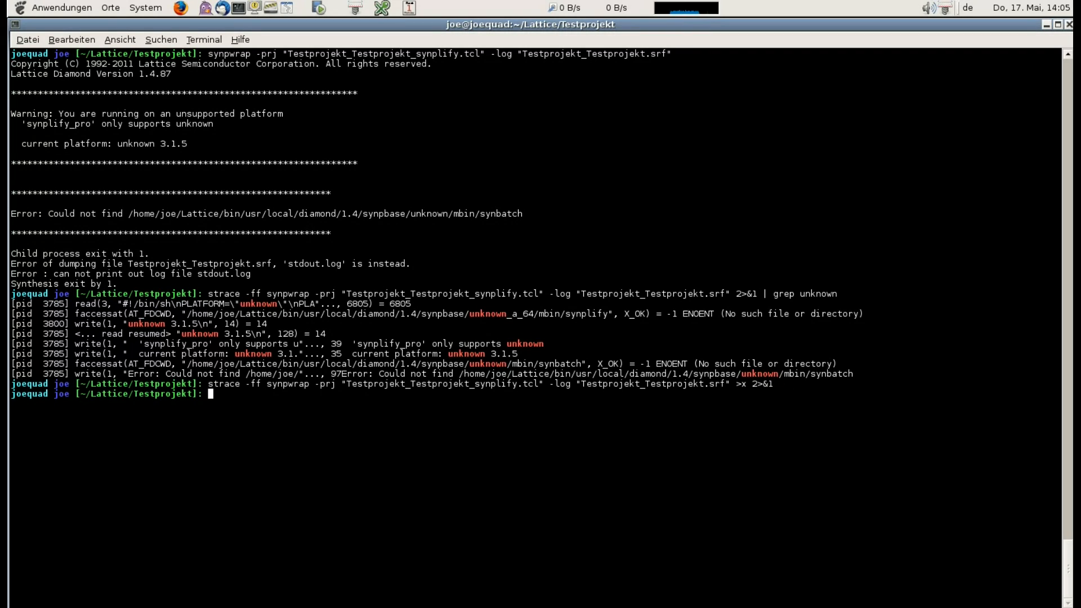
type("less x")
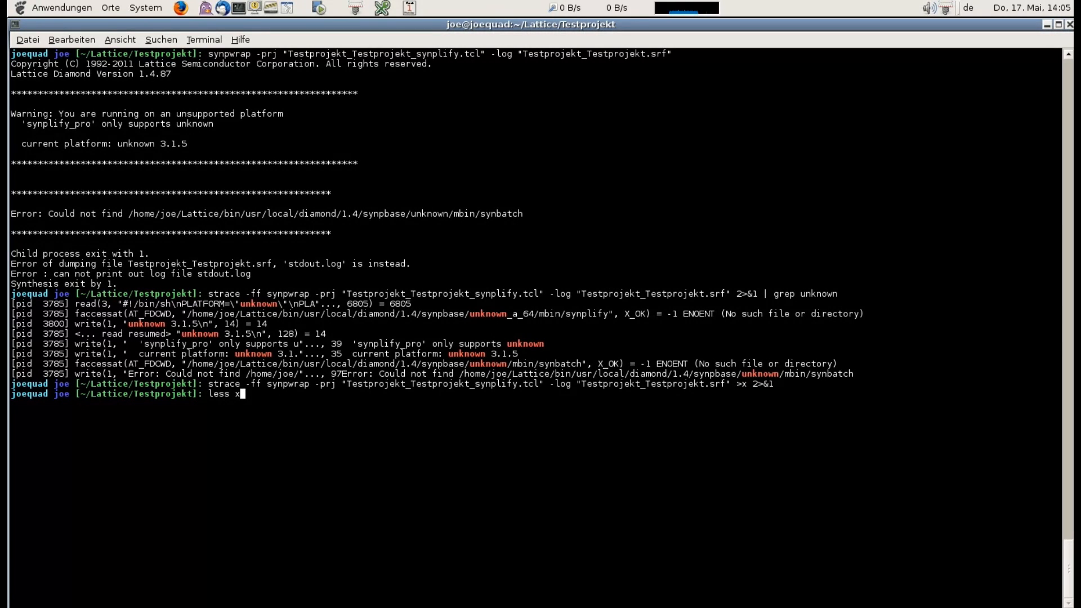
key("Return")
type("/unk")
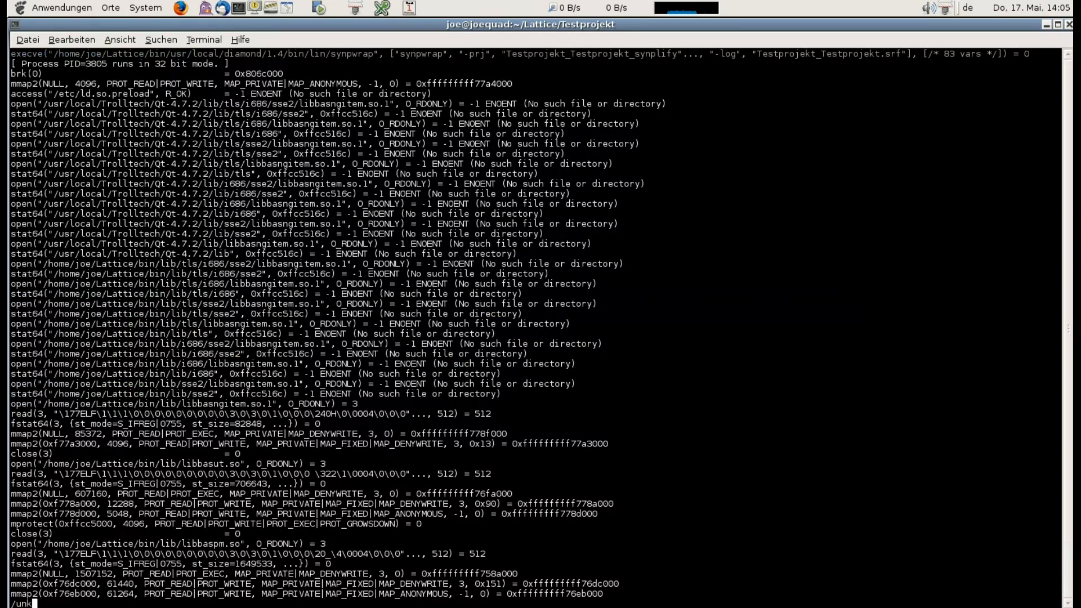
Scroll the trace to the platform_set open() call, then quit less.
scroll("down", 3)
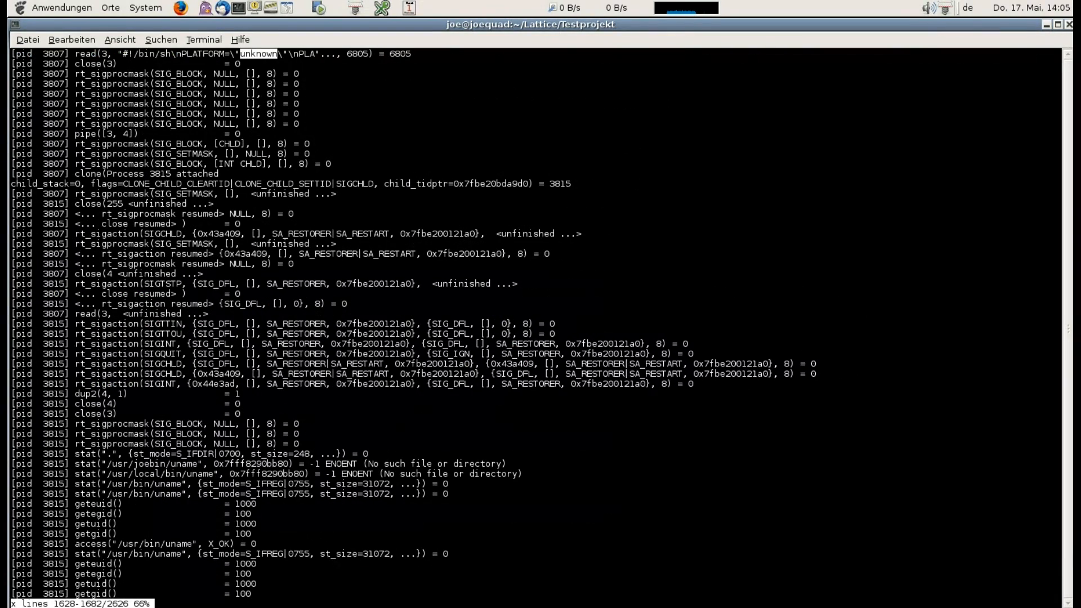
scroll("up", 3)
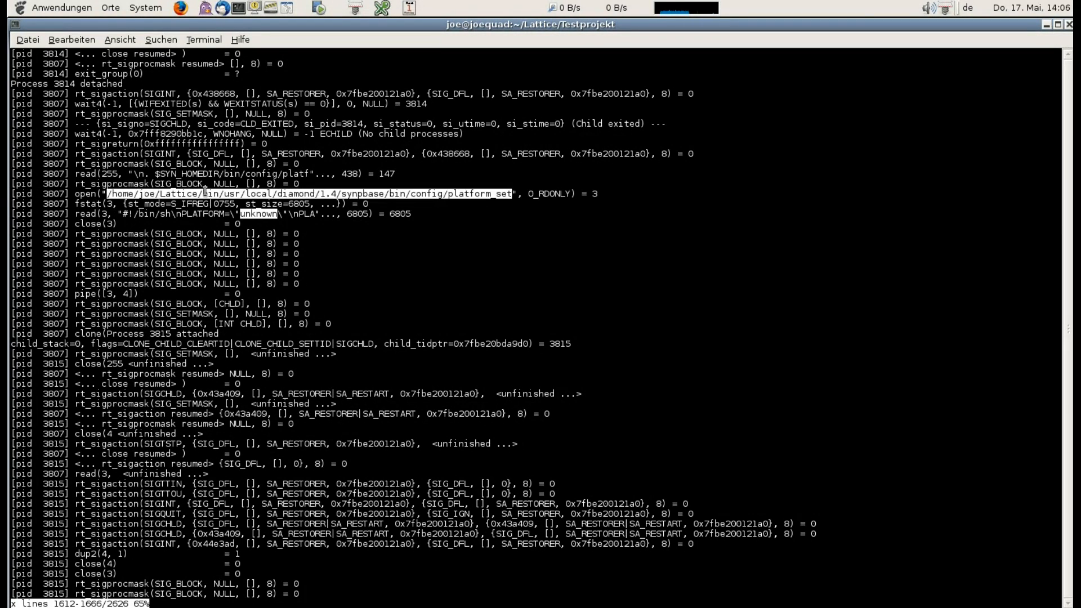
key("q")
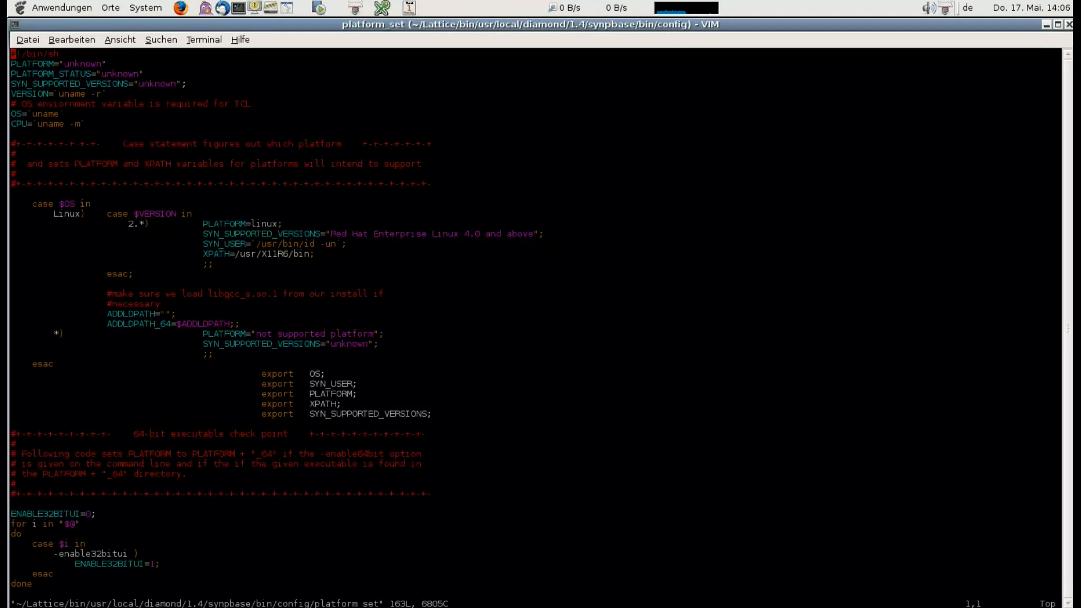
Inspect platform_set's case $VERSION platform detection in Vim, then quit.
key("i")
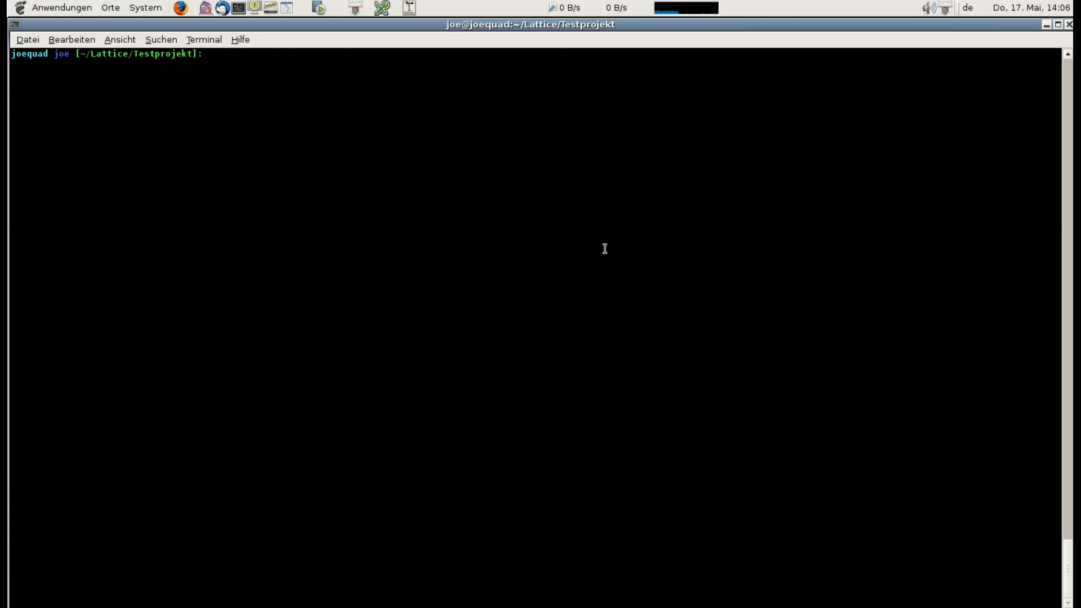
key("Return")
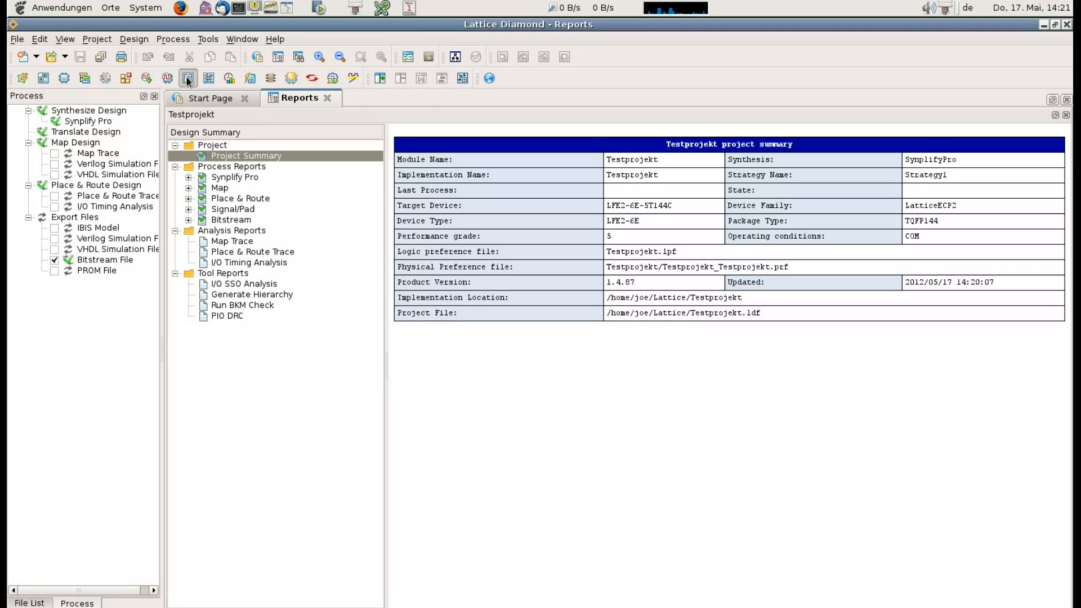
left_click(188, 77)
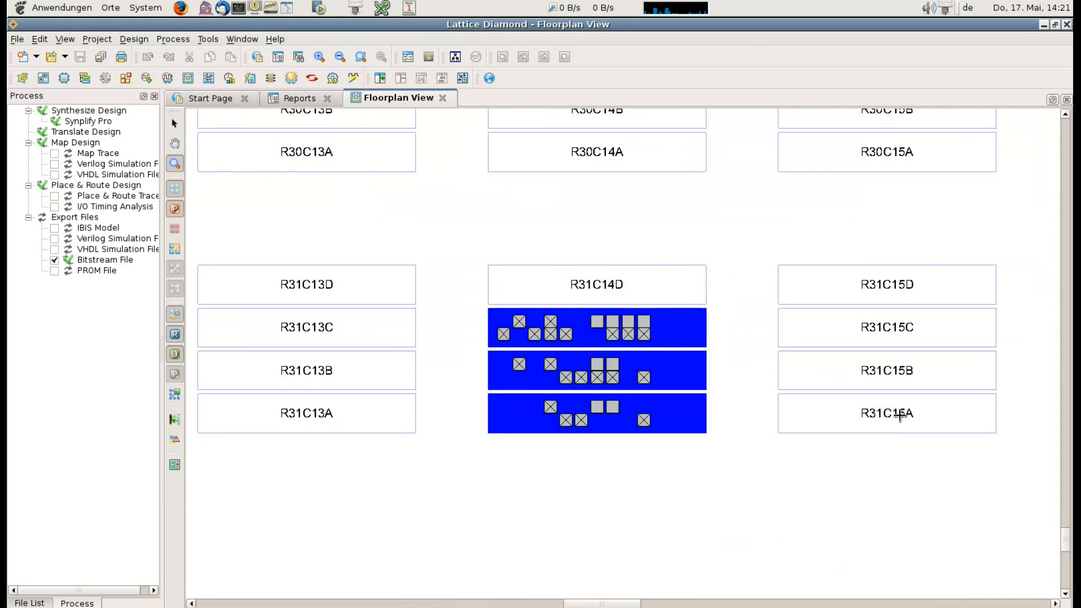
mouse_move(797, 391)
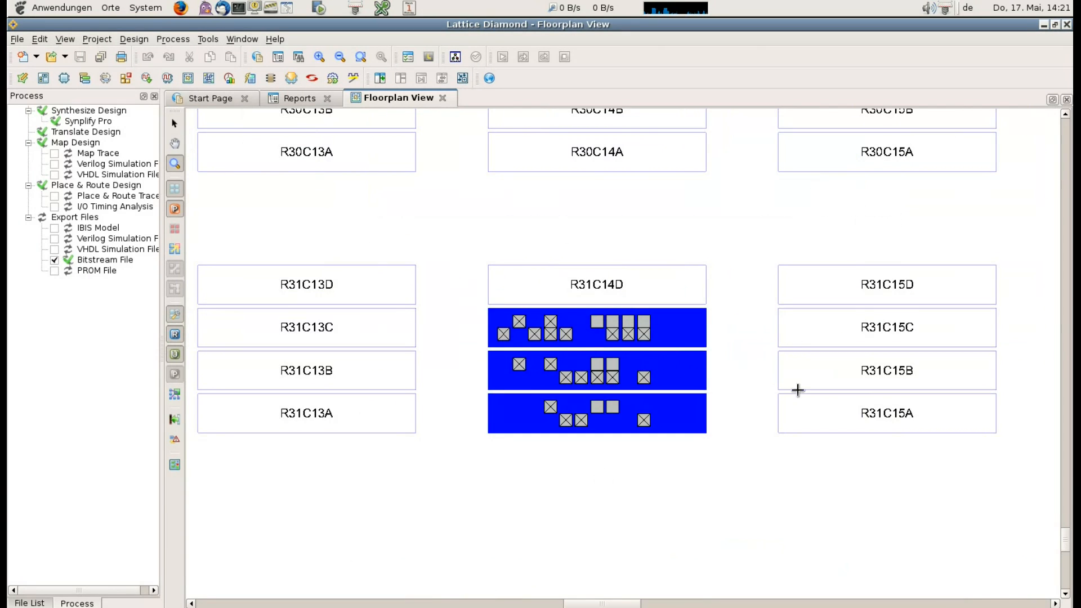
left_click(300, 98)
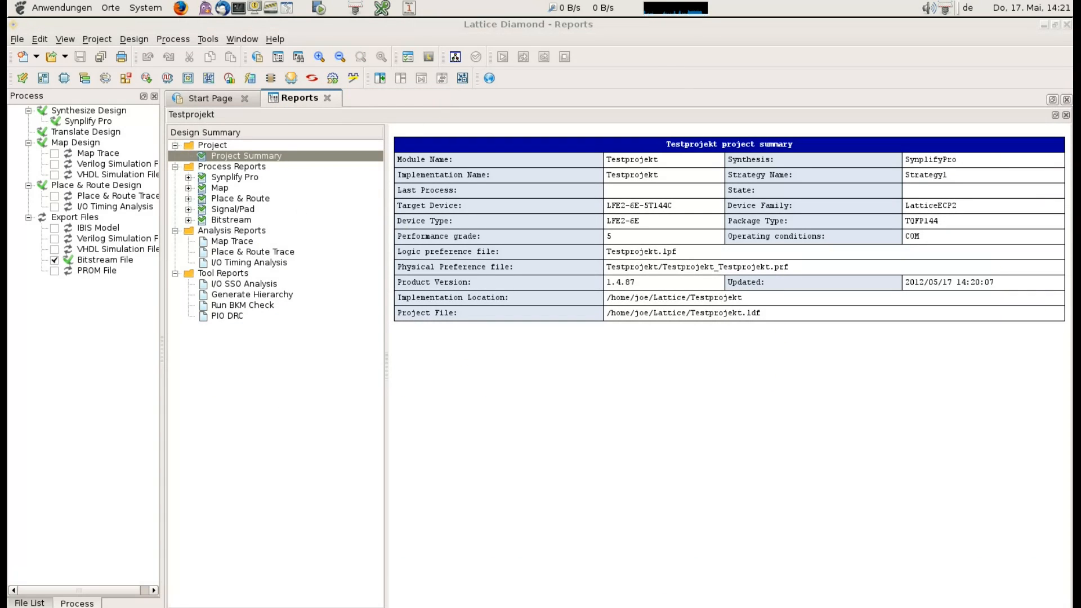
mouse_move(208, 78)
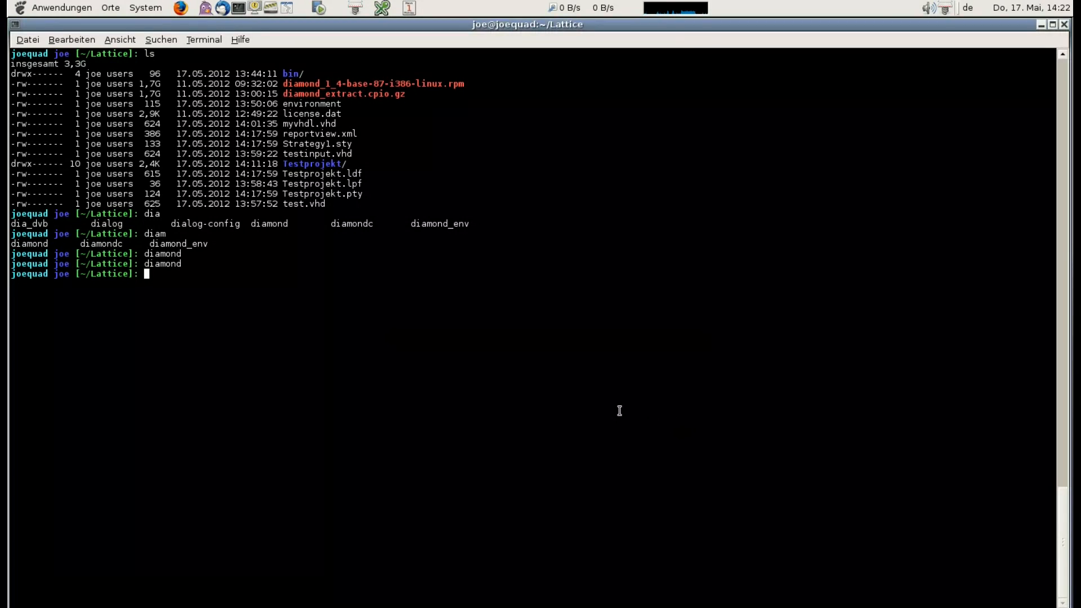
Display the X server font path with xset q and launch xfontsel.
key("Return")
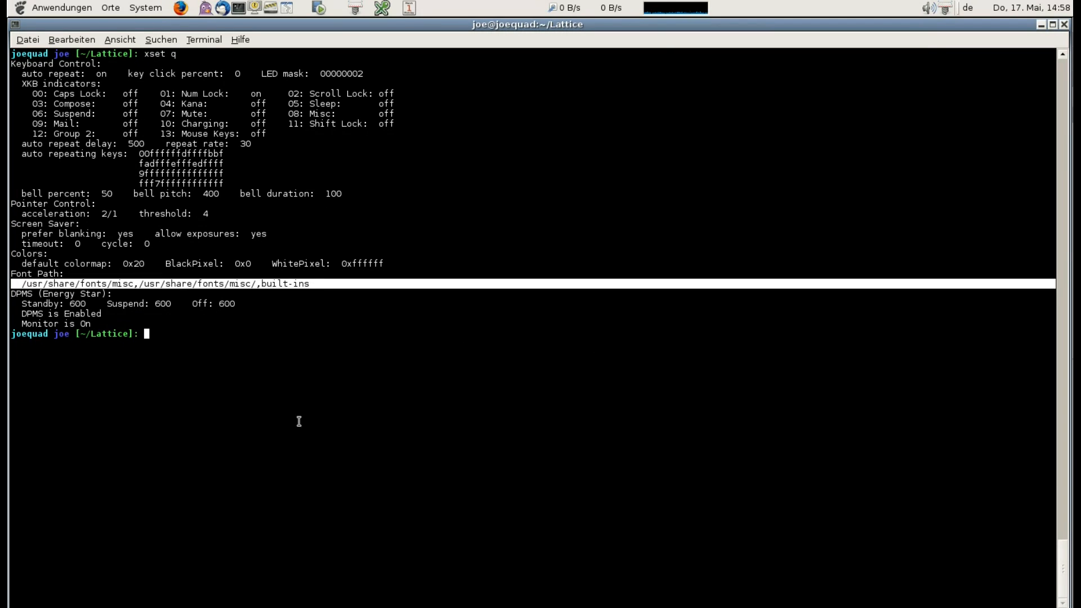
type("xfonts")
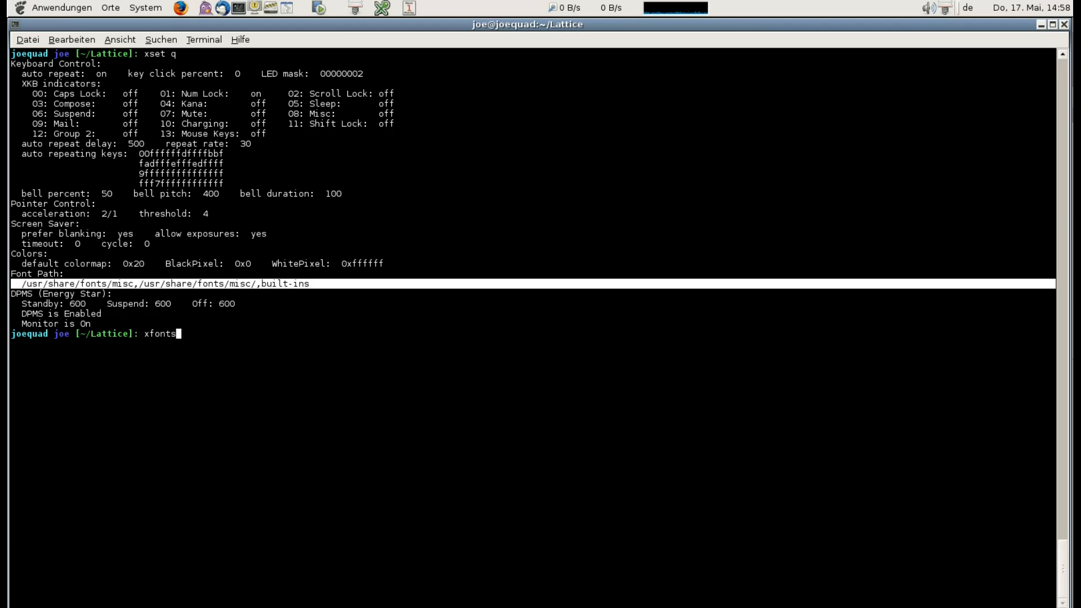
key("Return")
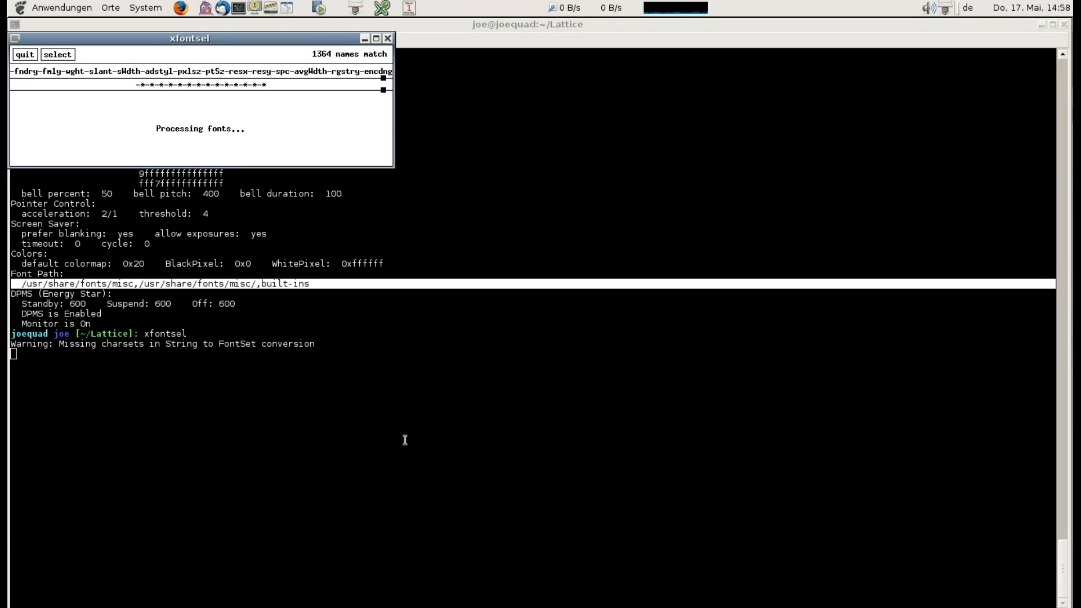
Restrict the xfontsel foundry to misc to browse those fonts.
left_click(20, 71)
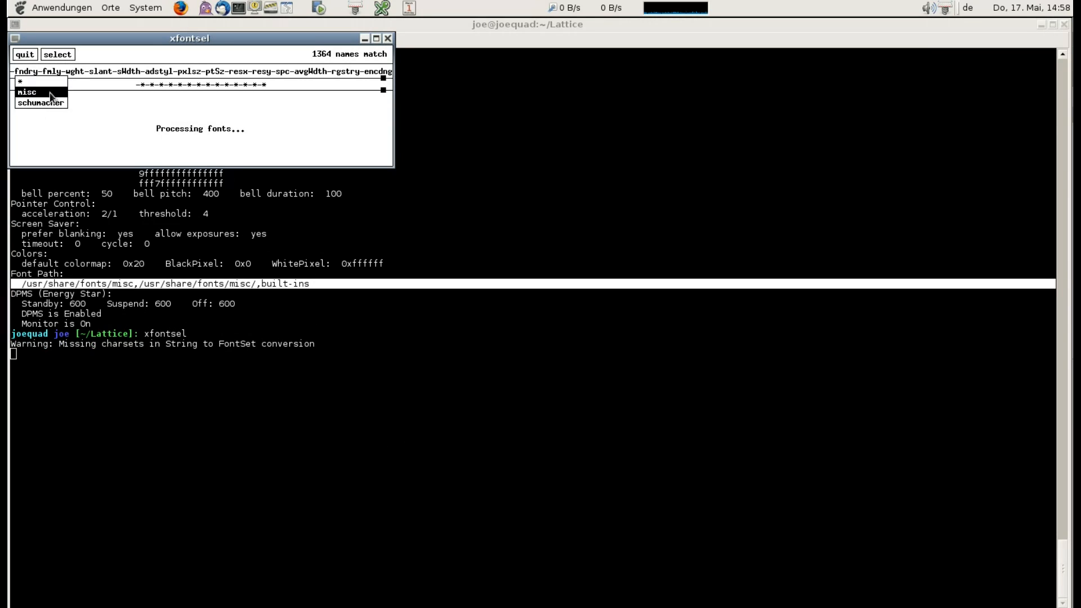
left_click(28, 92)
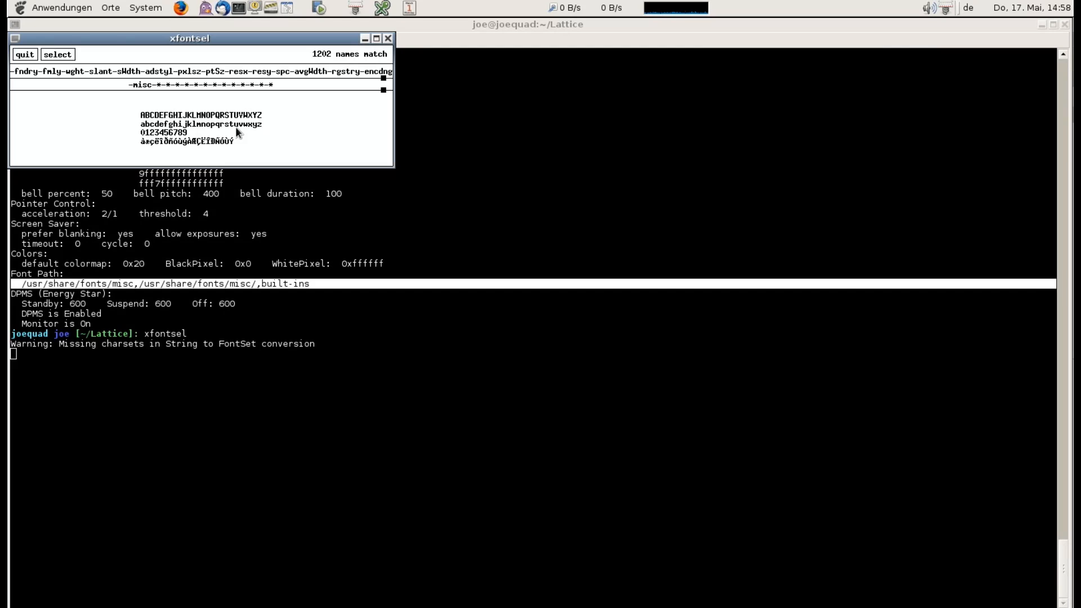
left_click(24, 54)
type("cat font")
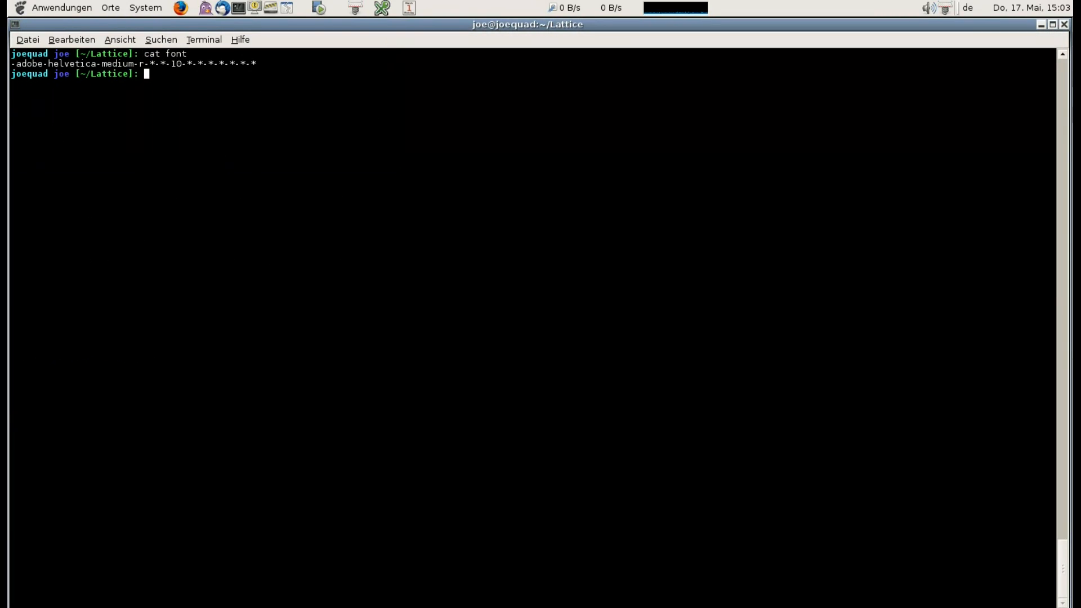
List /usr/share/fonts/misc/ and show details of its fonts.dir file.
type("ls /usr/sh")
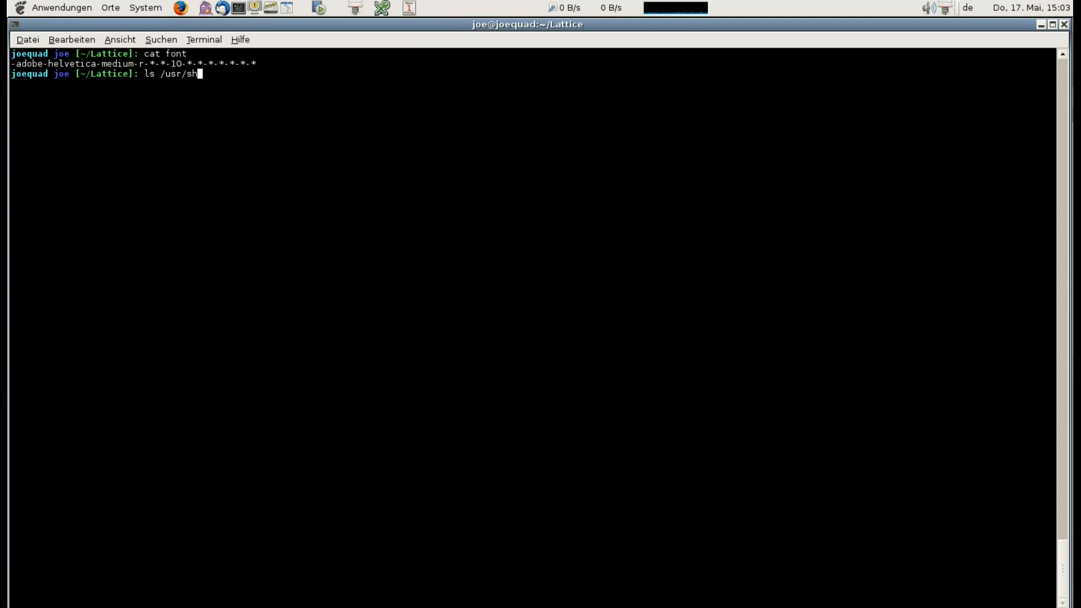
type("are/fonts/misc/")
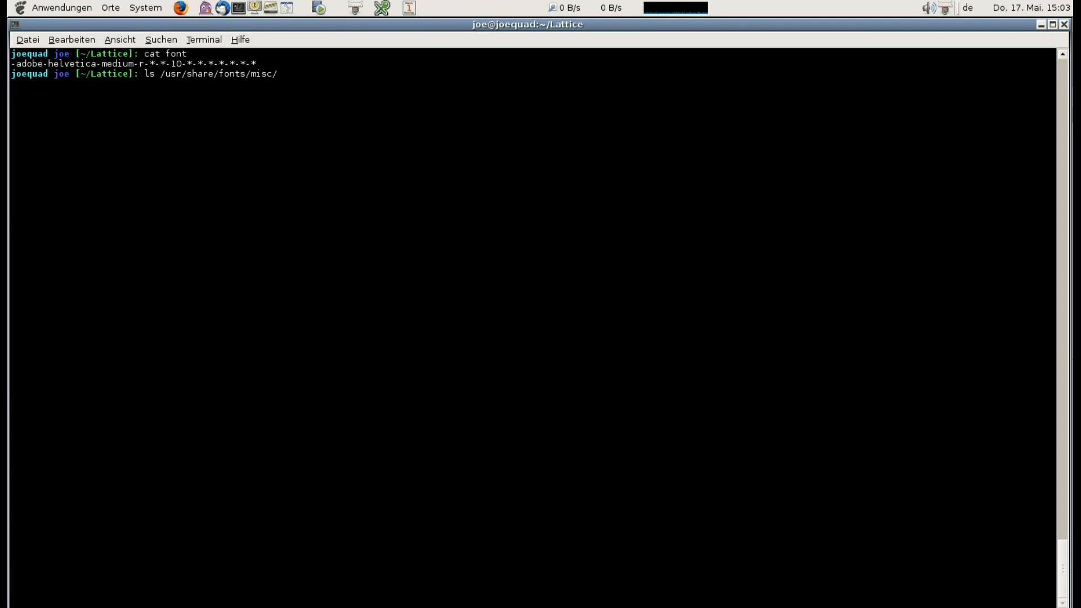
key("Return")
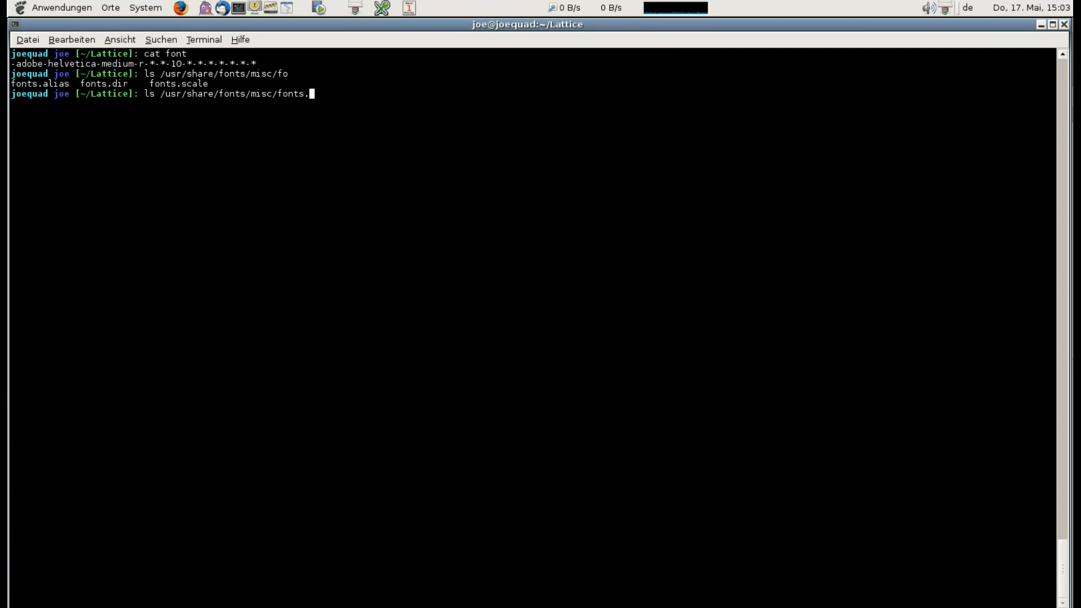
key("Return")
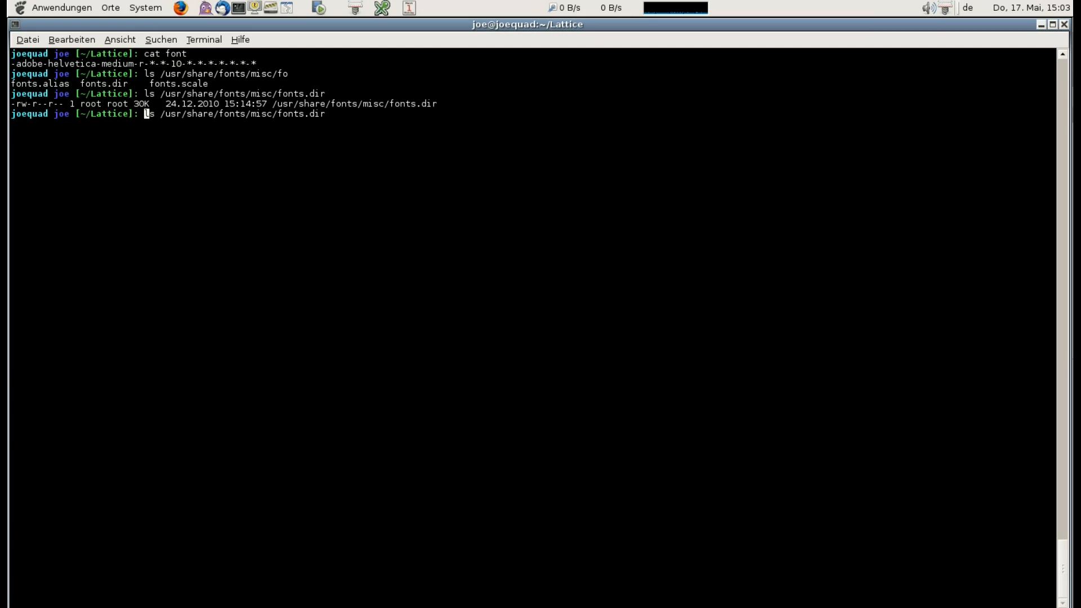
Grep fonts.dir for the adobe-helvetica-medium-r size-10 pattern, finding no match.
key("Return")
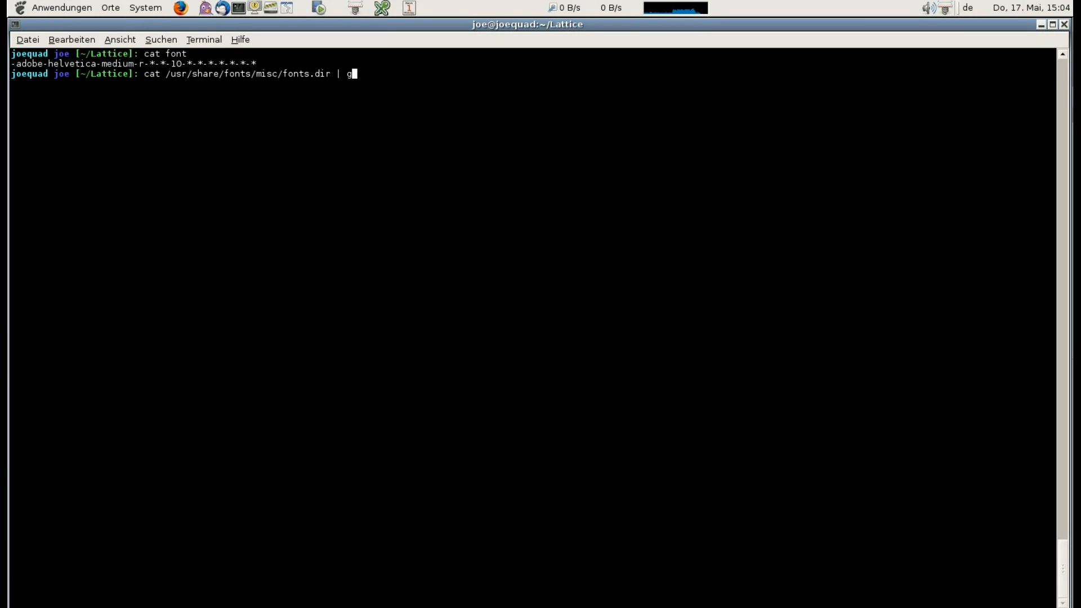
type("rep -E -- '-adobe-helvetica-medium-r-.*-.*-10-.*-.*-.*-.*-*-*-*")
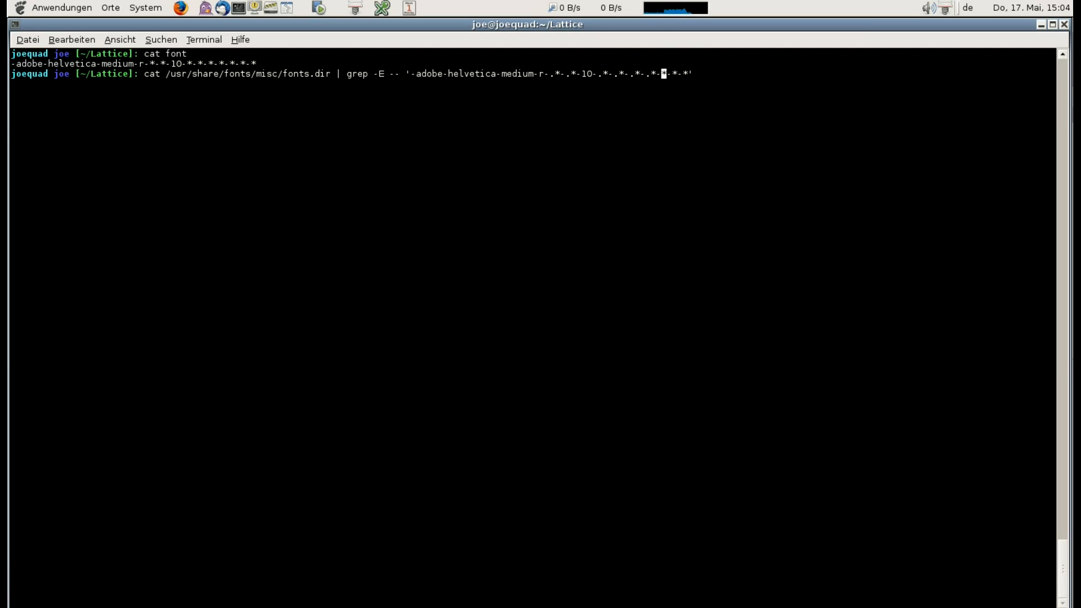
key("Return")
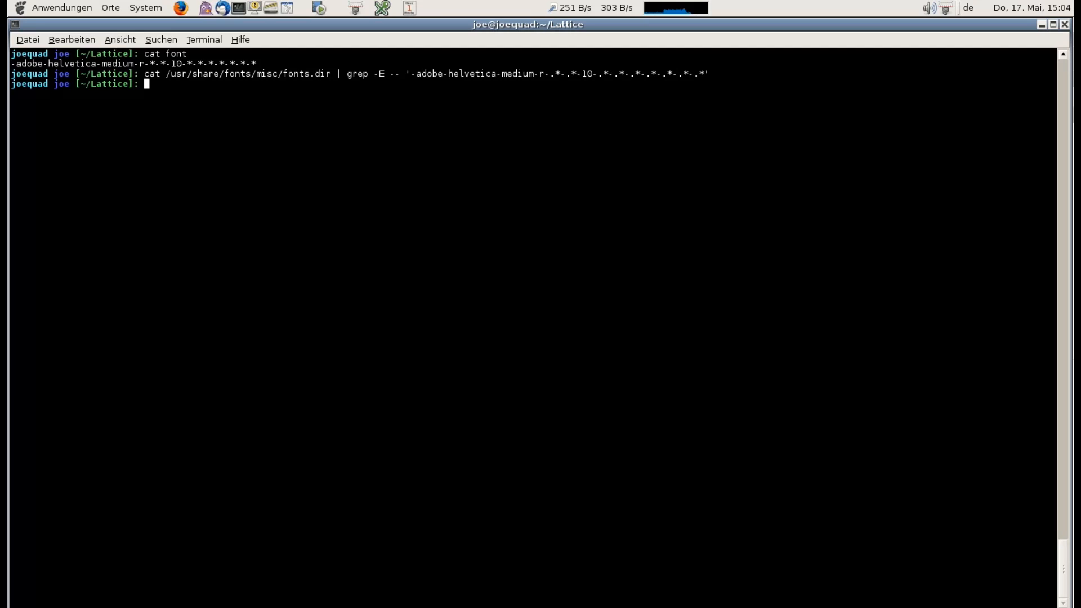
Rerun the fonts.dir grep with .* wildcards, listing medium size-10 fixed and clean fonts.
key("Up")
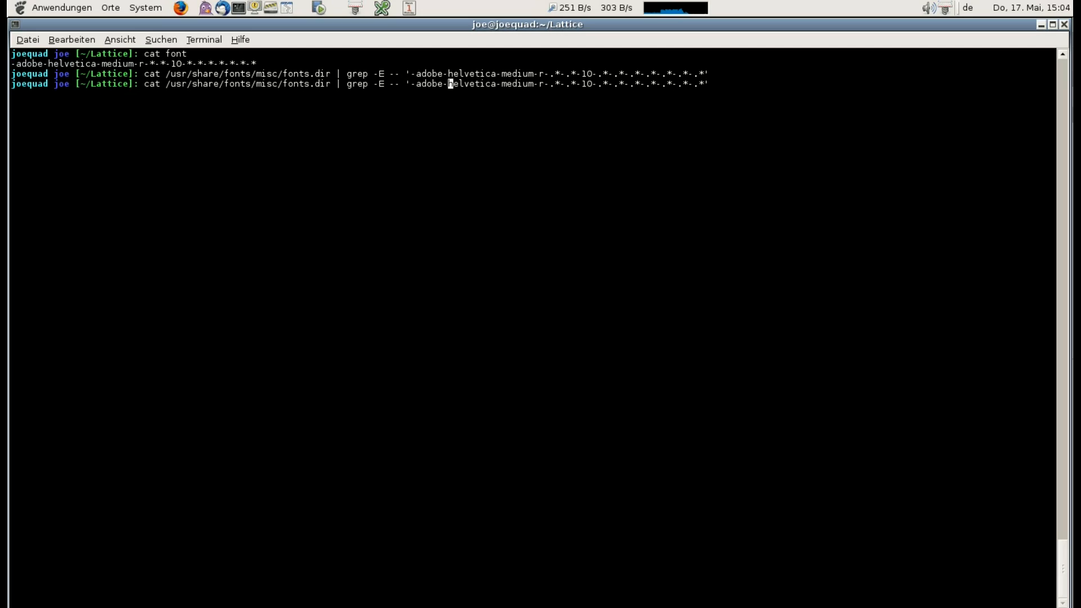
type(".*")
key("Return")
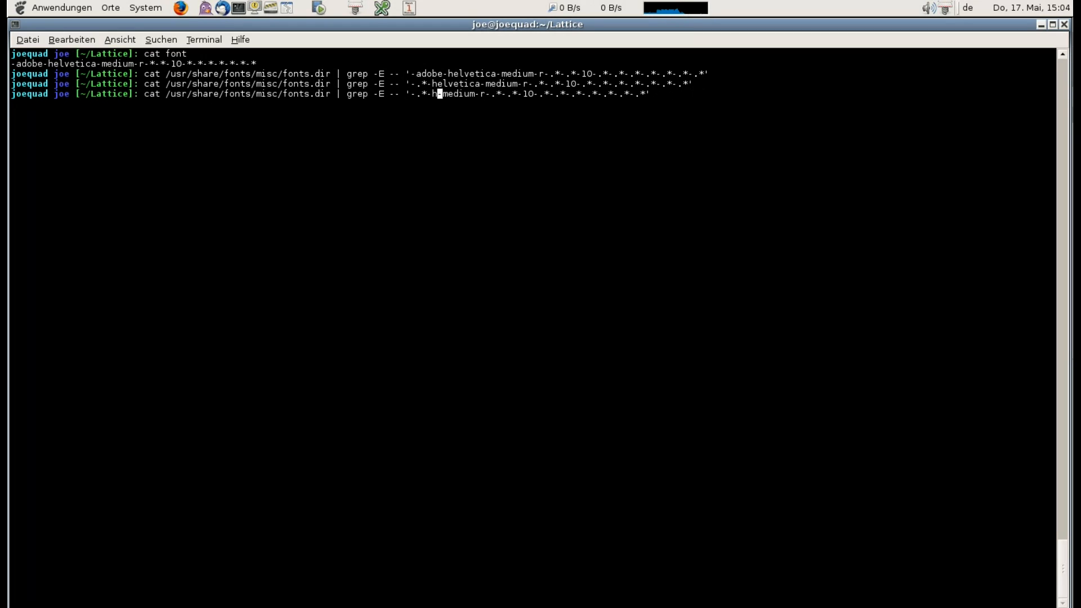
type(".*")
key("Return")
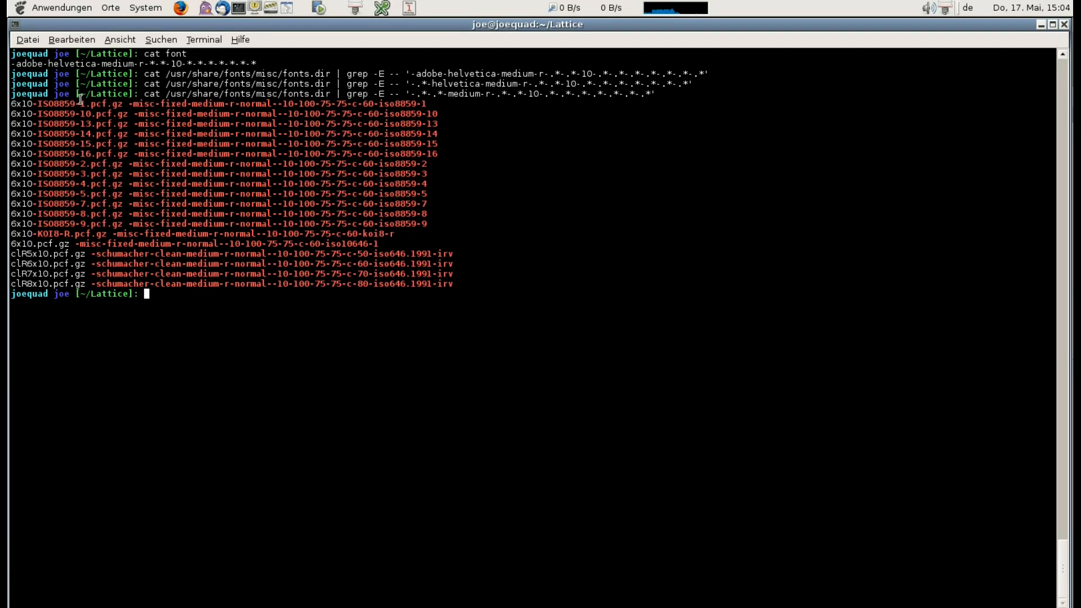
List /usr/share/fonts/misc/6x10-ISO8859-1.pcf.gz to confirm it exists.
type("ls /usr/s")
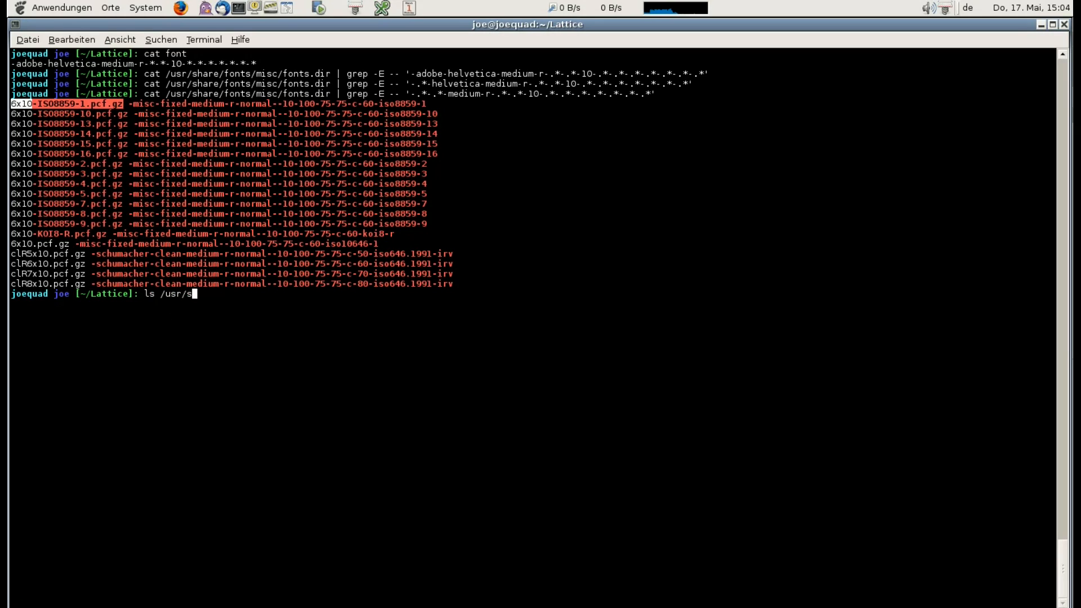
type("hare/fonts/misc/")
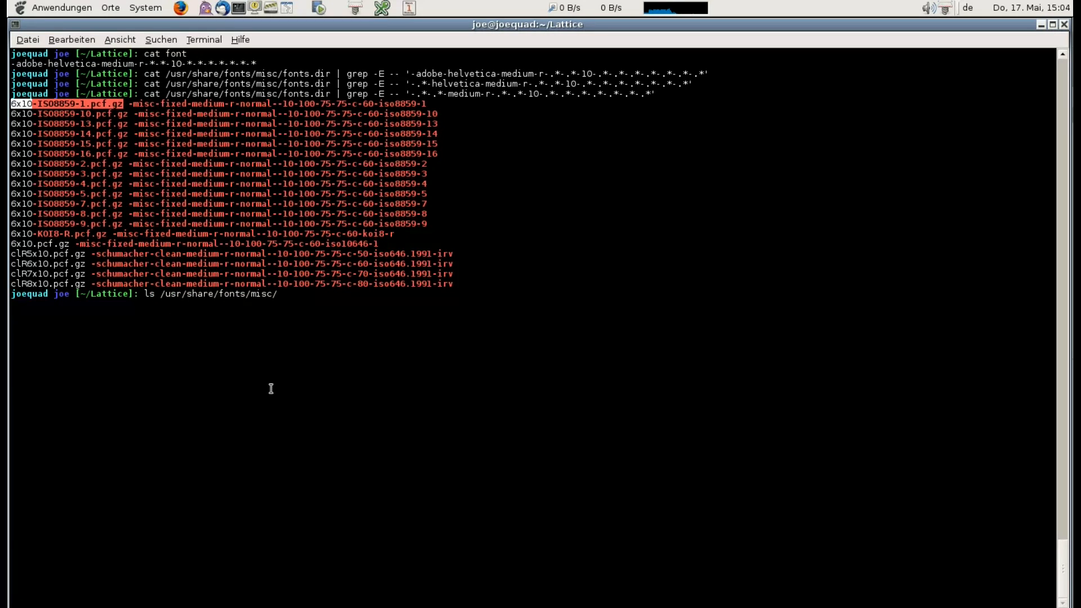
key("Return")
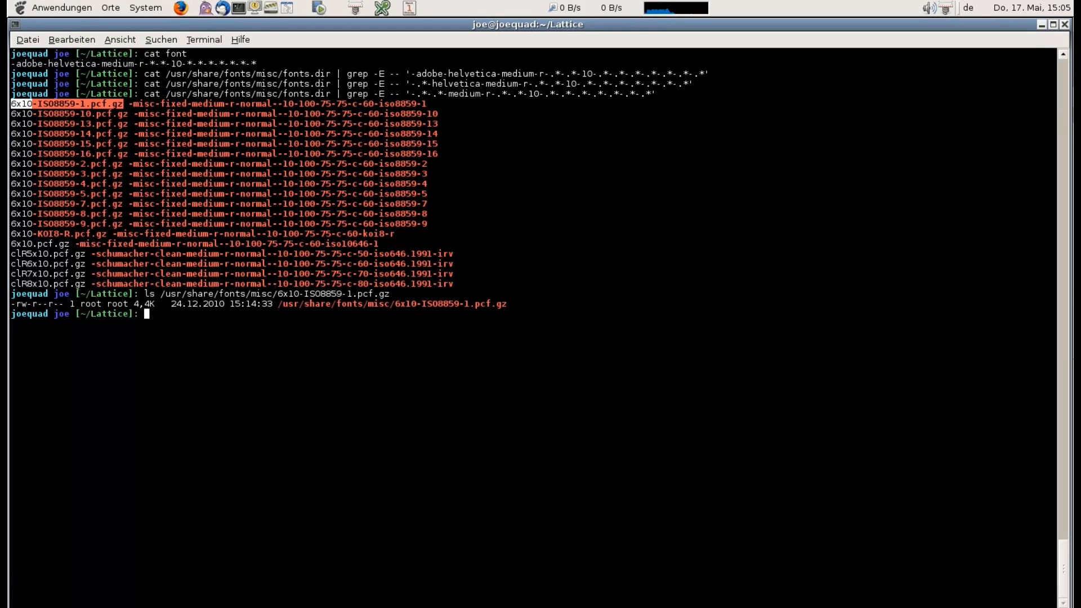
type("k")
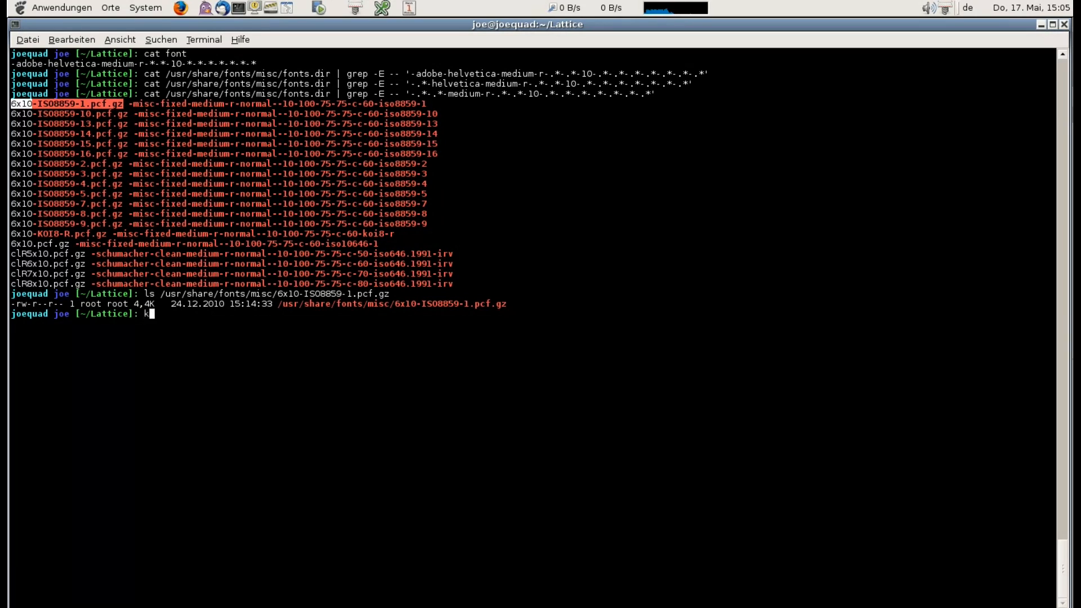
Create bin/fonts, copy 6x10-ISO8859-1.pcf.gz into it, and move into that folder.
type("mkdi")
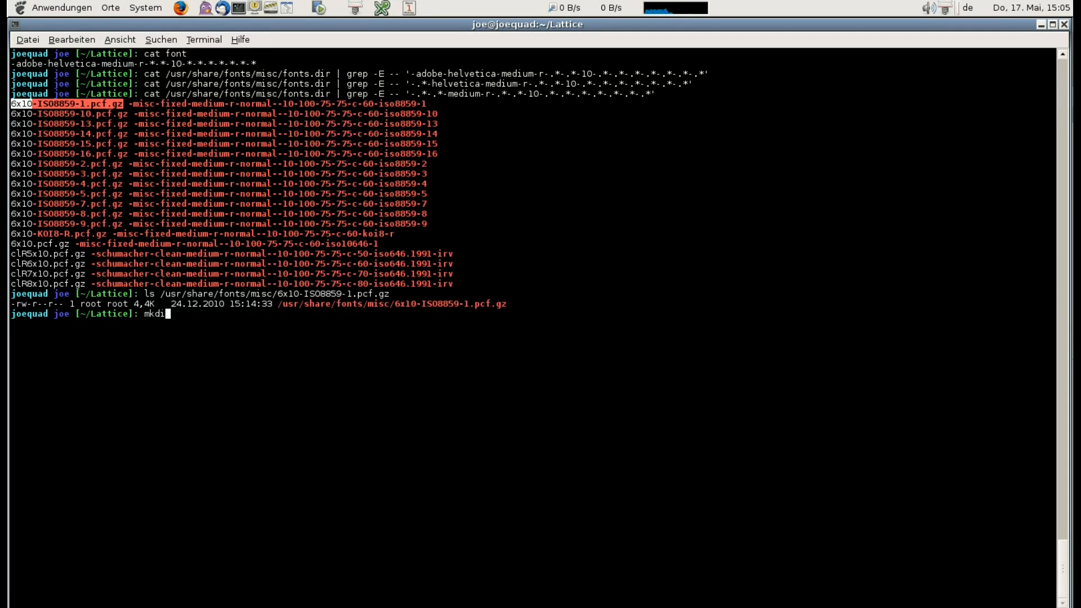
key("Return")
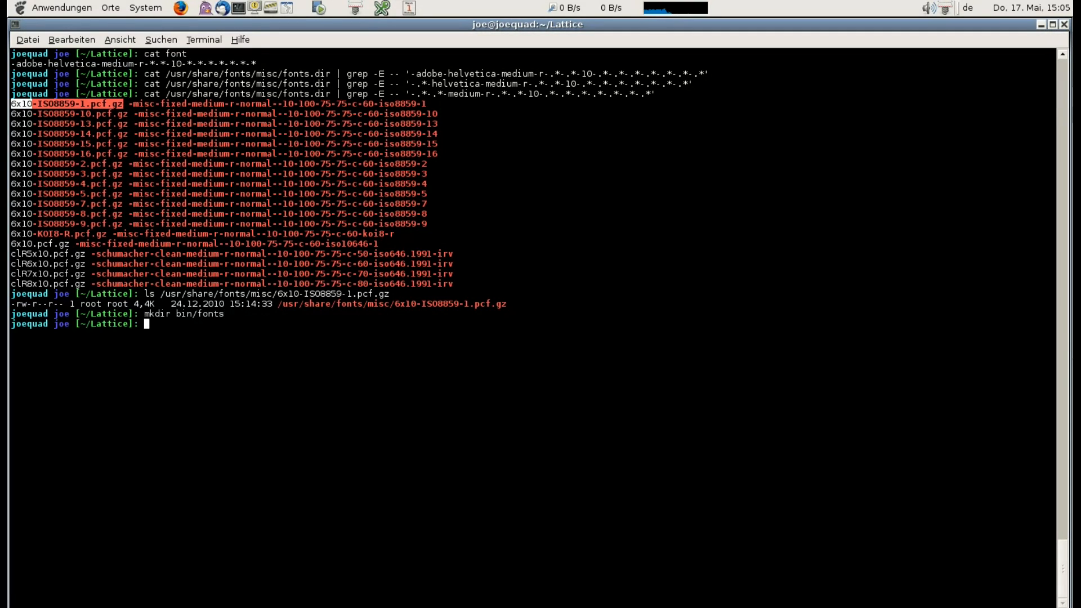
type("cp")
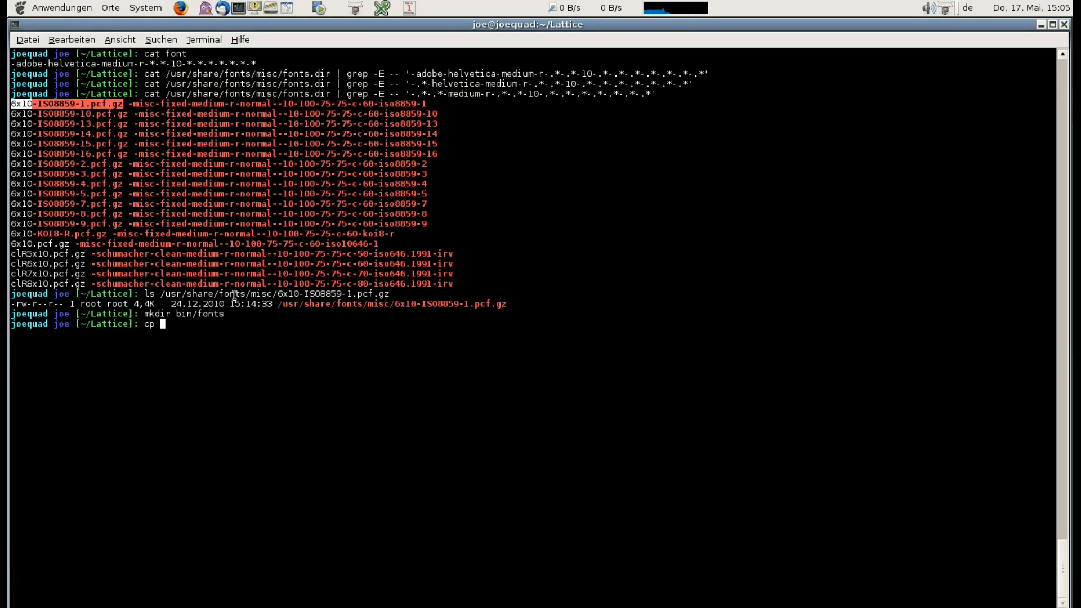
type("/usr/share/fonts/misc/6x10-IS08859-1.pcf.gz bin/fo")
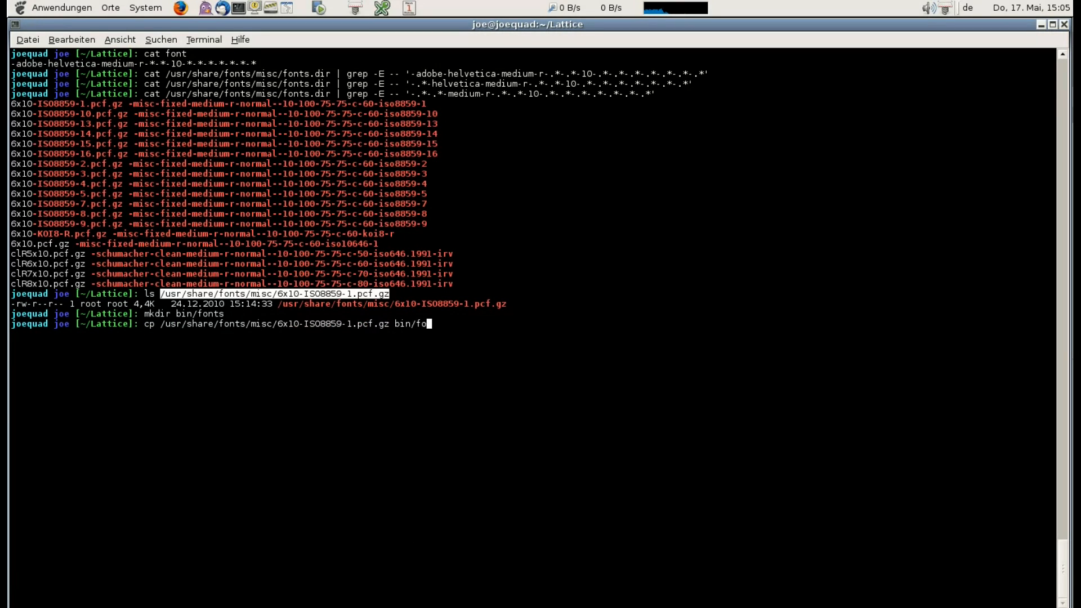
key("Return")
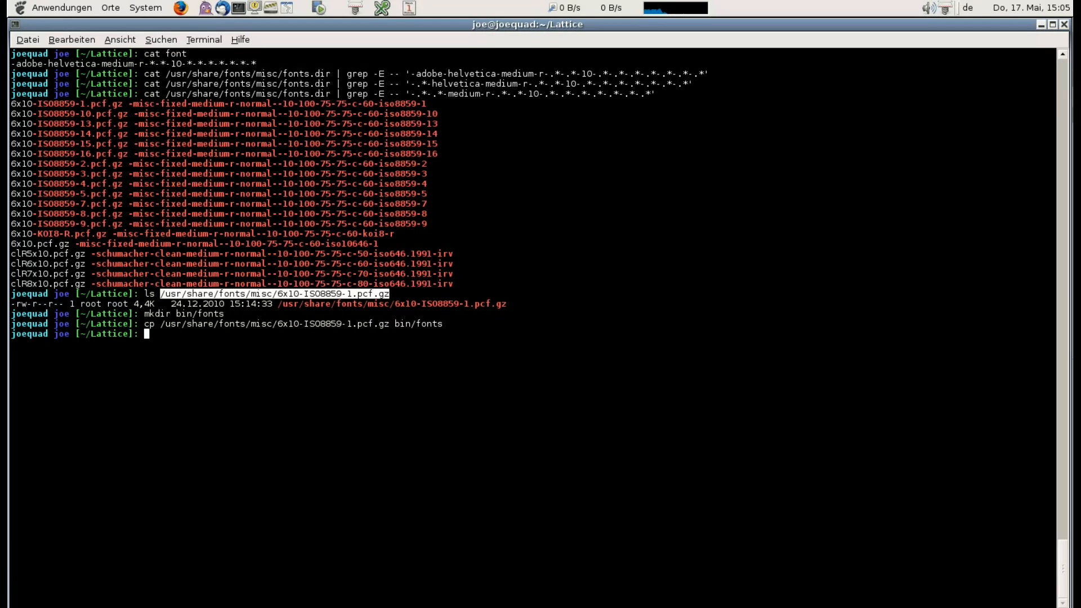
key("Return")
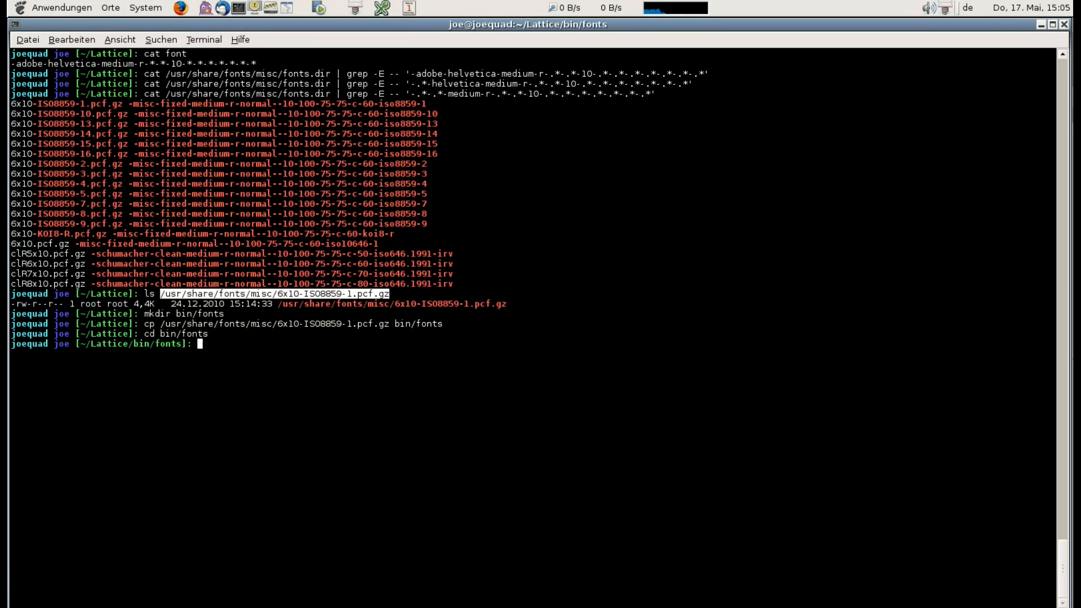
Write a fonts.dir mapping the 6x10 font file to the Helvetica font name.
type("cat ../../")
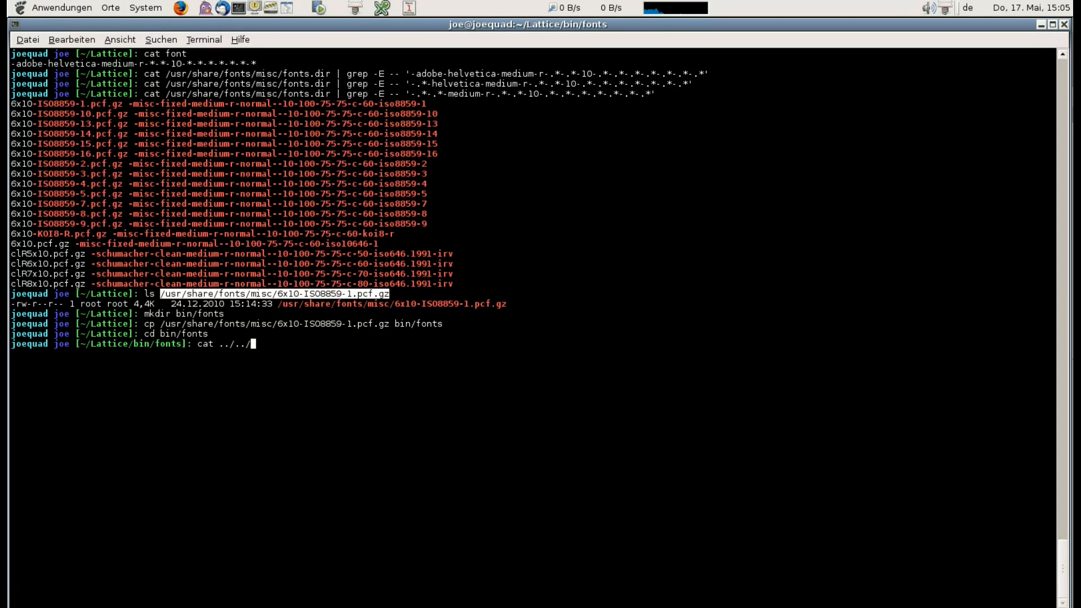
key("Return")
type("cat font")
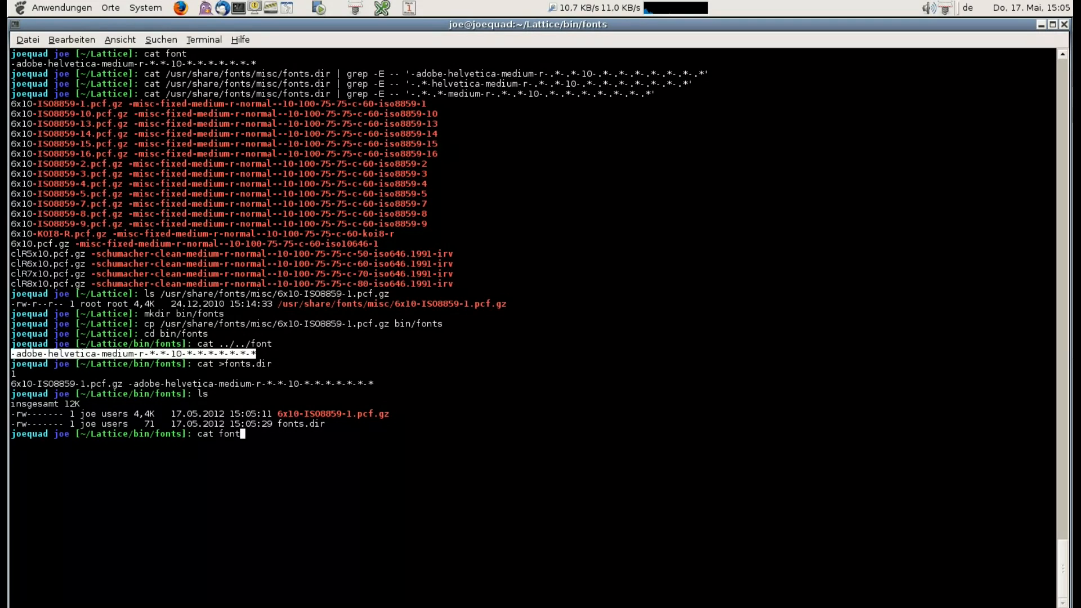
key("Return")
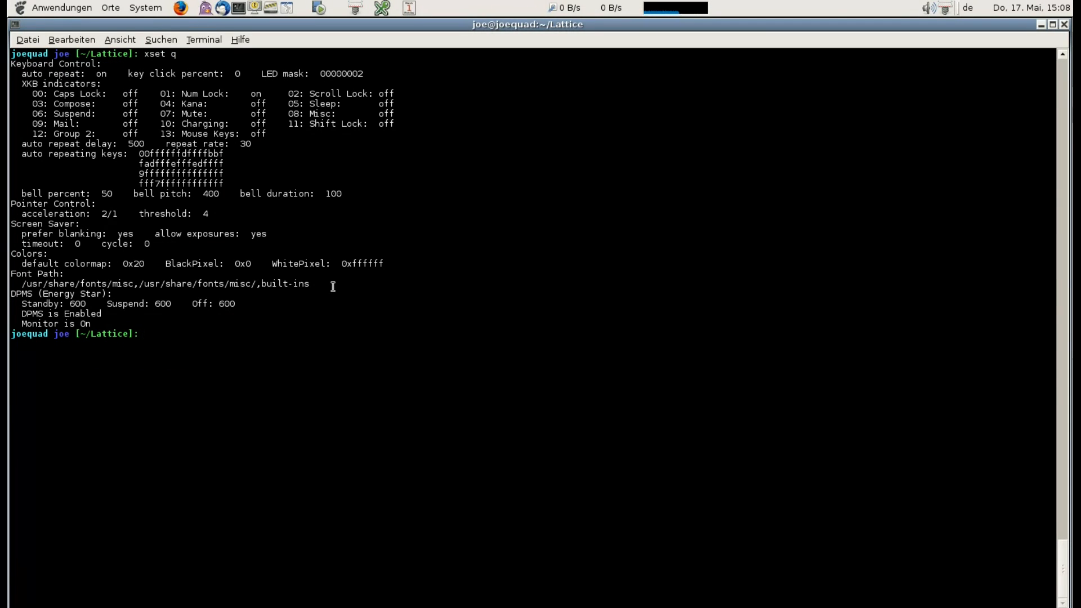
mouse_move(582, 457)
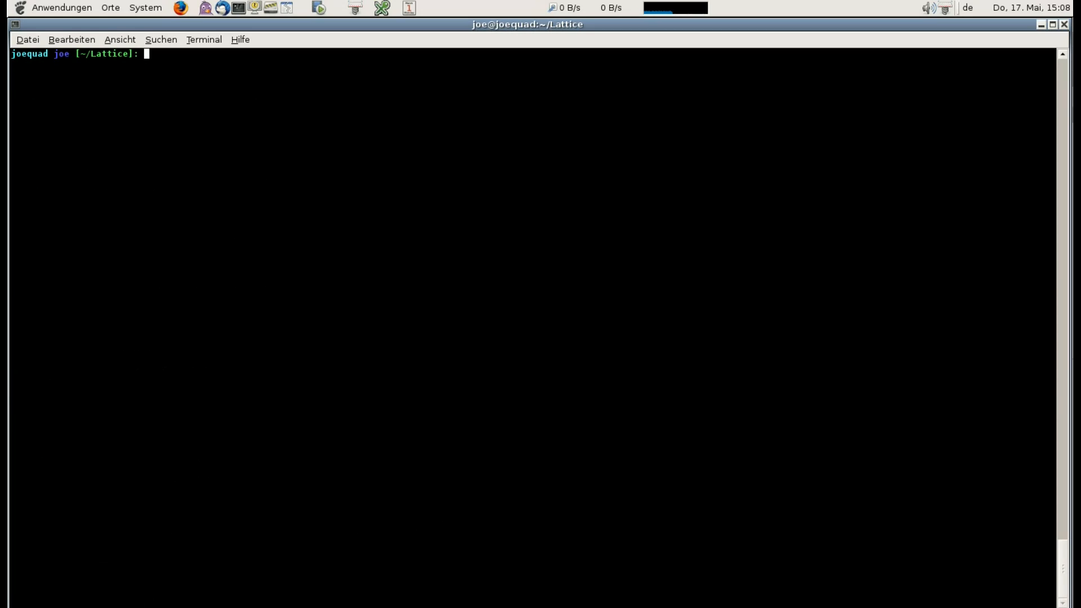
Add an xset +fp "${HOME}/Lattice/bin/fonts" line to the environment file in vim.
type("vim encir")
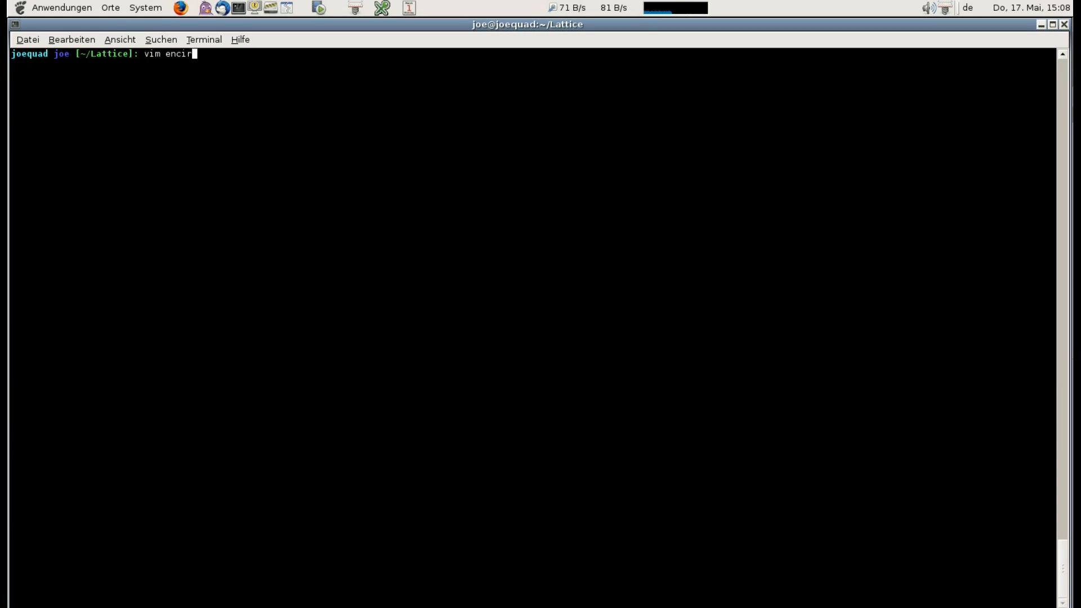
key("Return")
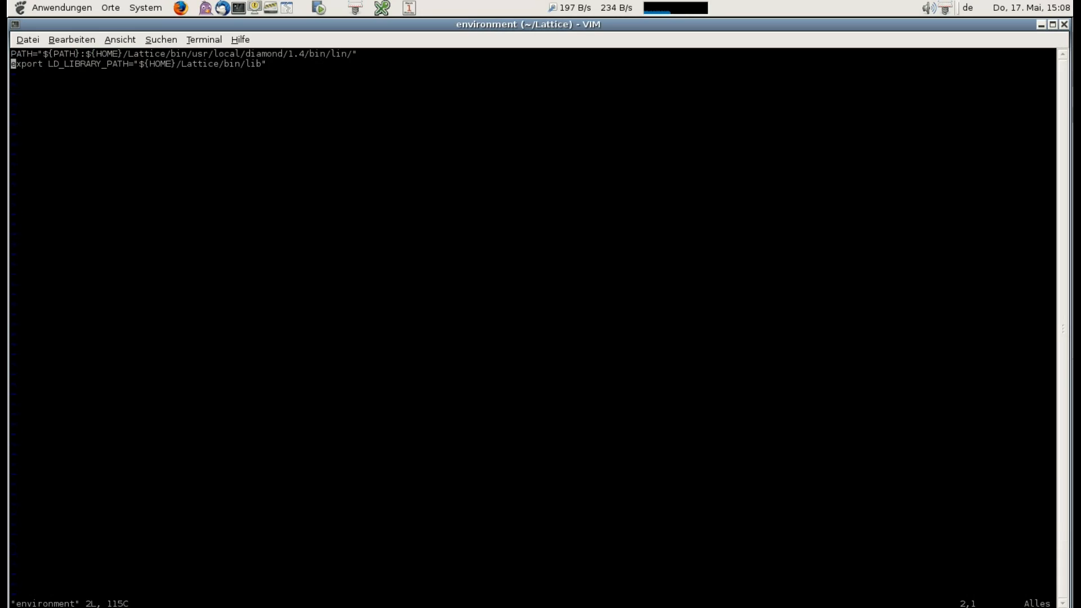
type("xset +")
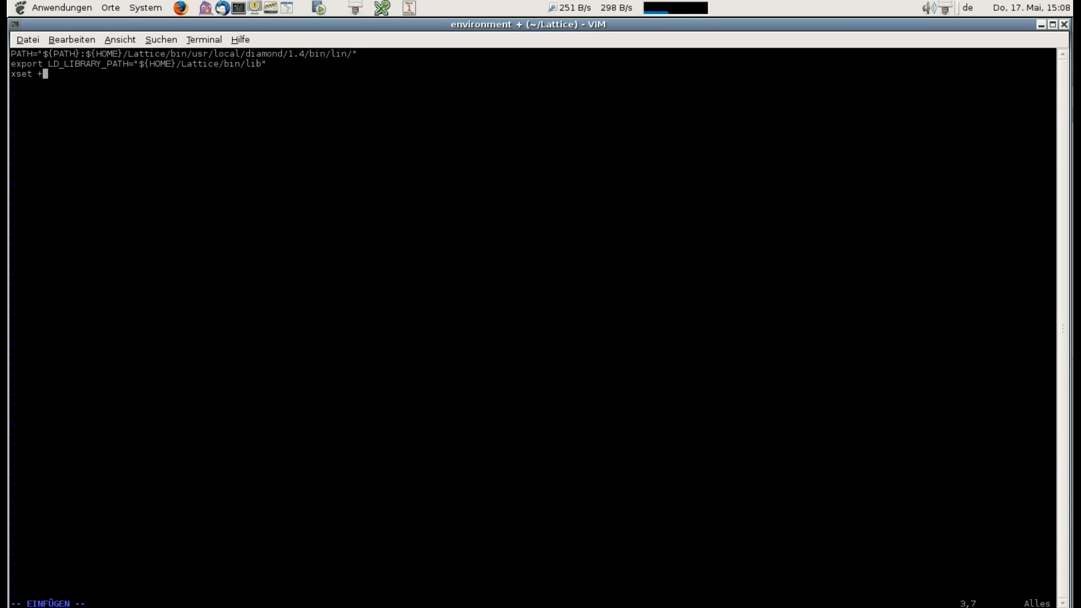
type("fp \"${HOME}")
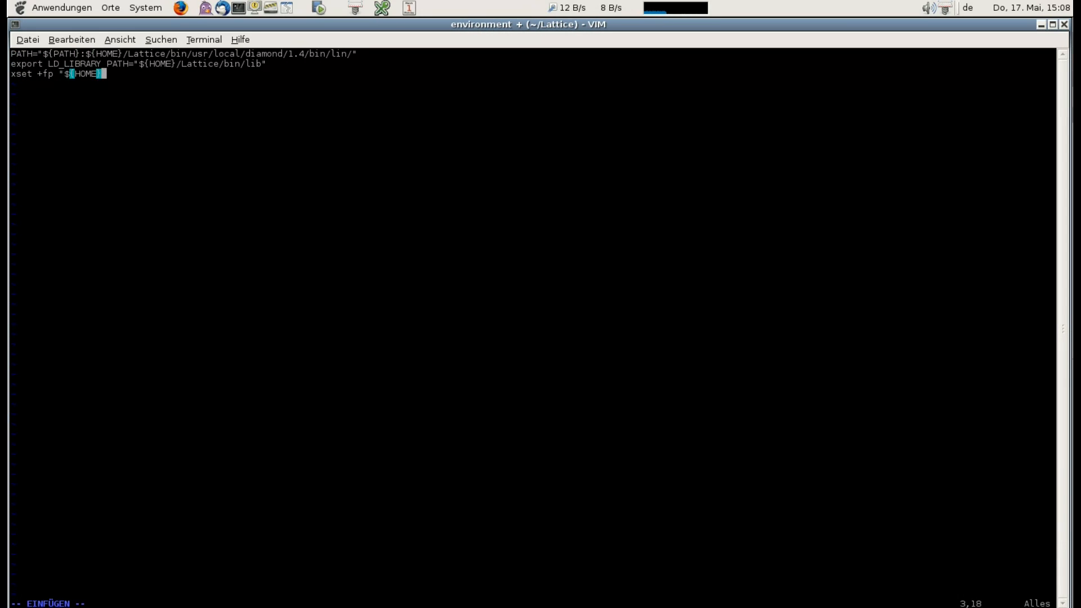
type("/Latti")
type("x")
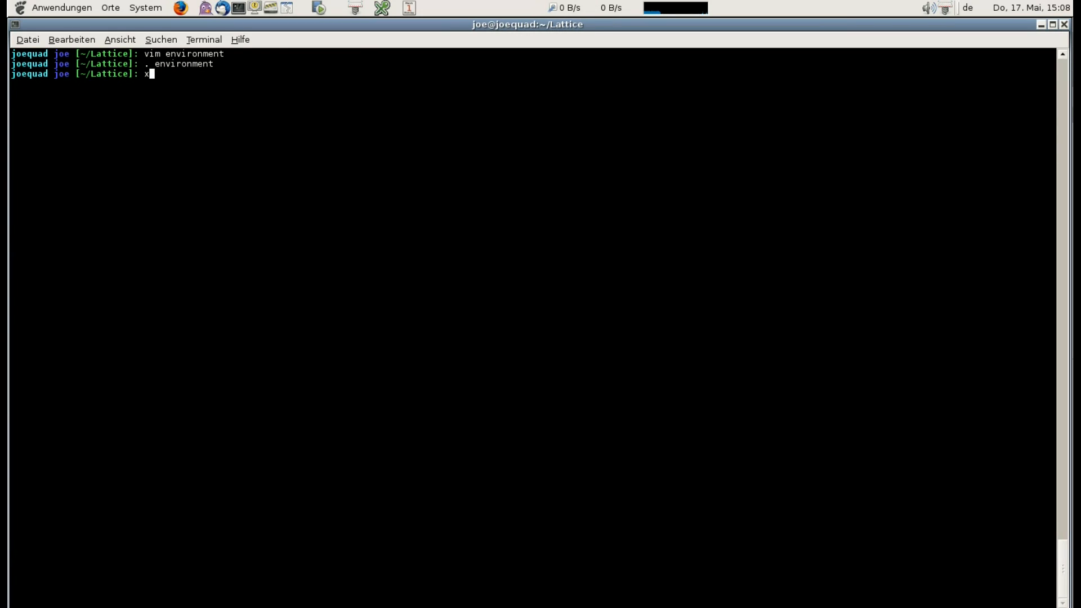
Verify the font path with xset q and list /home/joe/Lattice/bin/fonts.
type("set q")
key("Return")
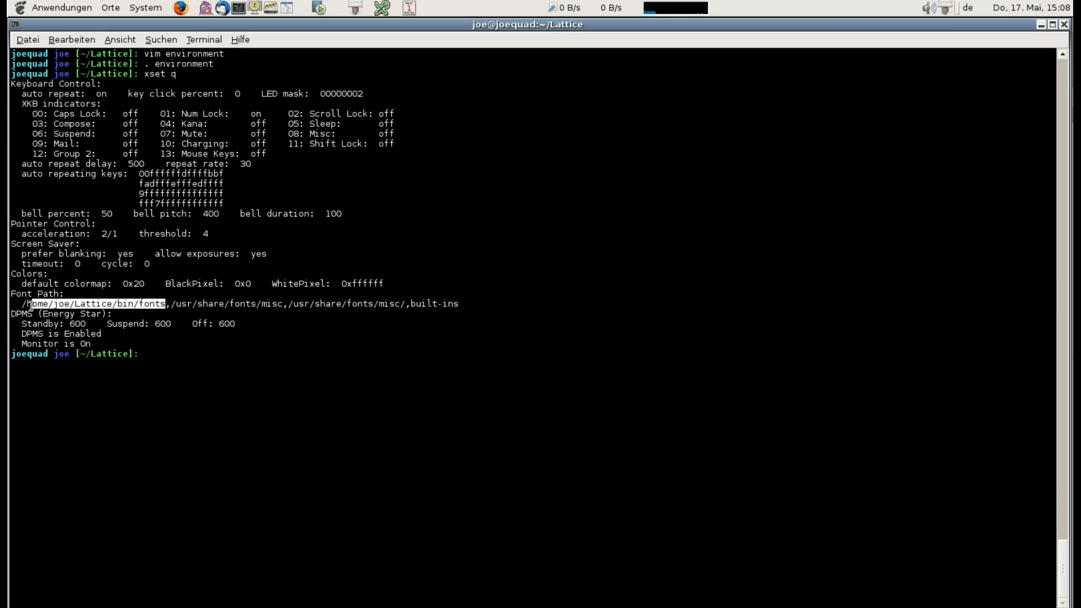
type("ls /home/joe/Lattice/bin/fonts")
type("xfontsel")
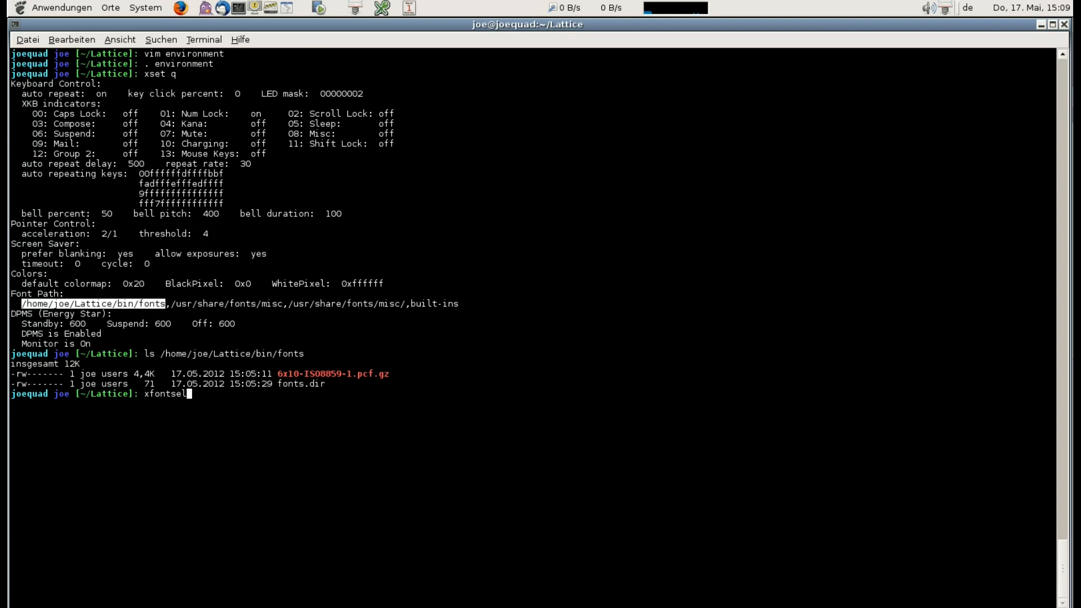
key("Return")
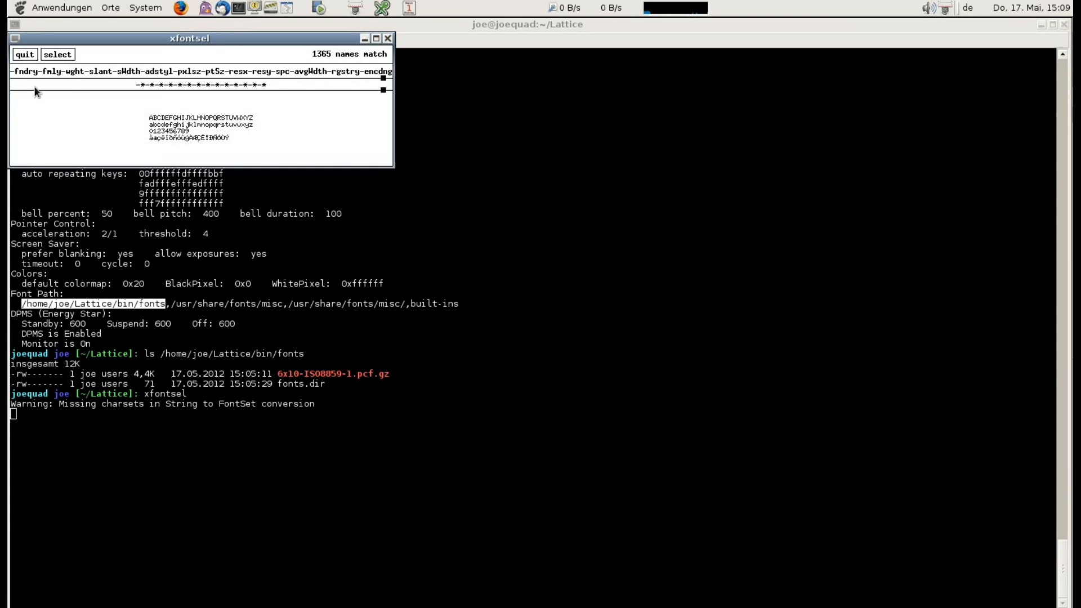
Select adobe foundry and helvetica family in xfontsel, confirming a matching font.
left_click(72, 71)
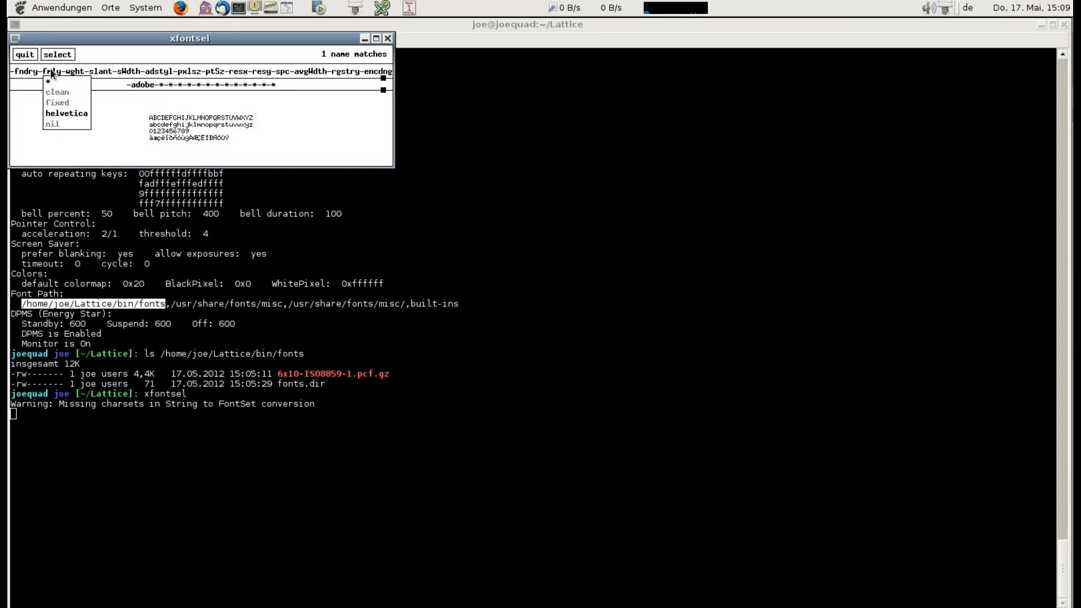
left_click(66, 113)
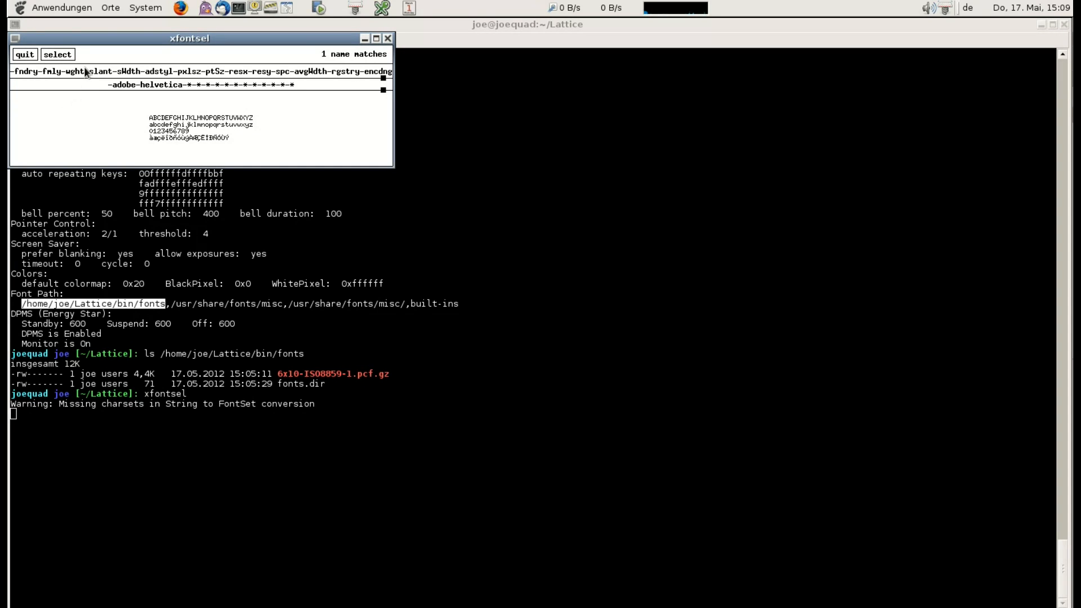
left_click(55, 71)
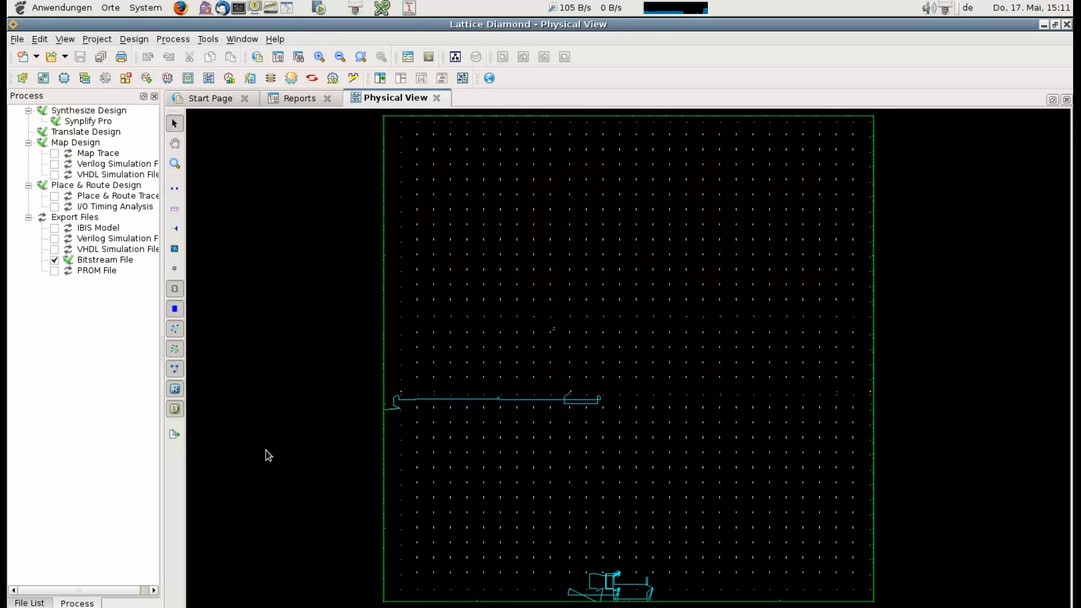
mouse_move(569, 573)
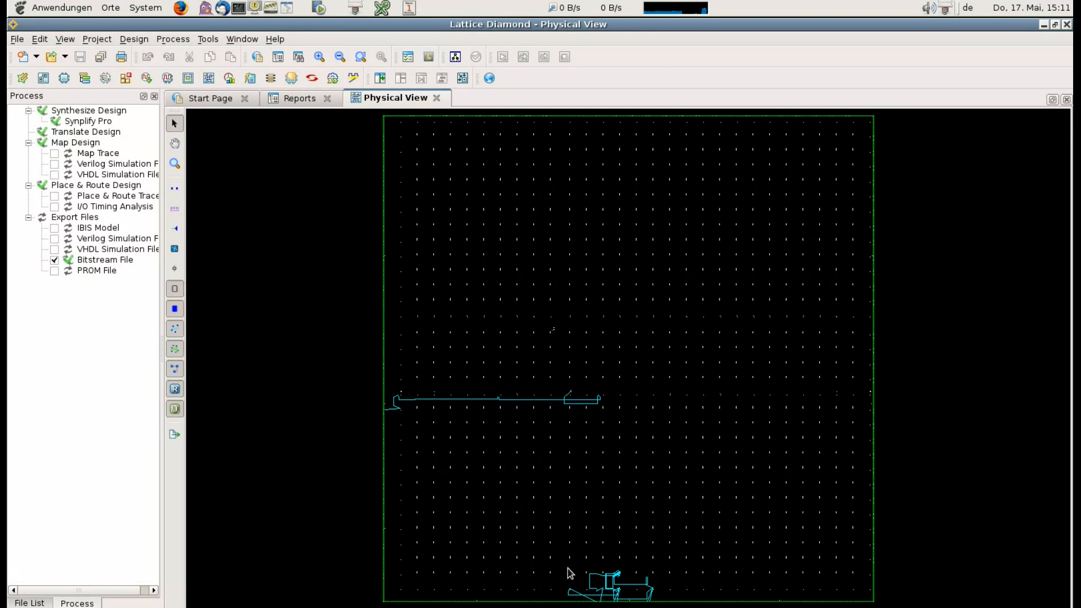
mouse_move(230, 182)
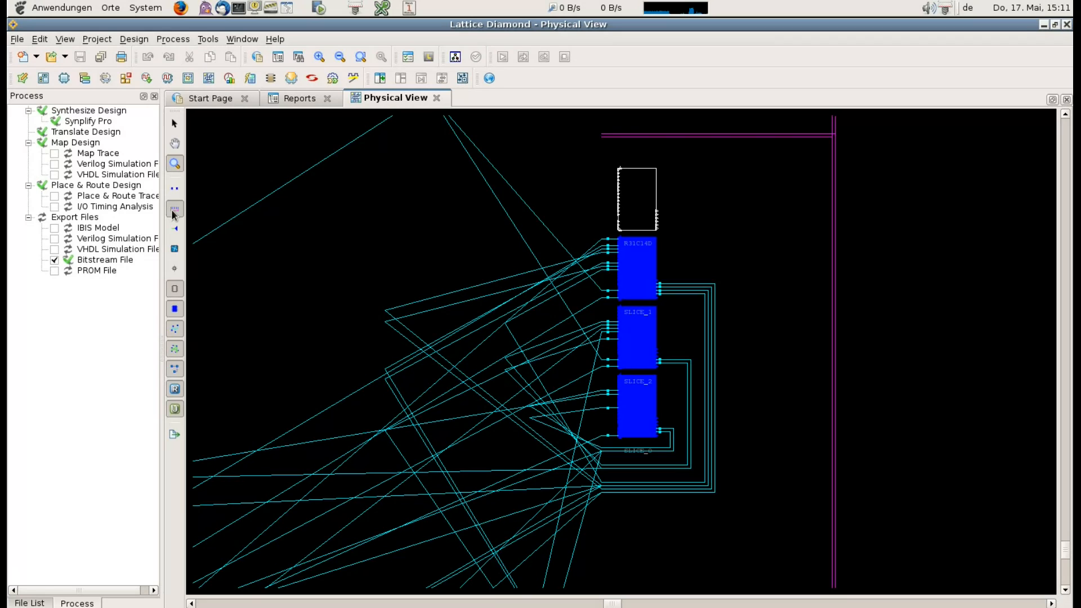
Turn on the connection display to show wires between the R31C14 slices.
left_click(175, 190)
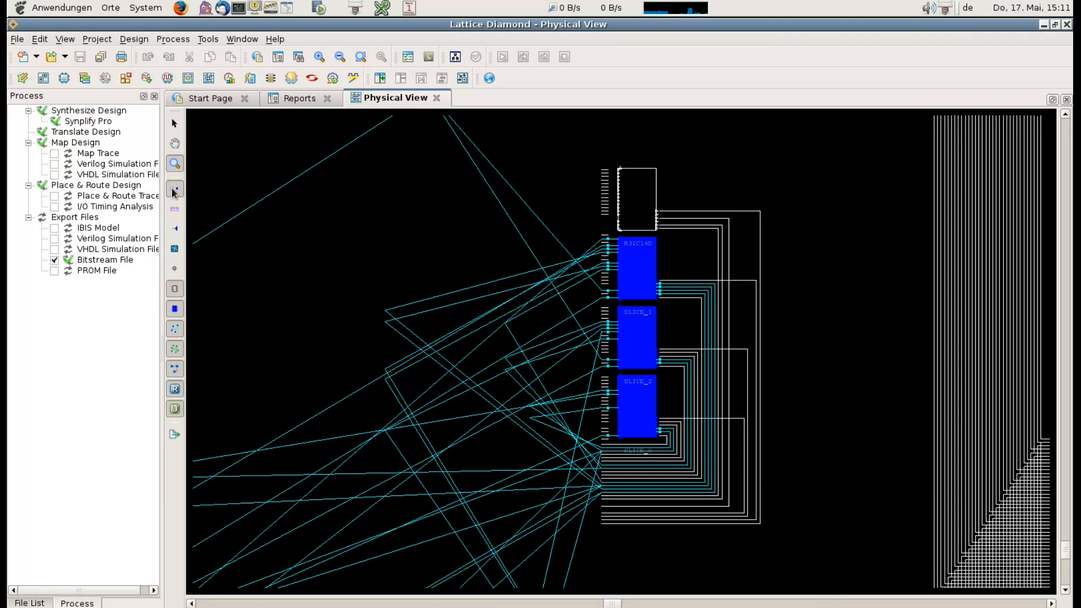